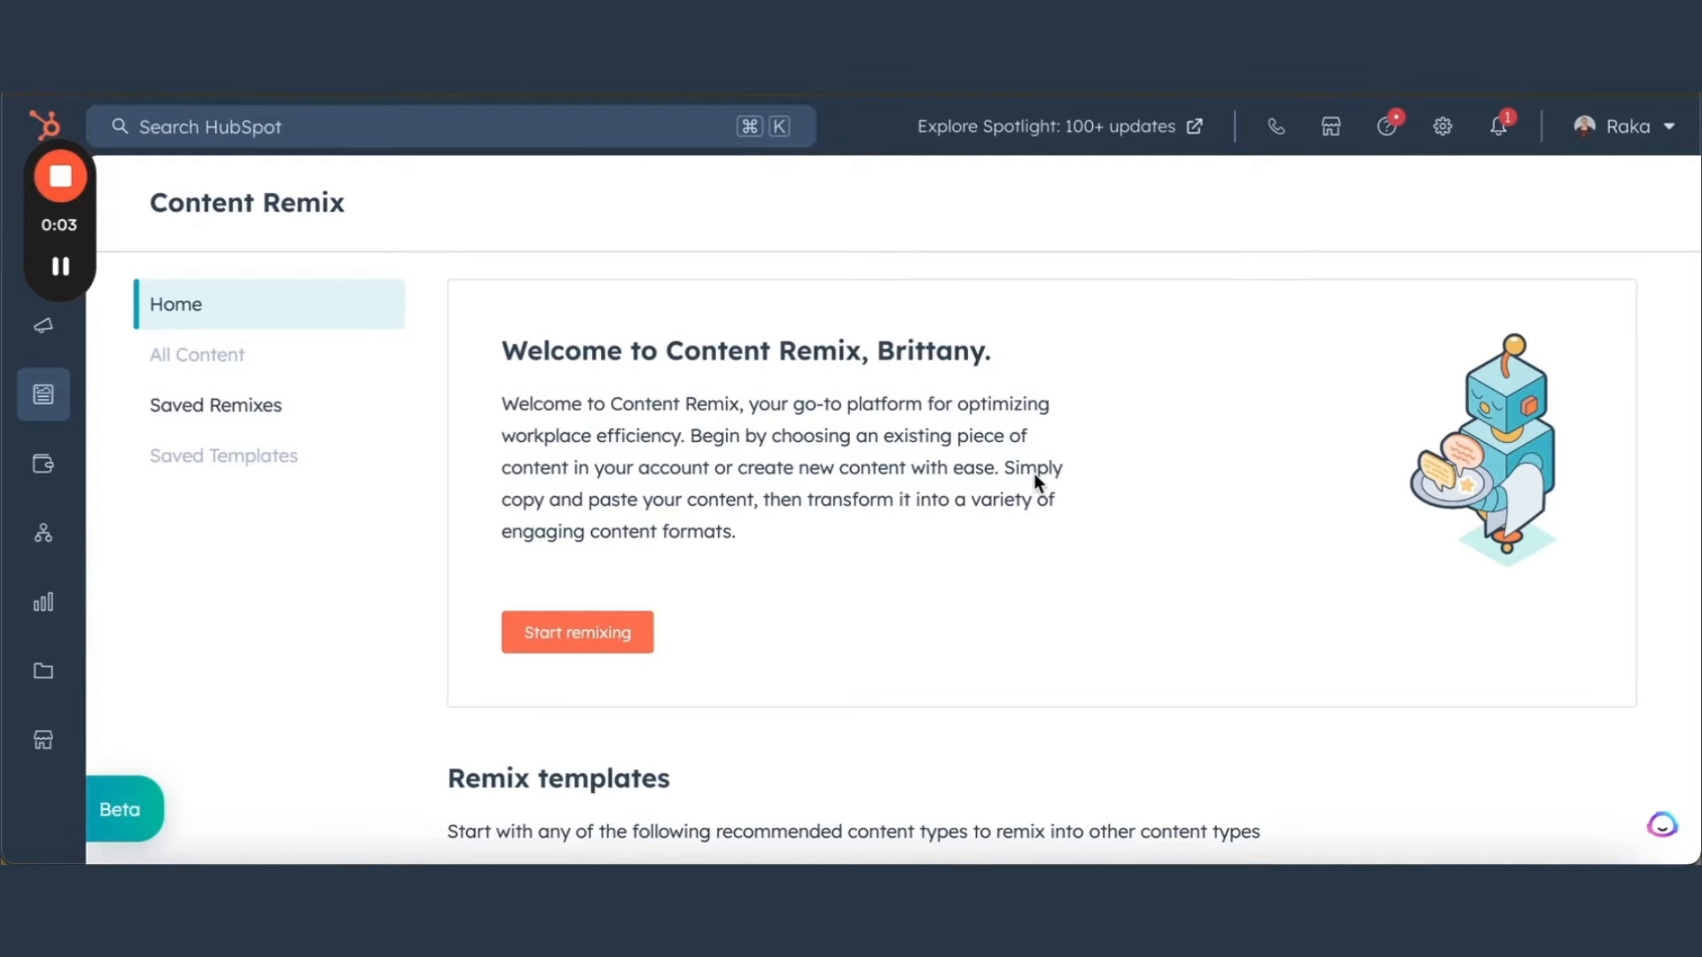
mouse_move(52, 477)
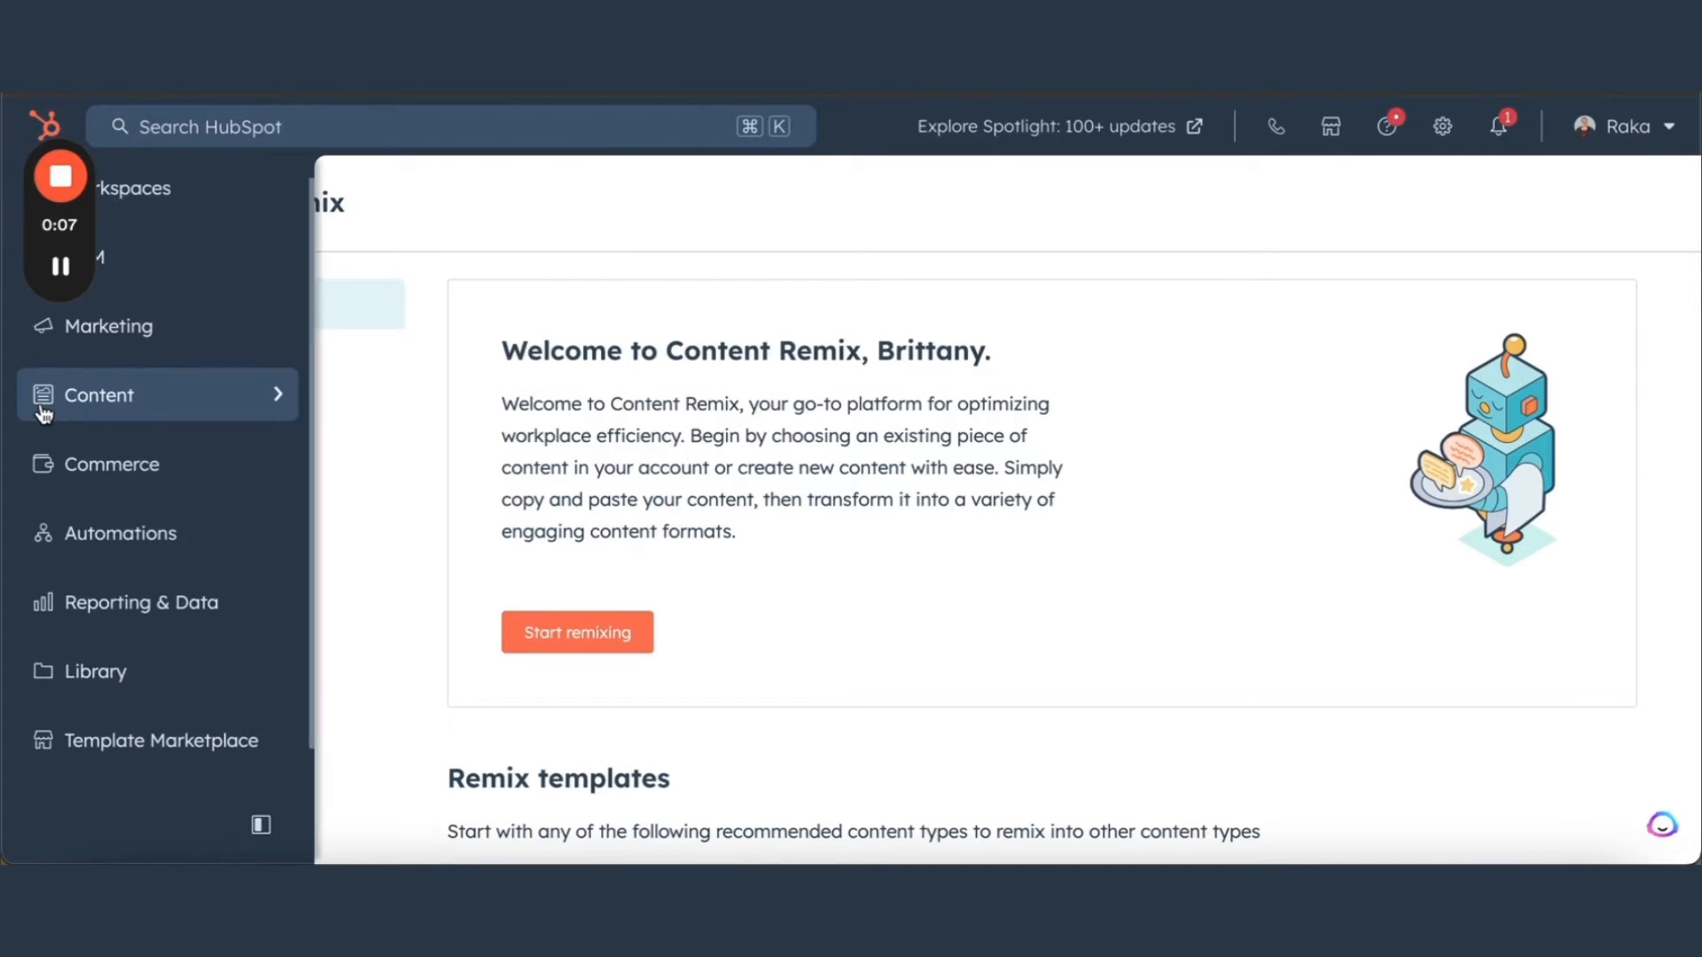
- Navigate from the Content menu to the Content Remix home page
click(98, 393)
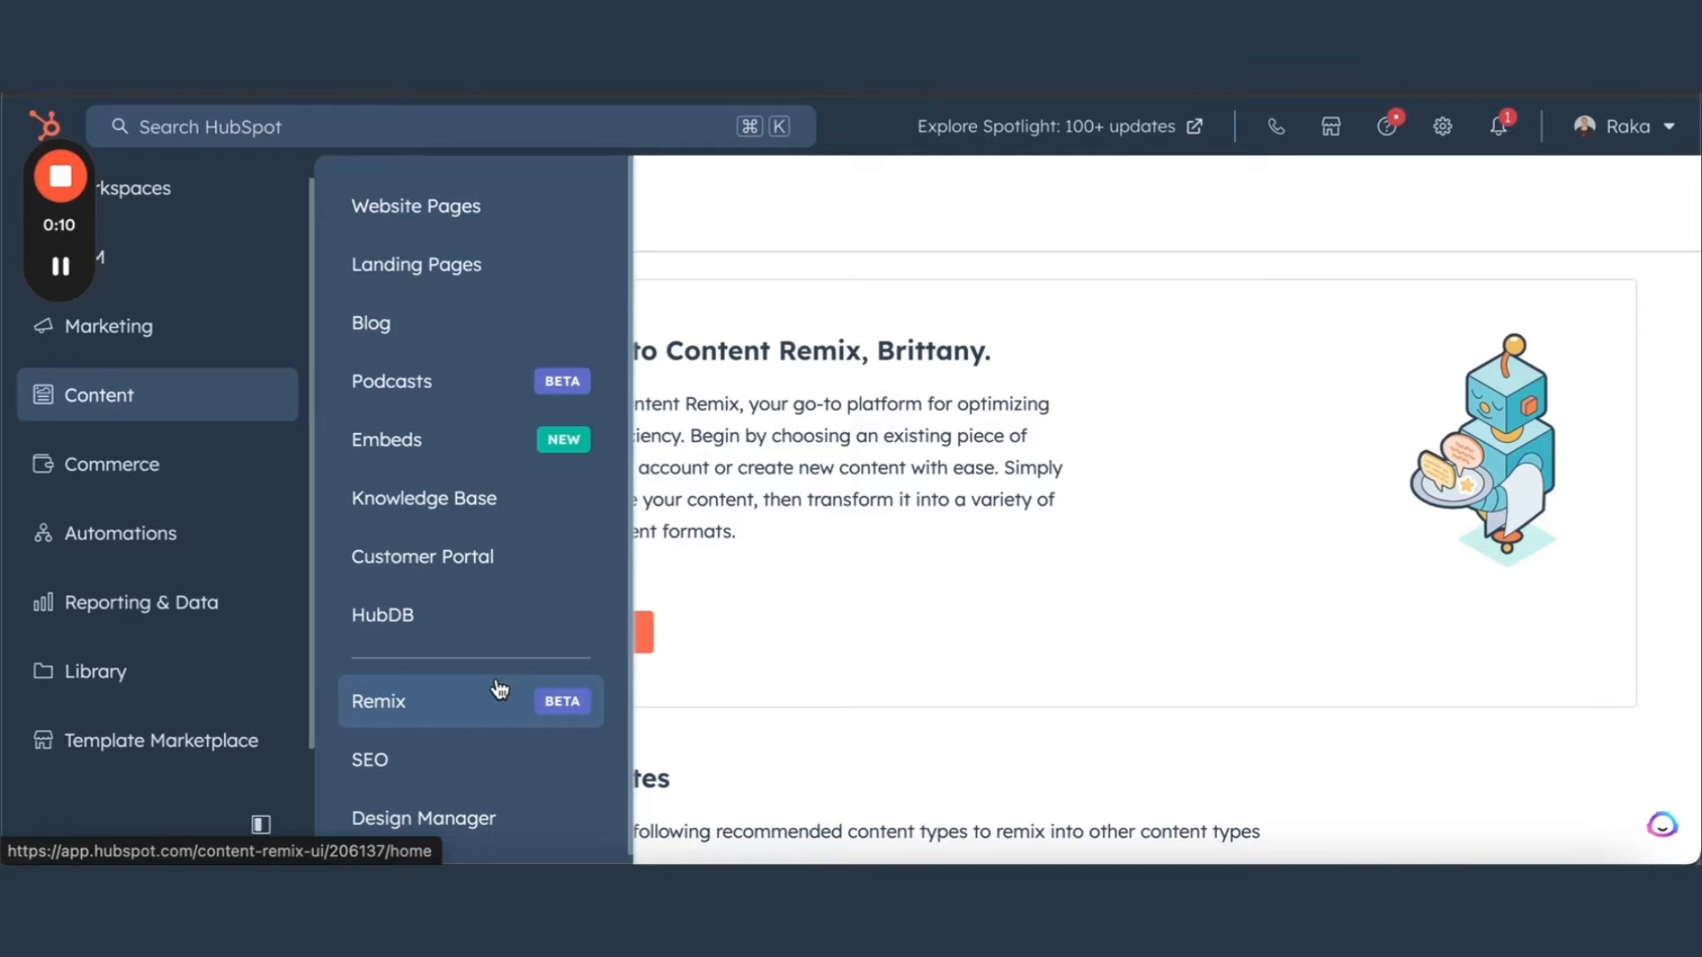
click(379, 700)
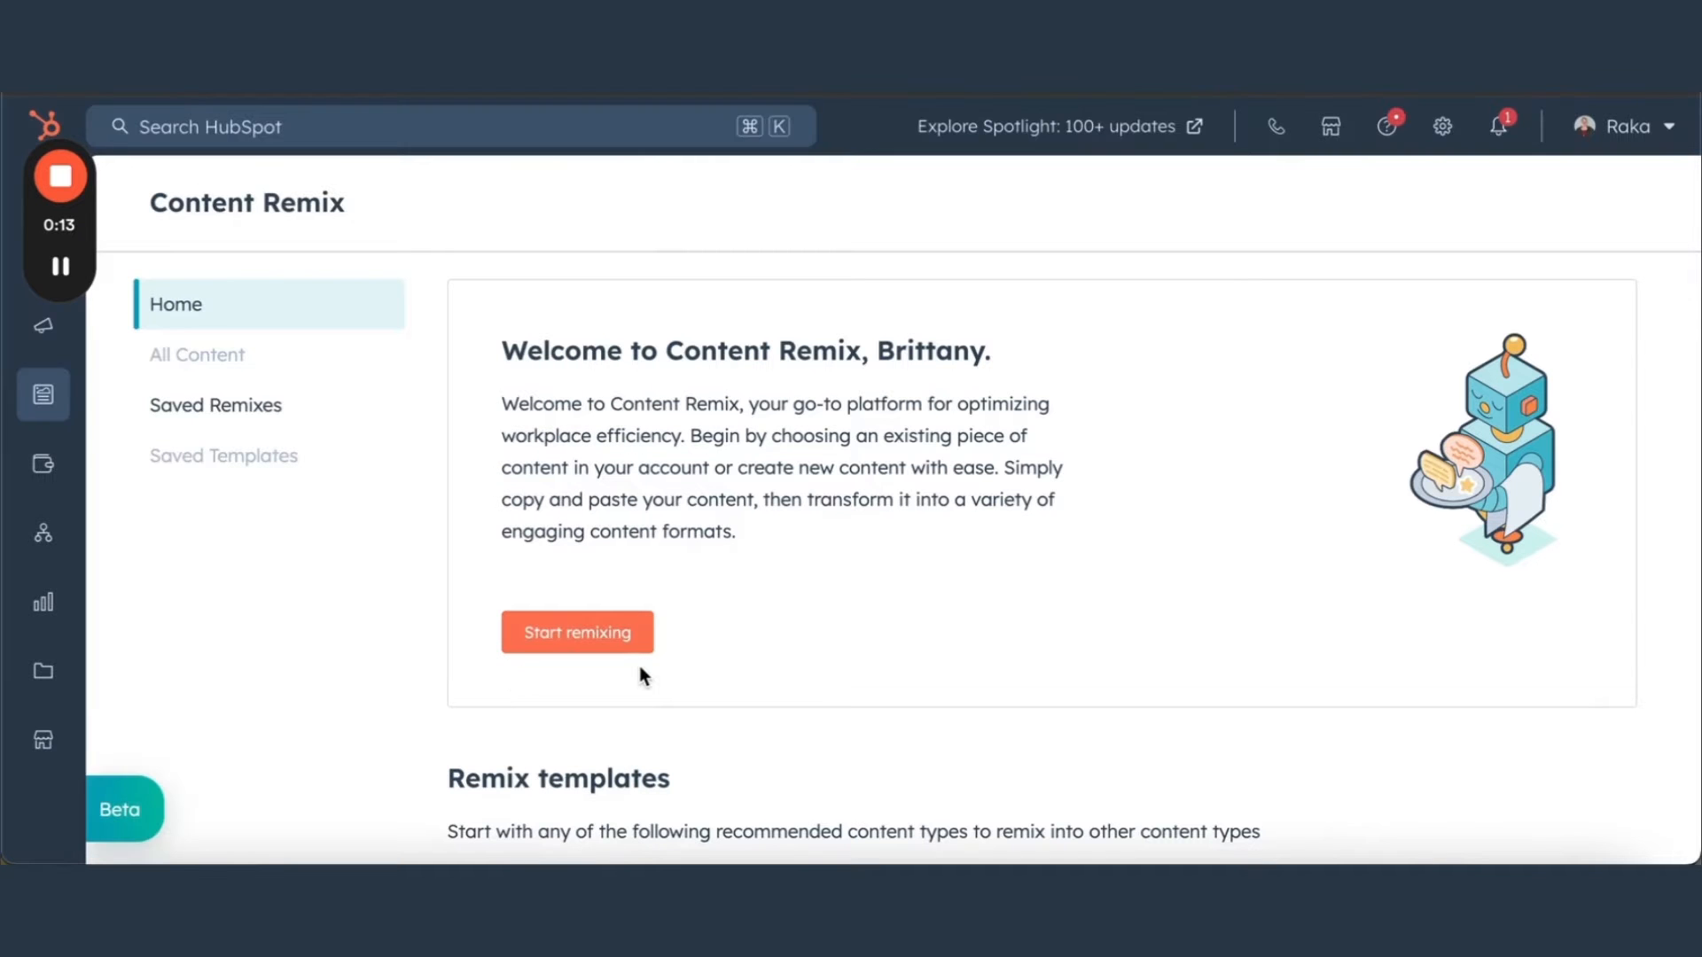
scroll(down, 3)
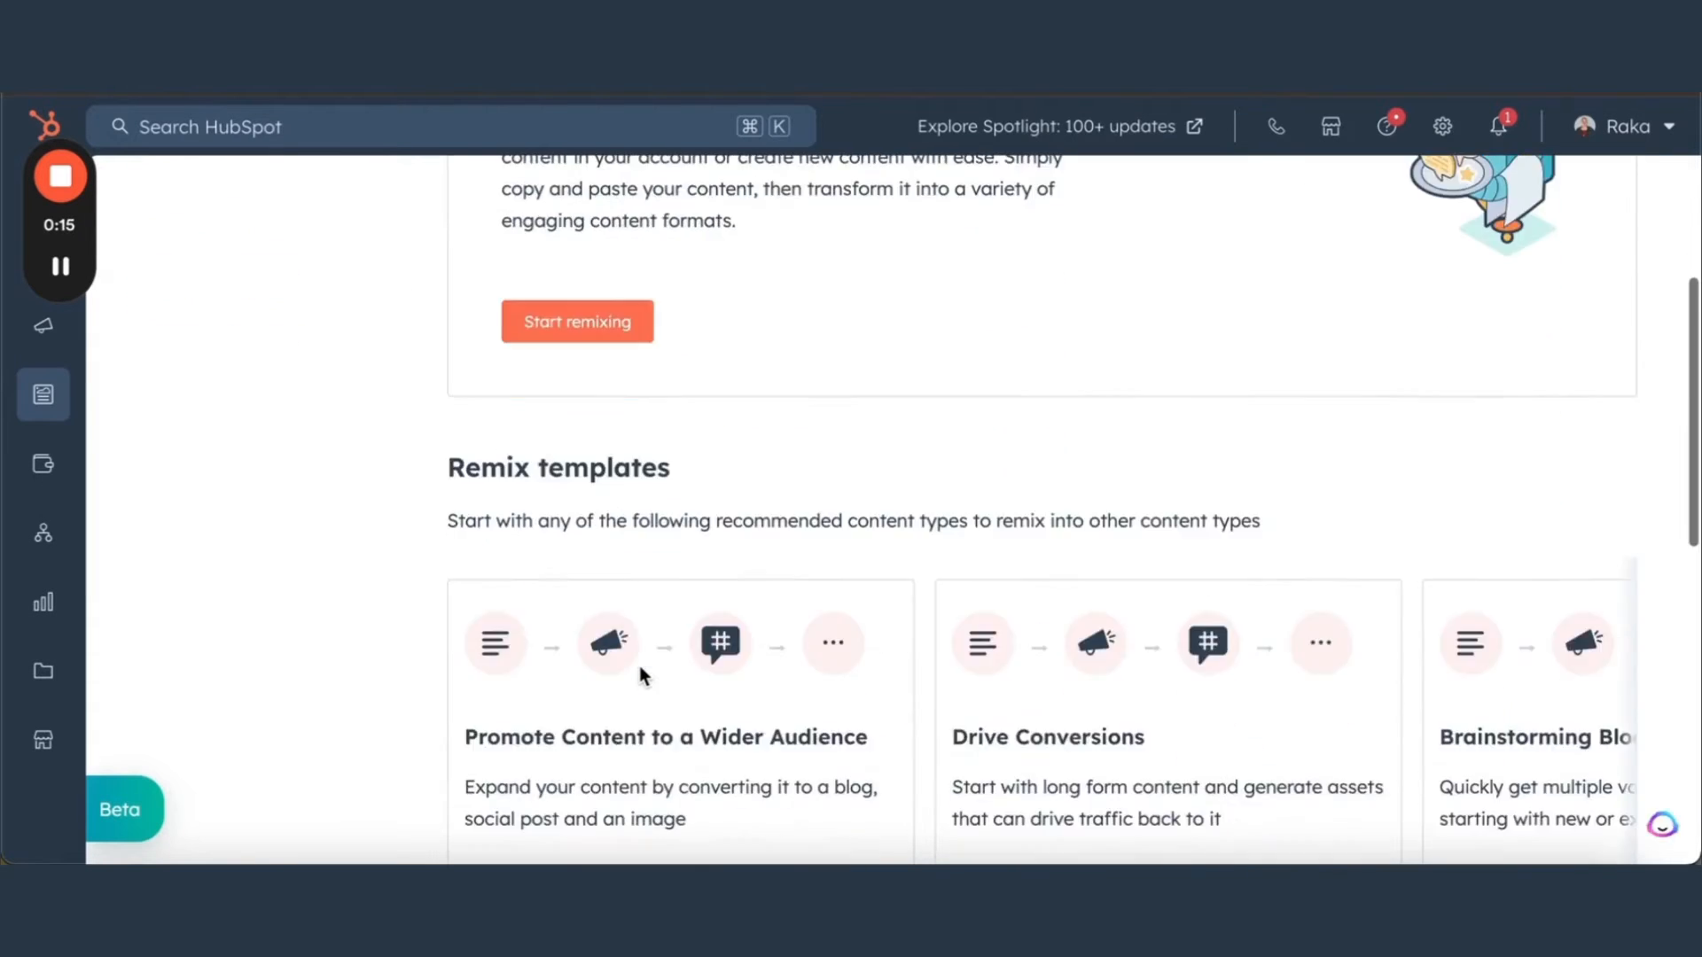
scroll(down, 3)
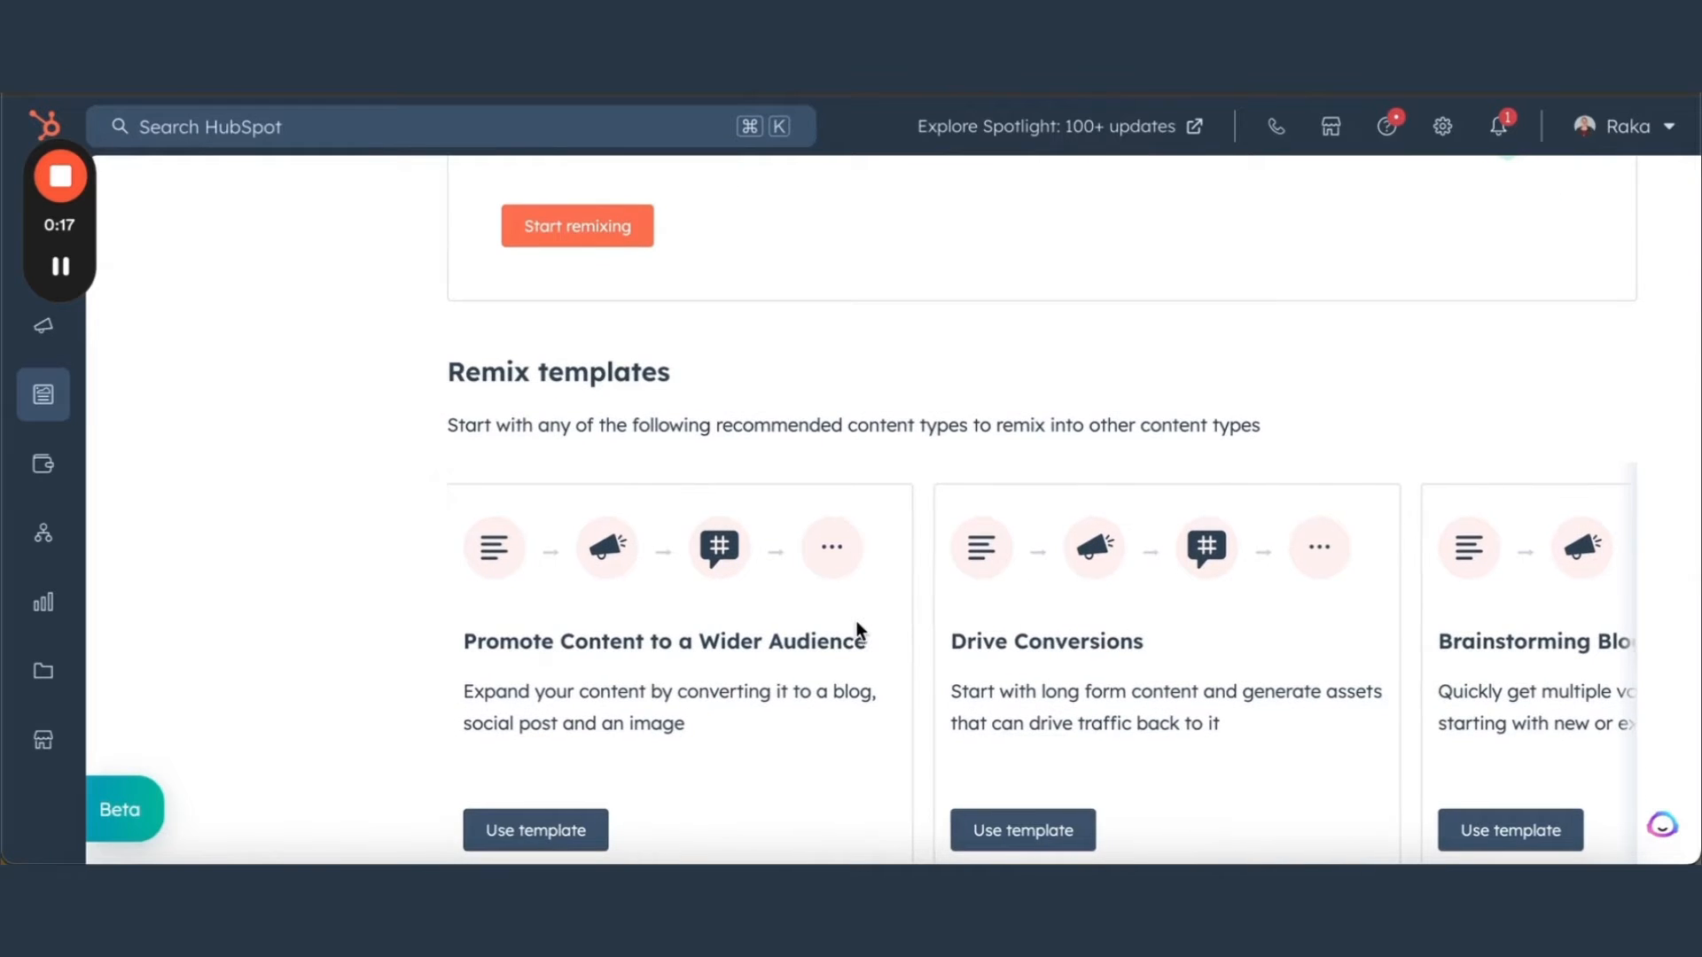
scroll(right, 3)
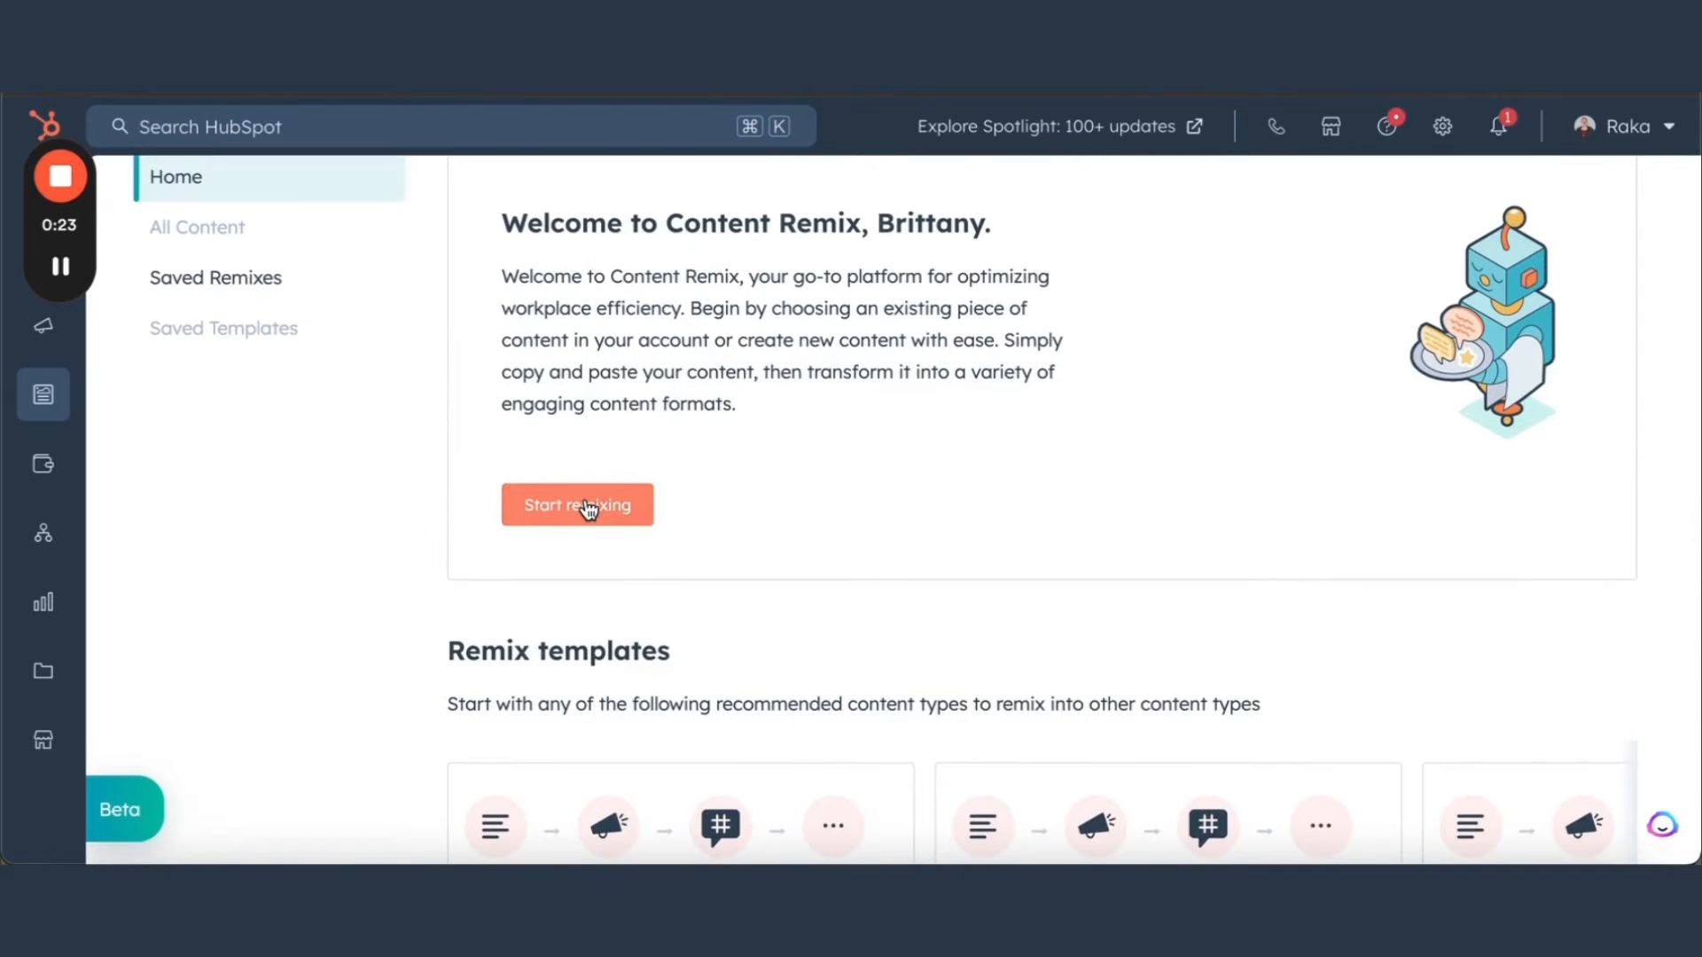
- Start a new remix with blog post 'Six Patient Marketing Trends to Watch for 2024' as source
click(577, 504)
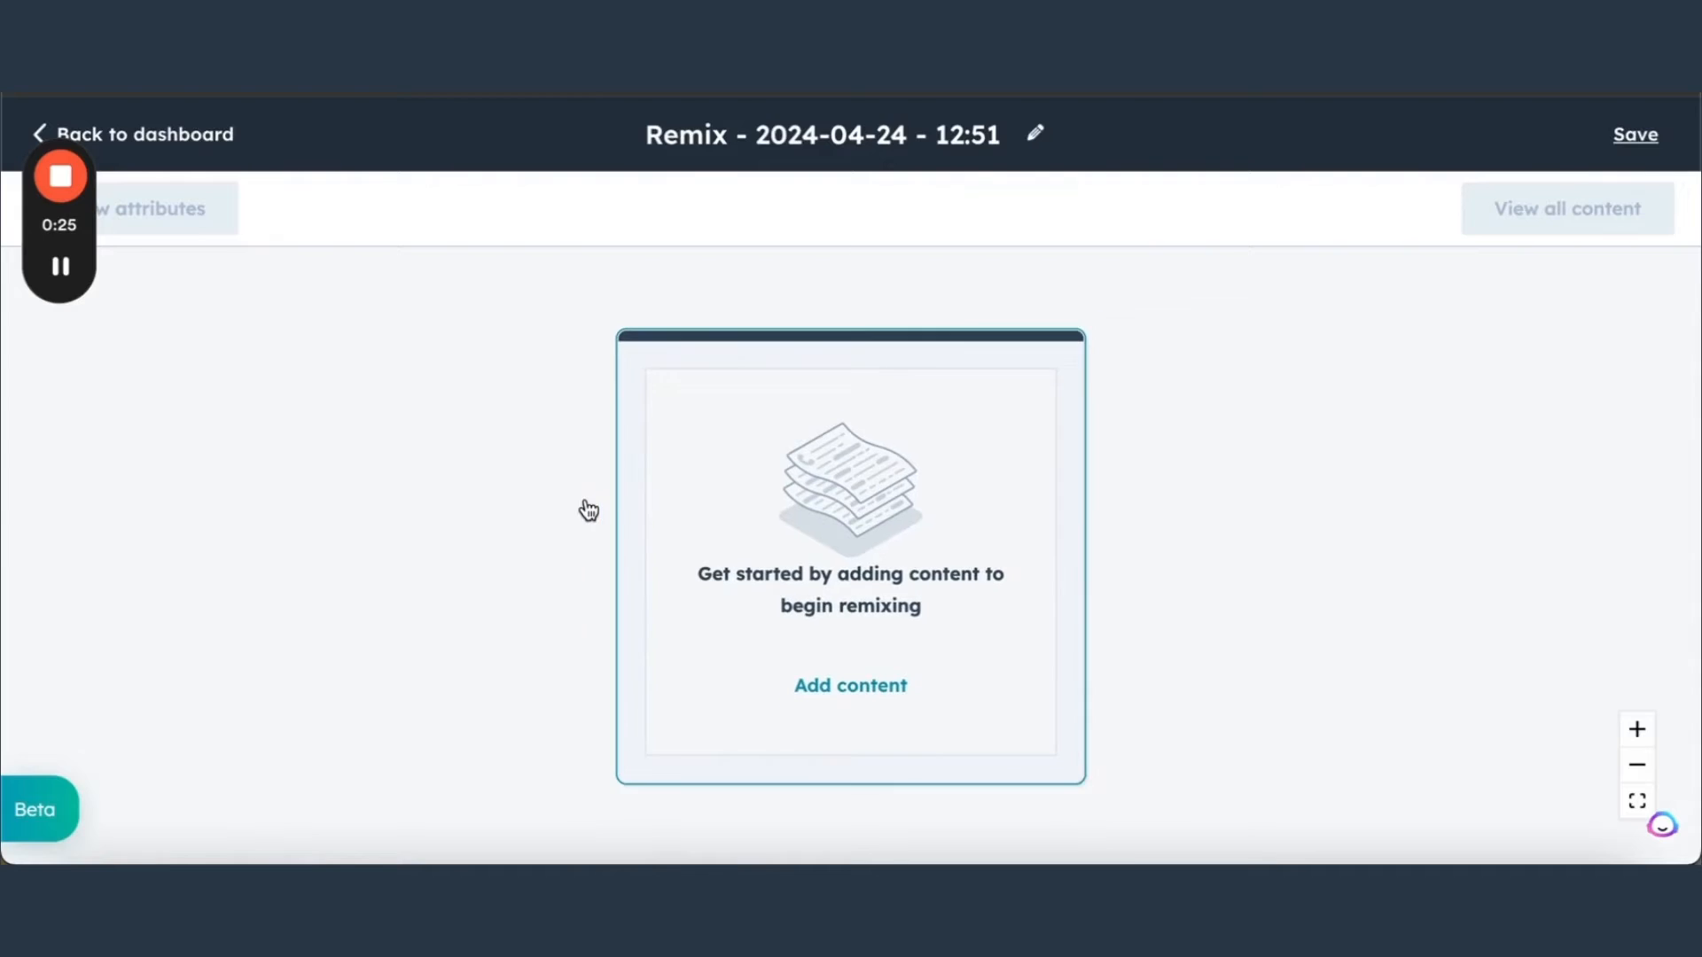
click(849, 685)
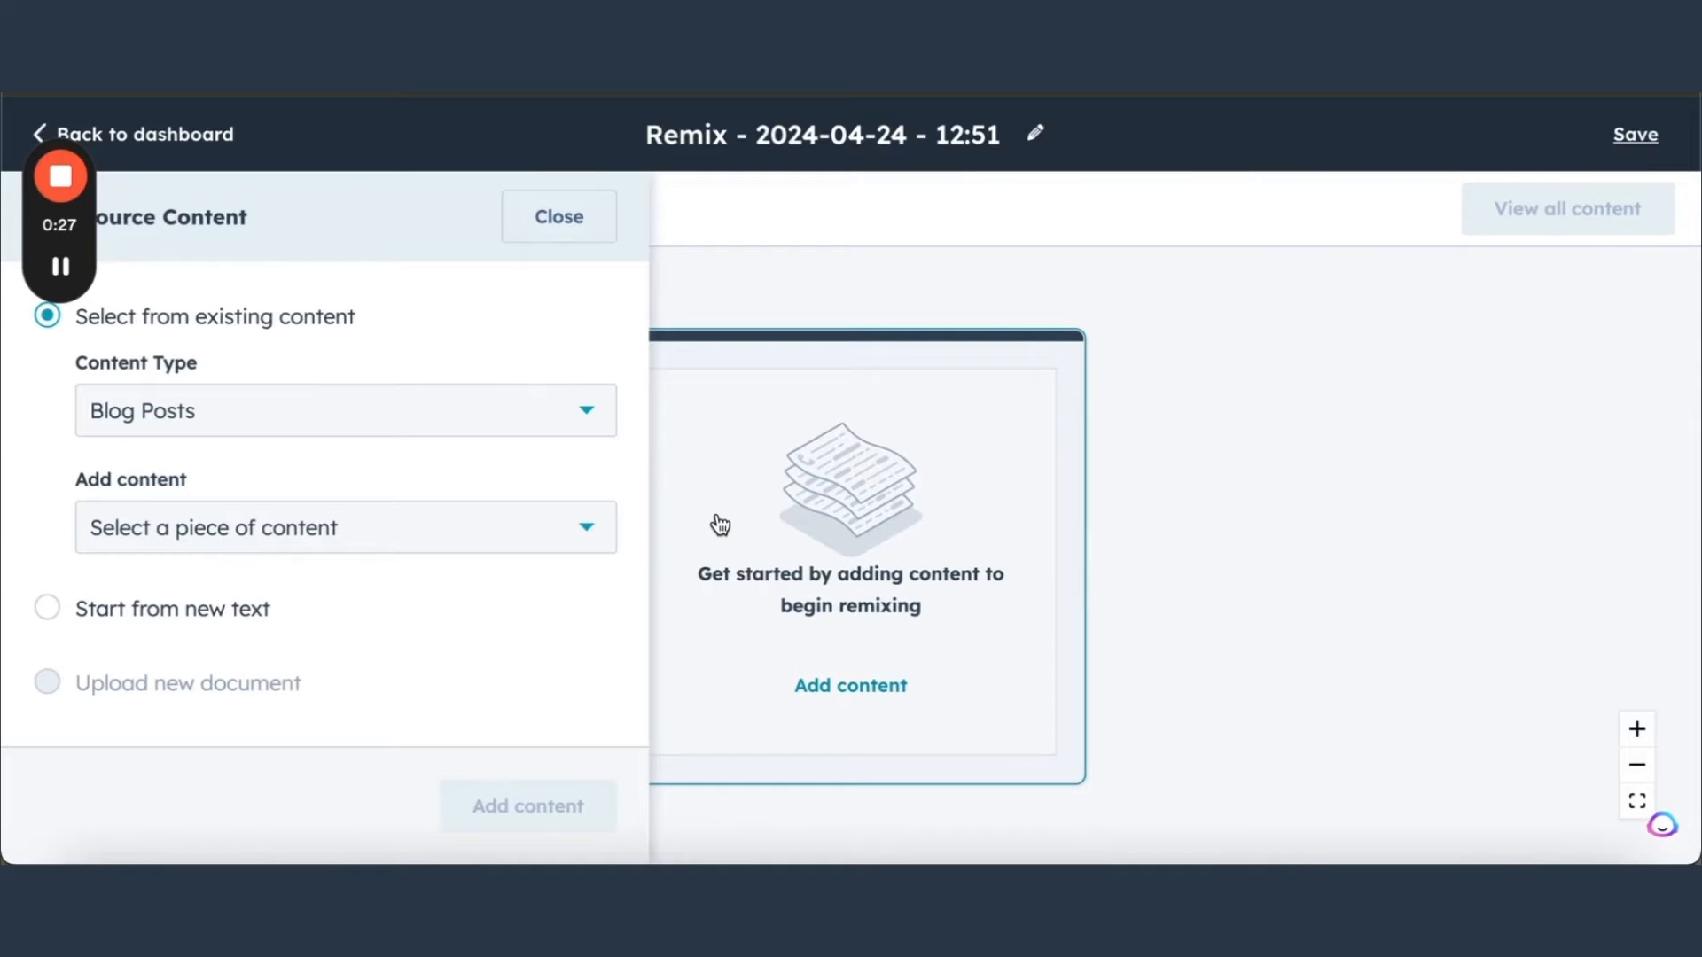
click(345, 410)
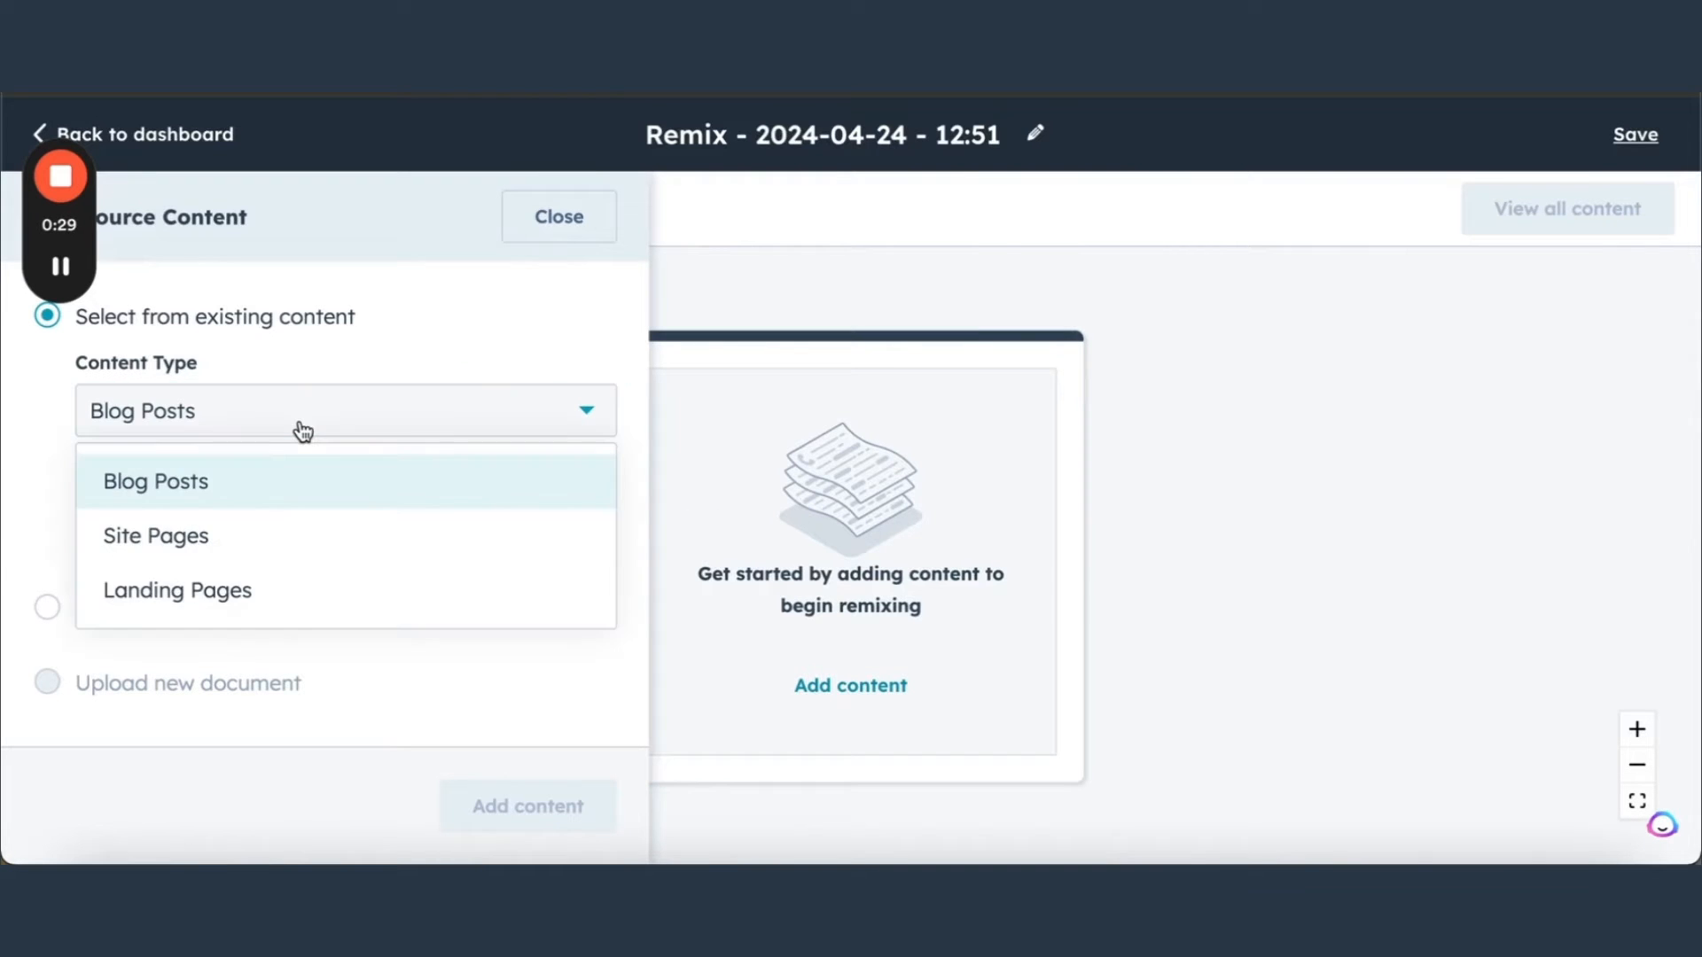
mouse_move(291, 465)
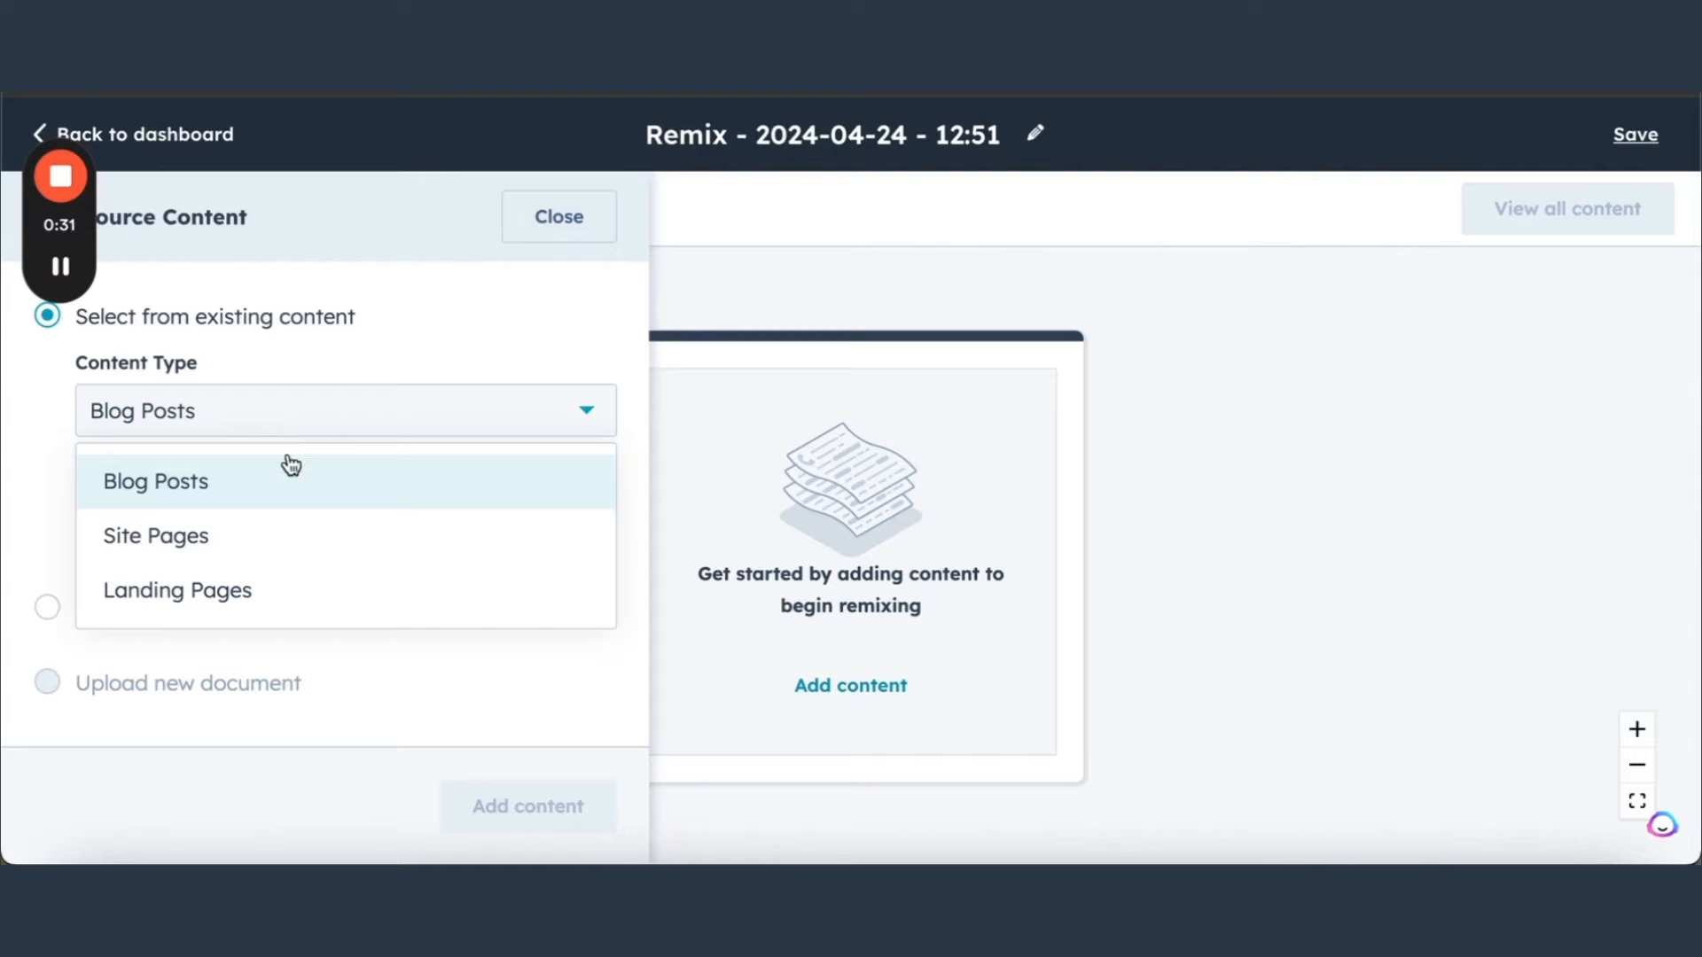
click(155, 481)
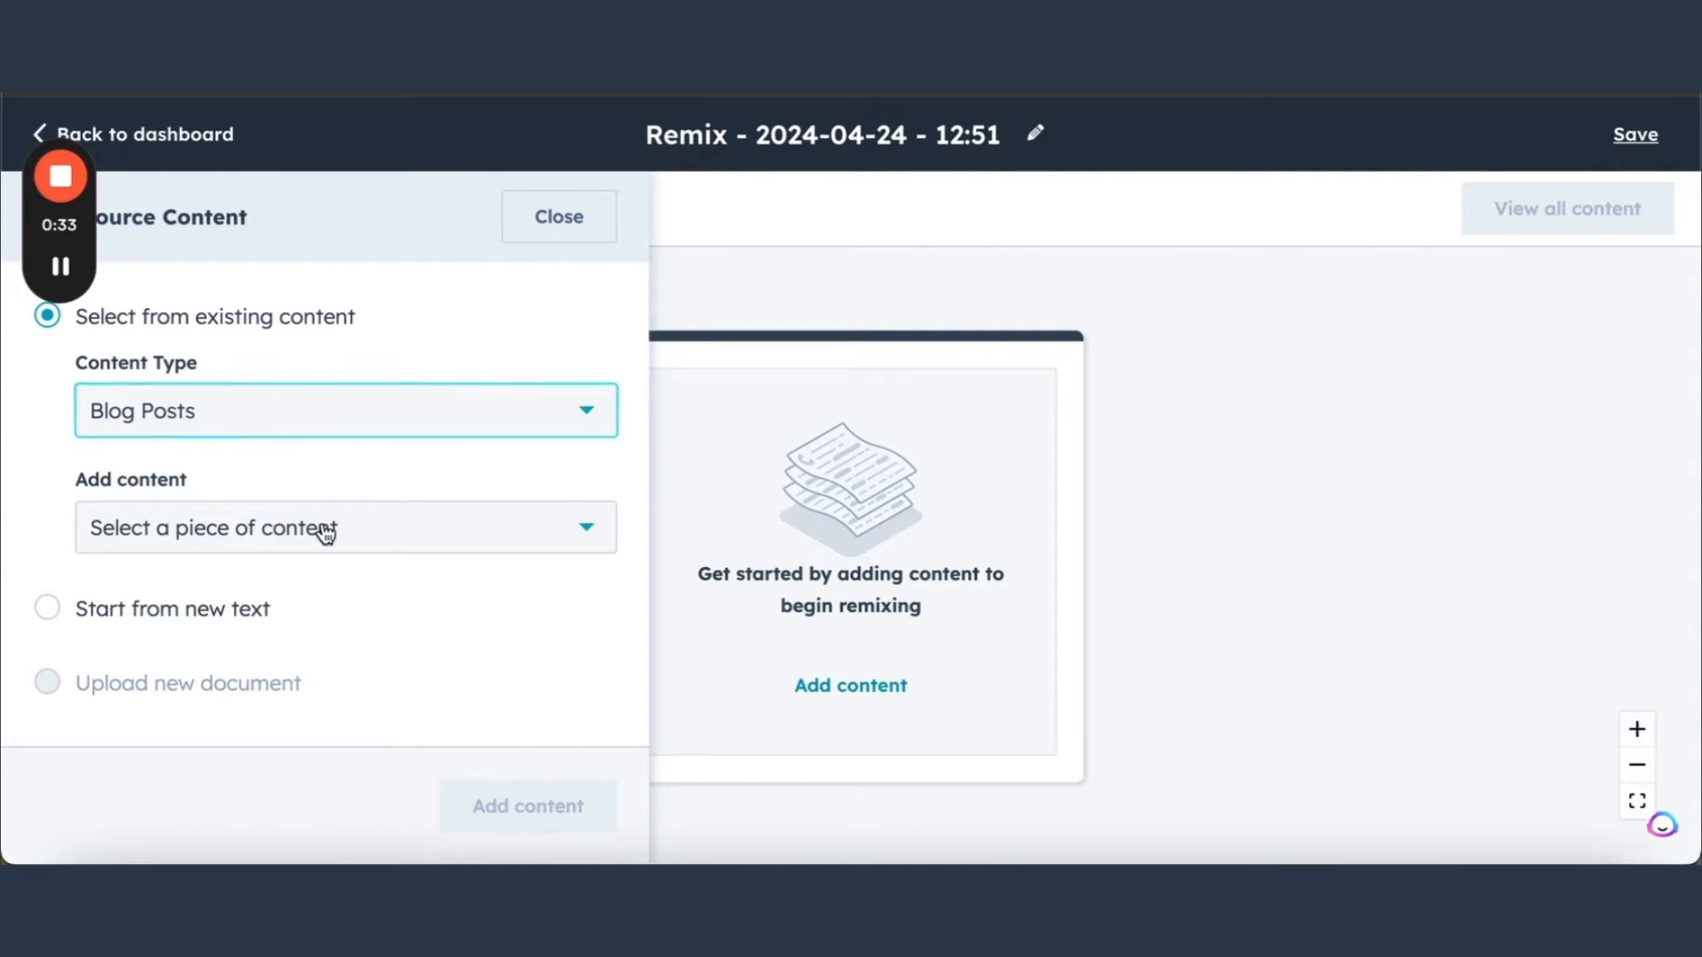
click(345, 528)
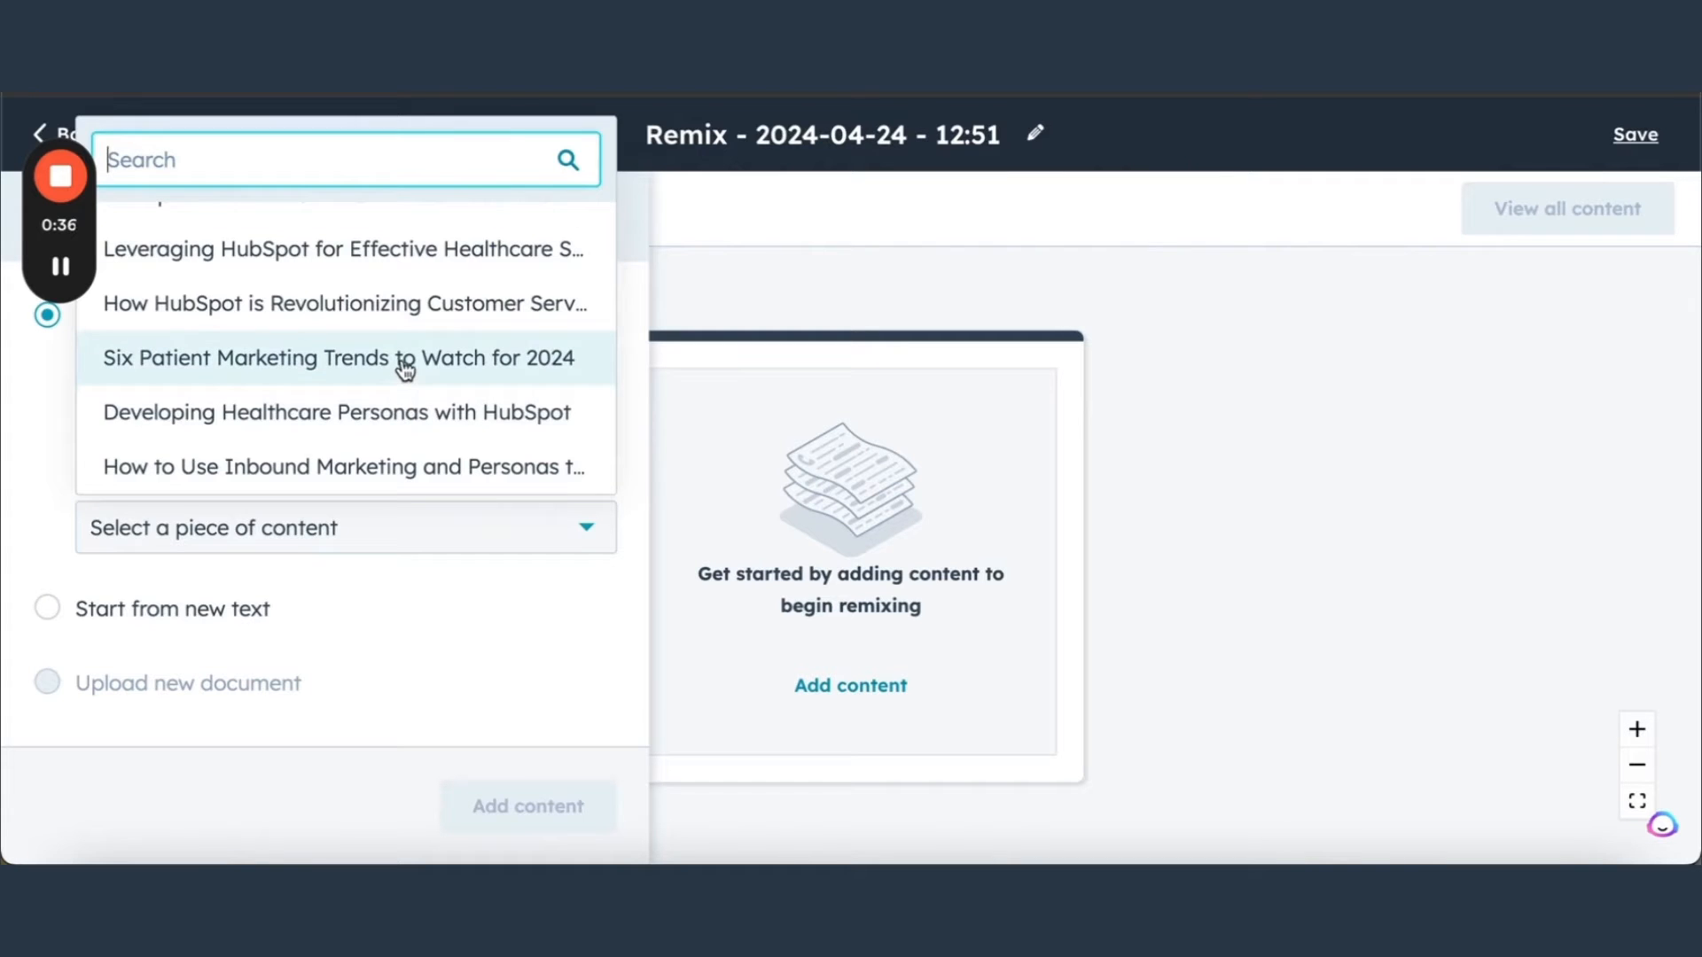
click(337, 358)
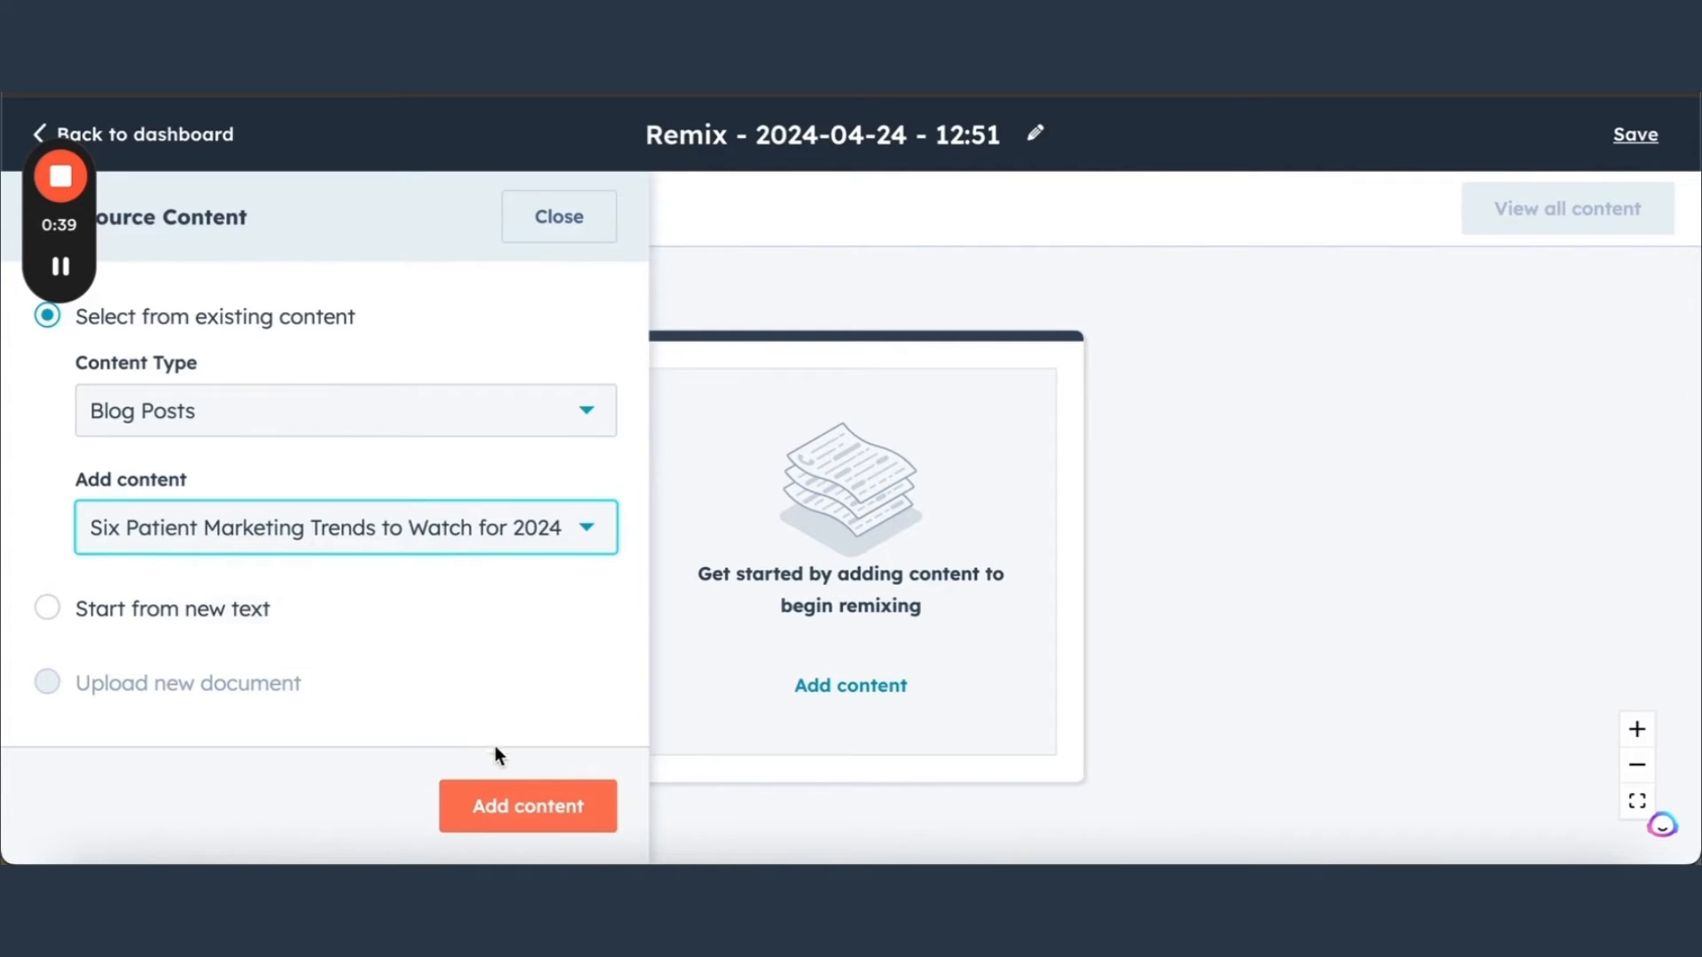
- Add the chosen blog post to the canvas and select Social as the output type
click(527, 806)
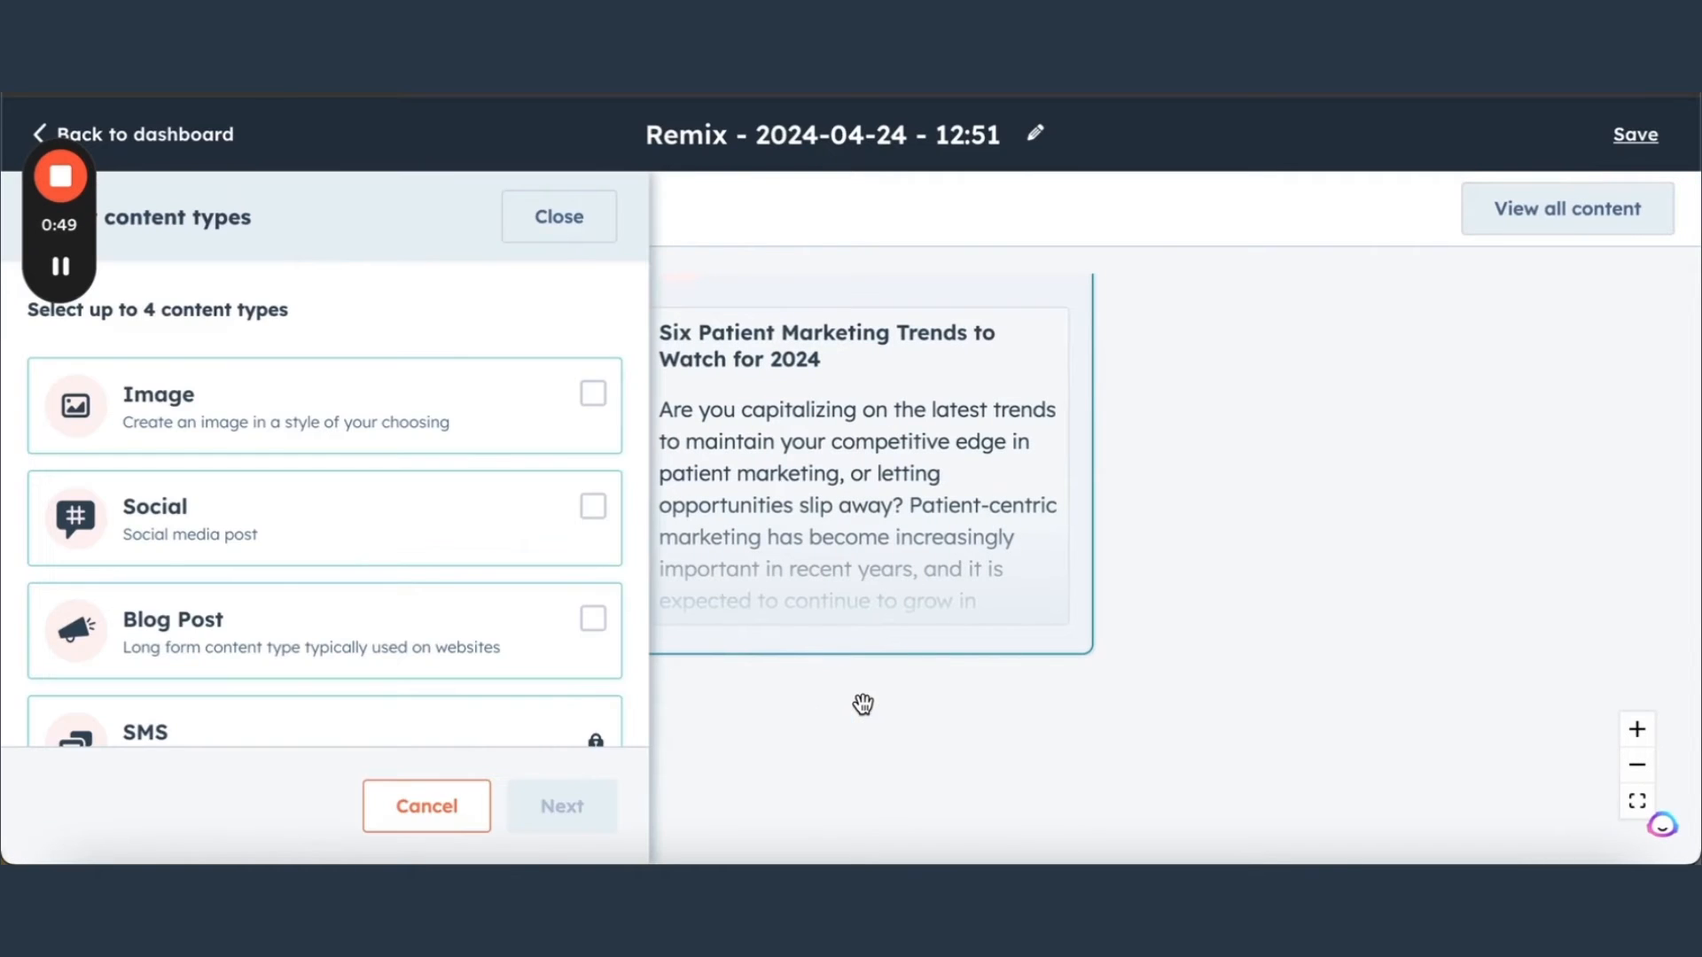
mouse_move(376, 545)
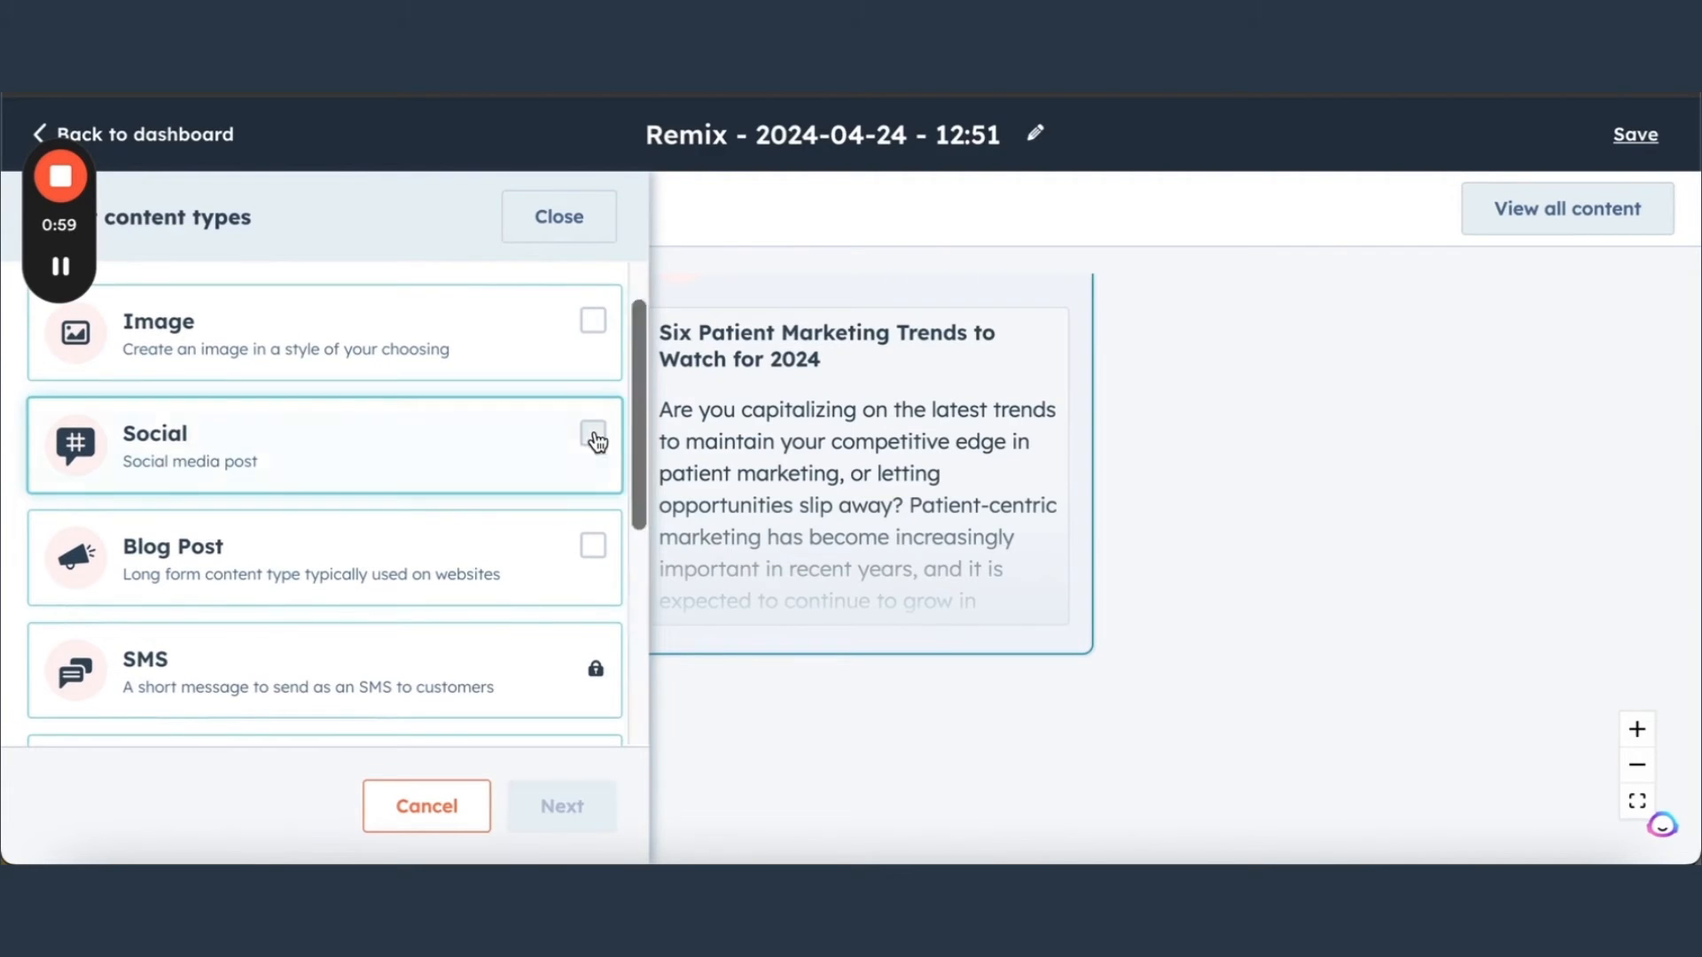
click(593, 432)
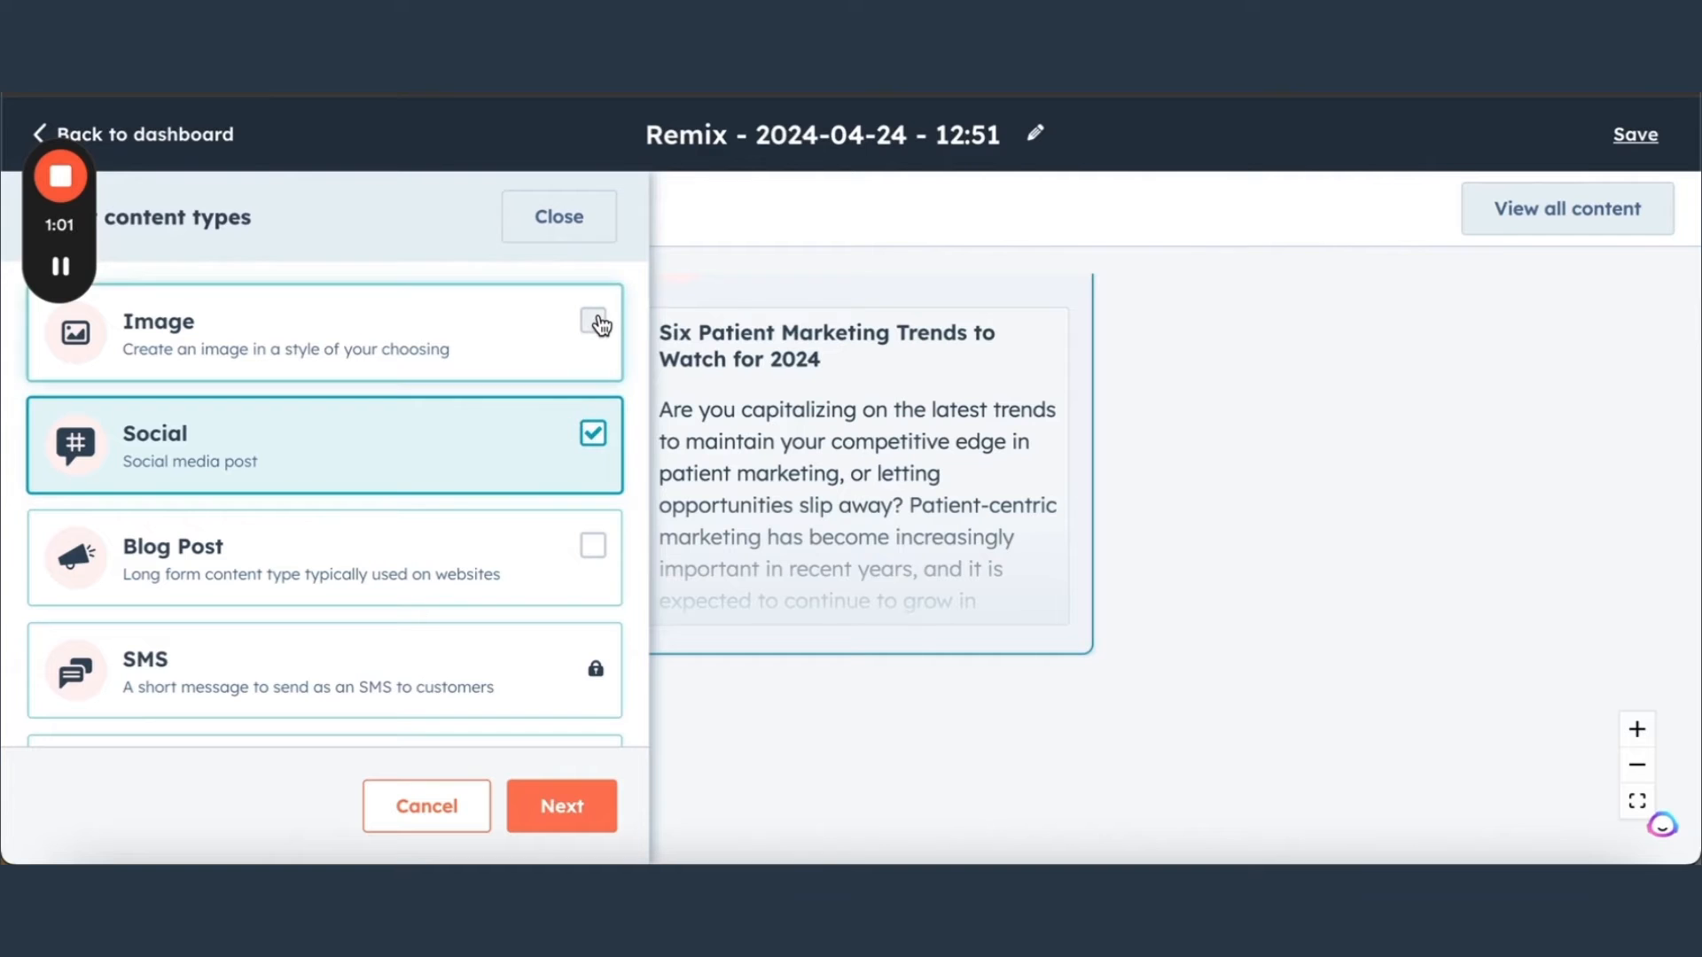
scroll(down, 3)
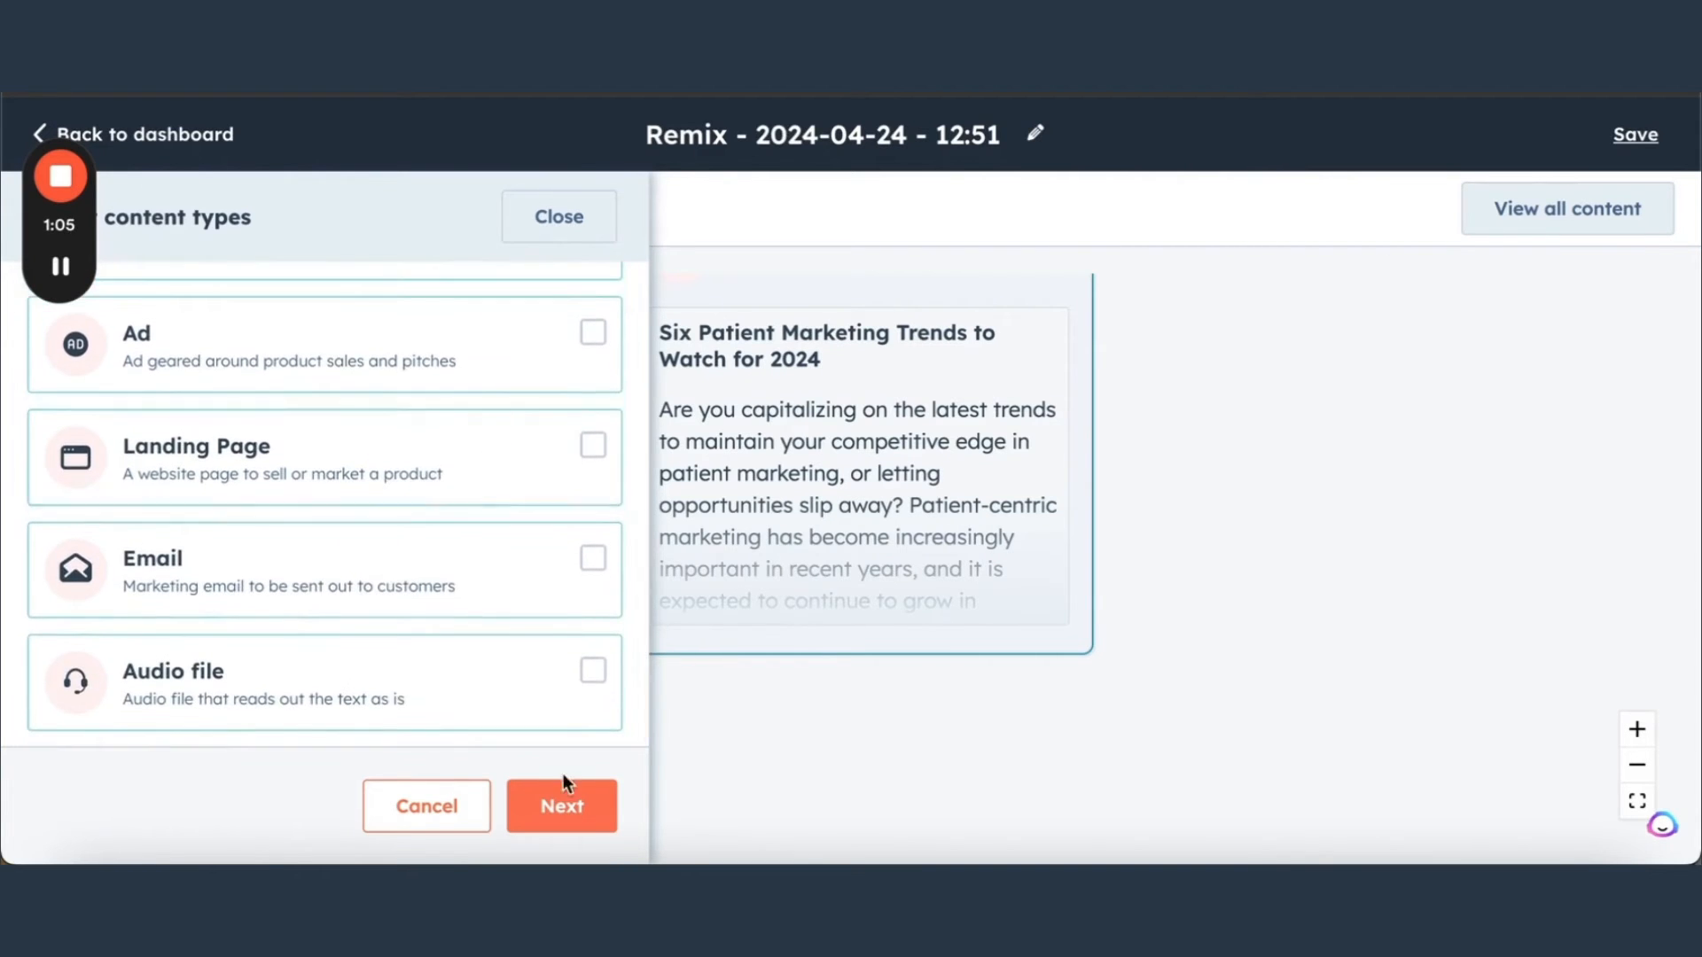
- Choose the Raka Health LinkedIn company page as the social network
click(561, 805)
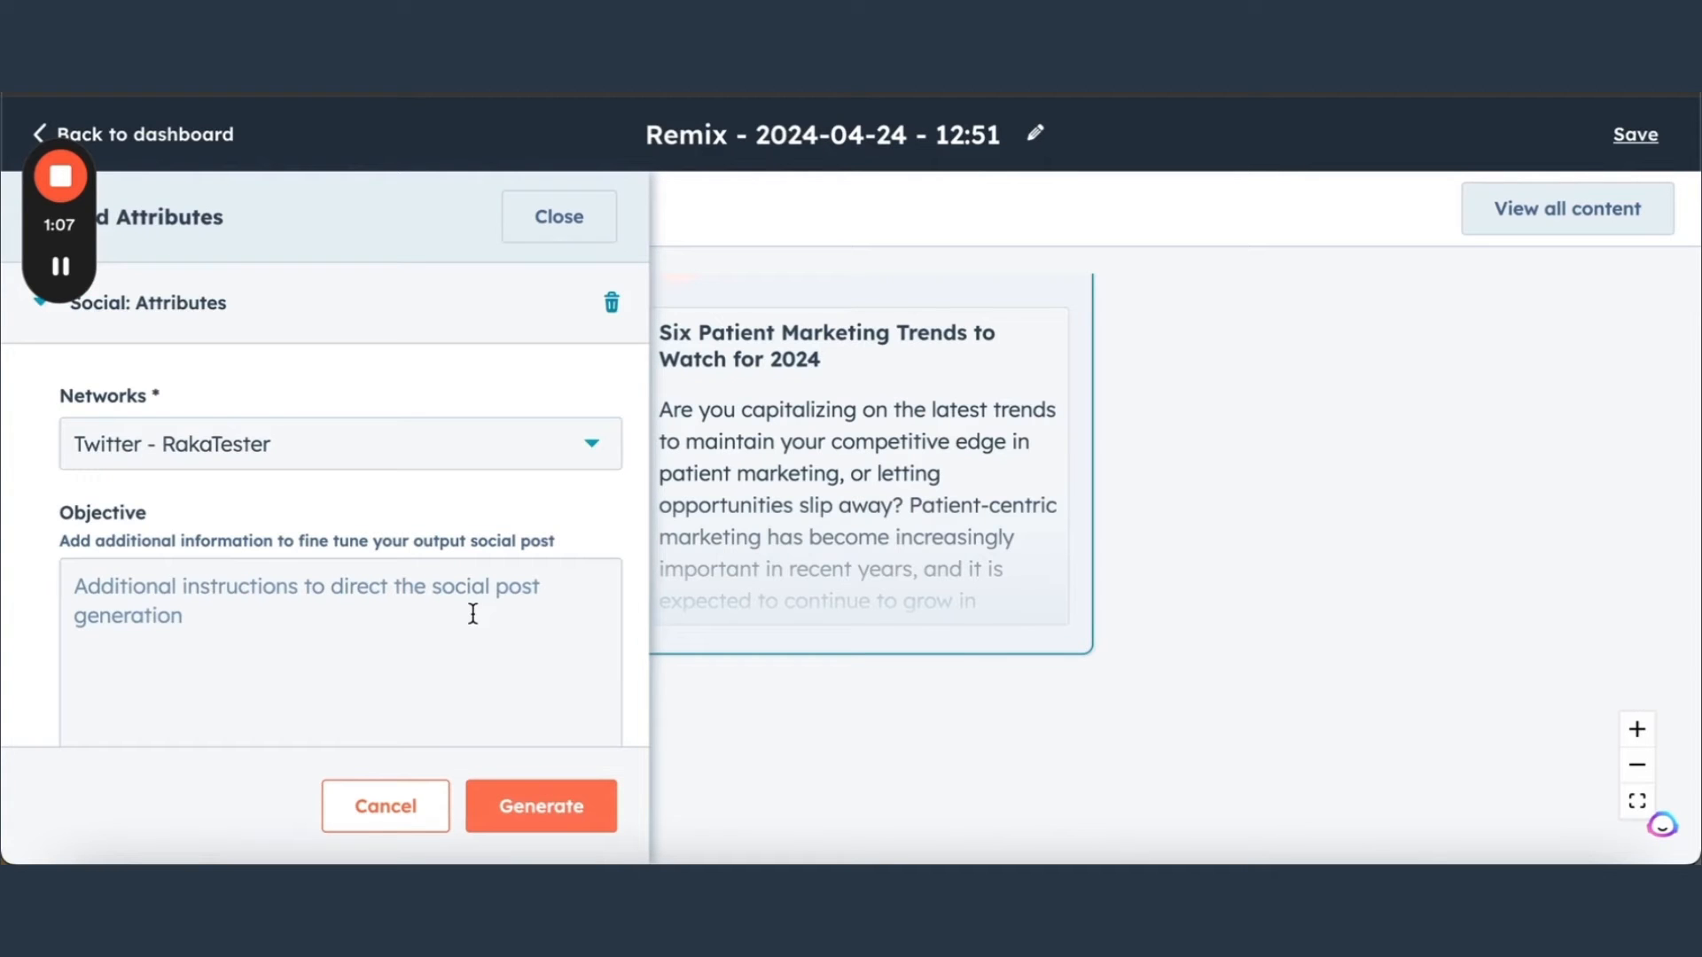
click(340, 444)
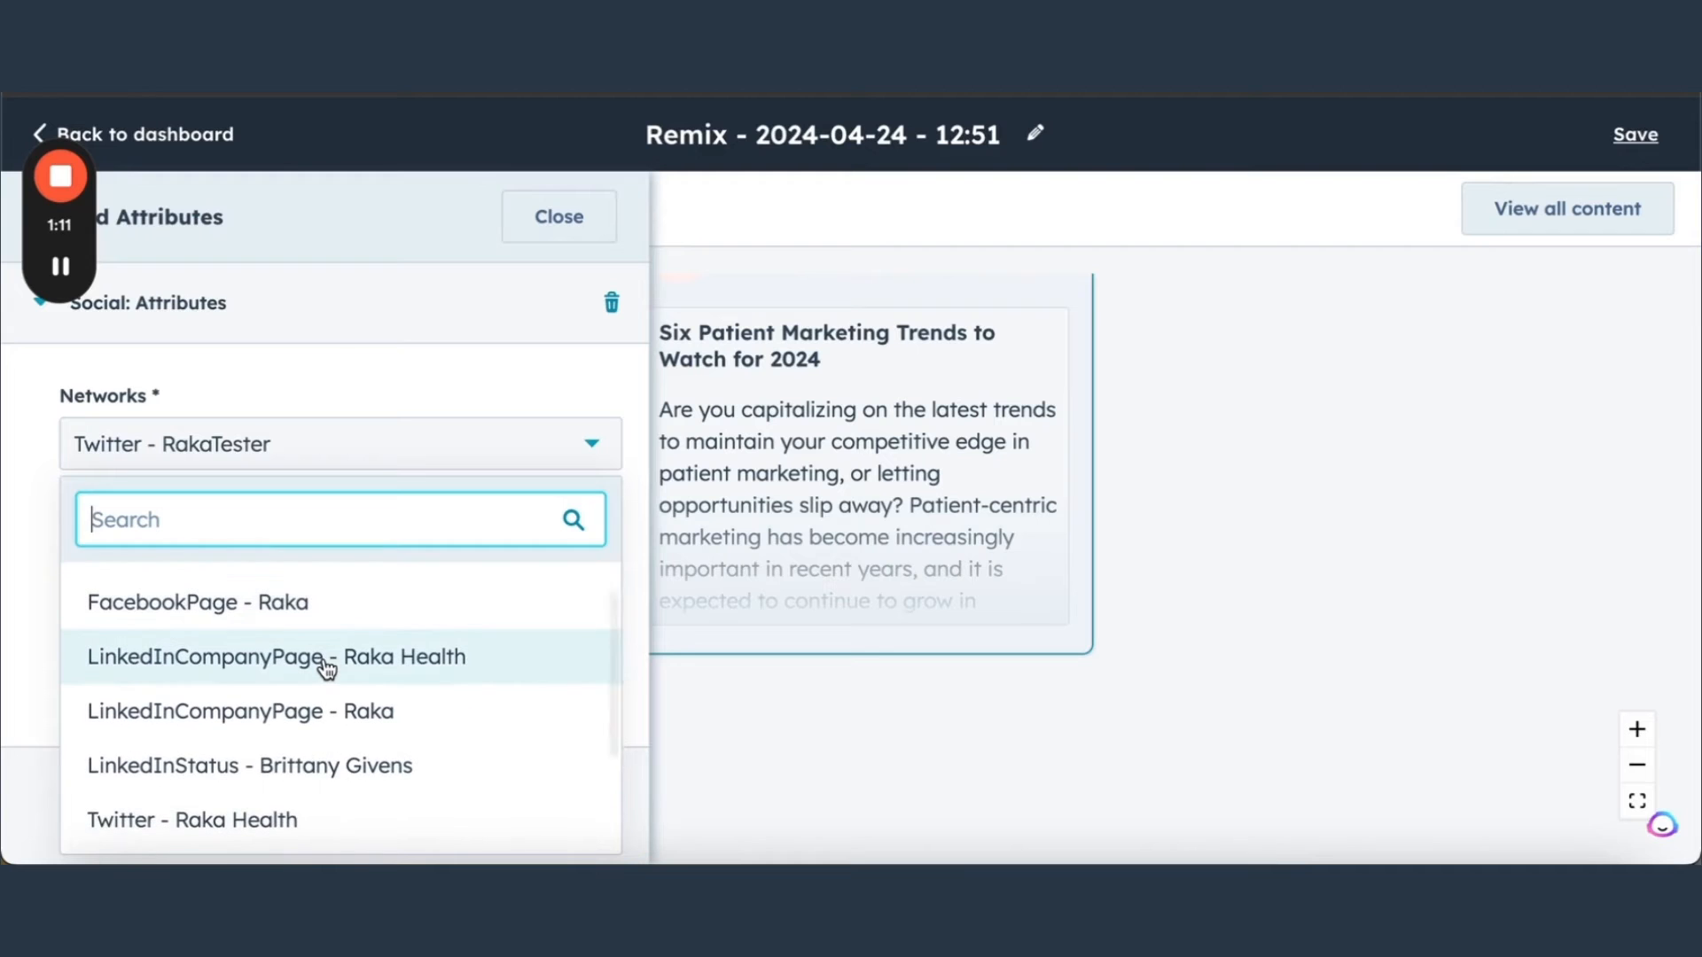
scroll(down, 3)
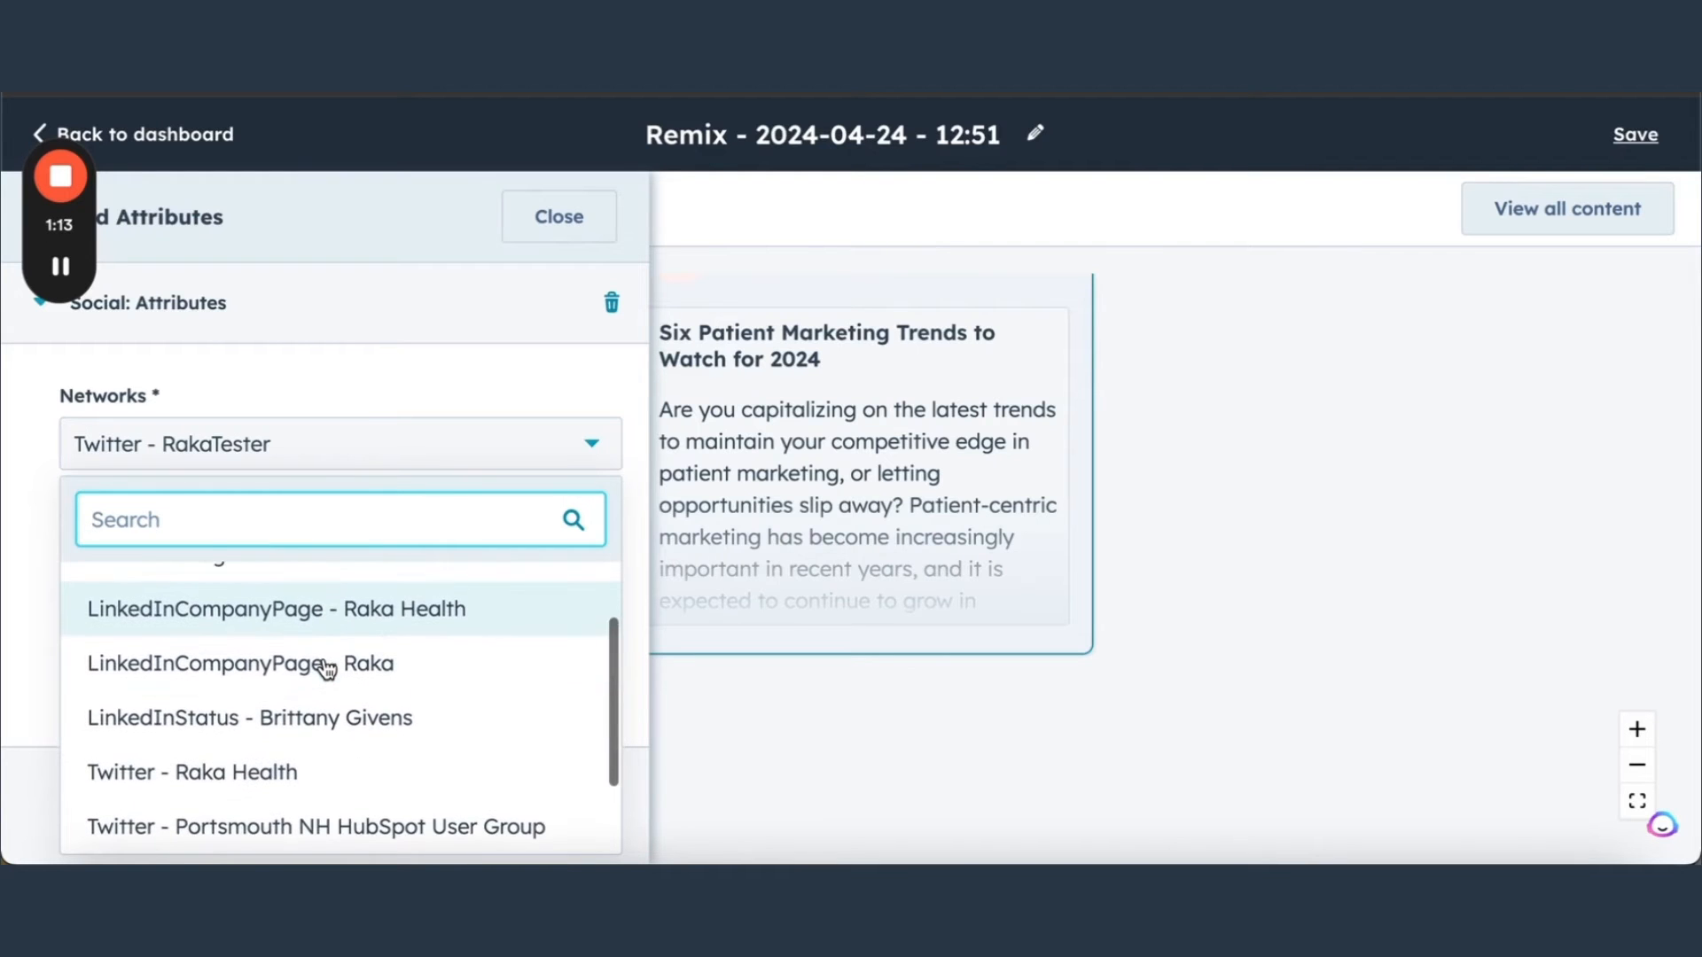
click(275, 608)
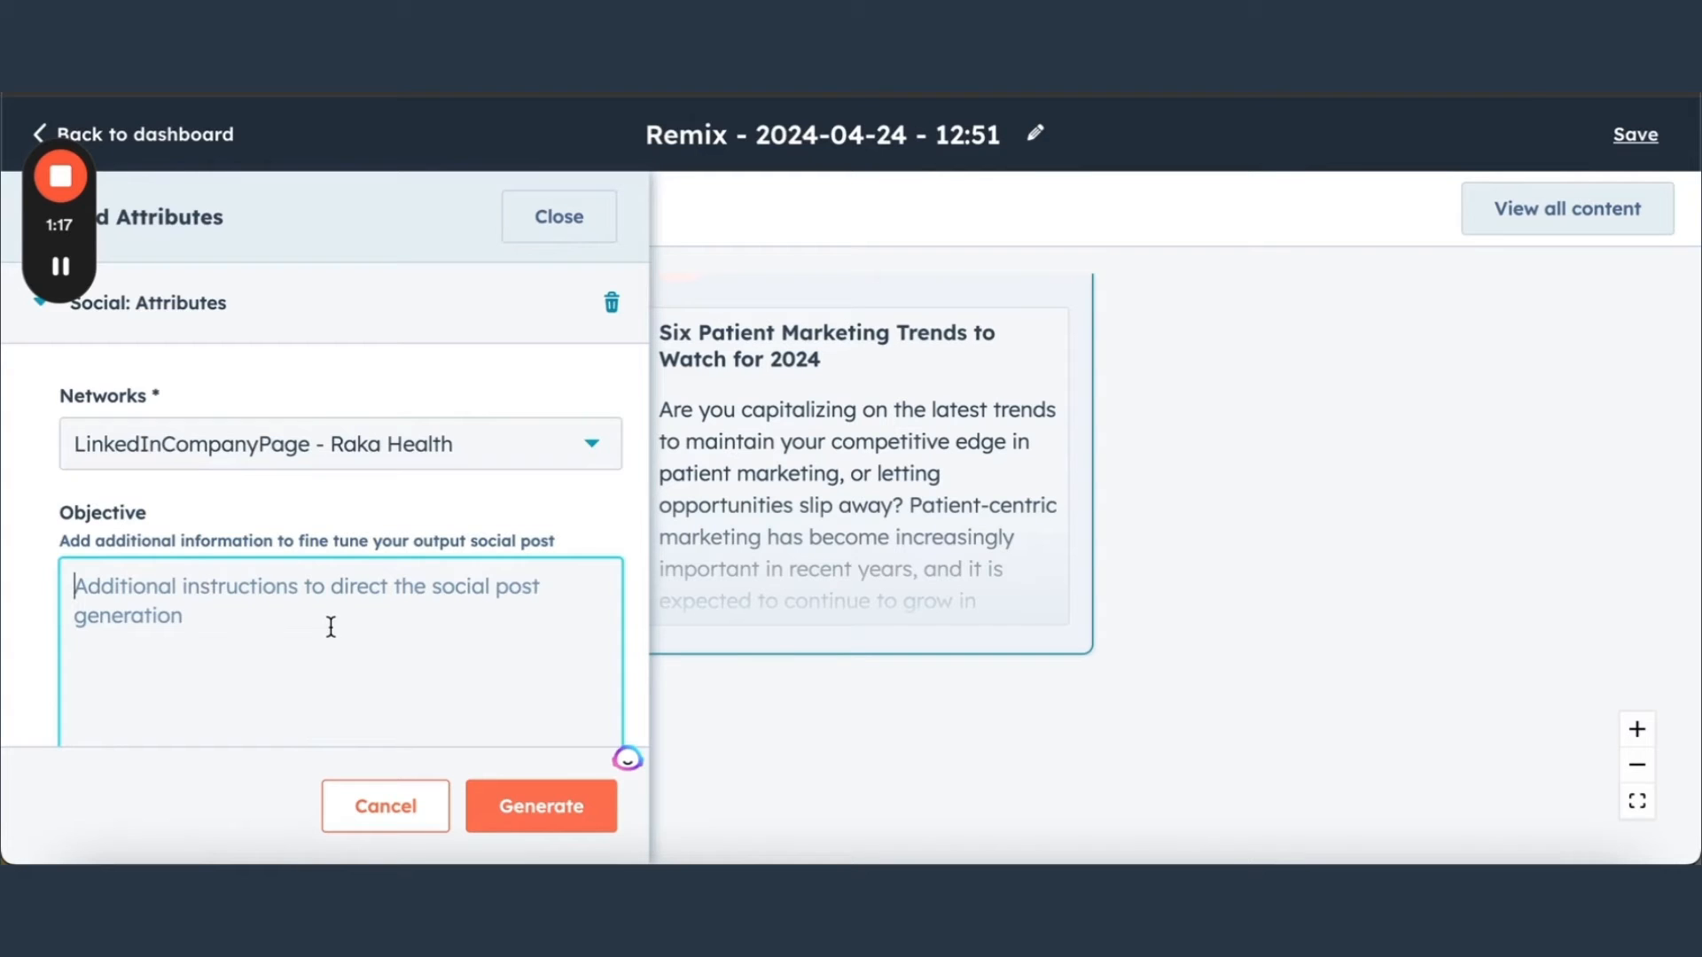
- Enter objective 'Write a LinkedIn post guiding readers to our new blog post' with sneak peeks
text(Write)
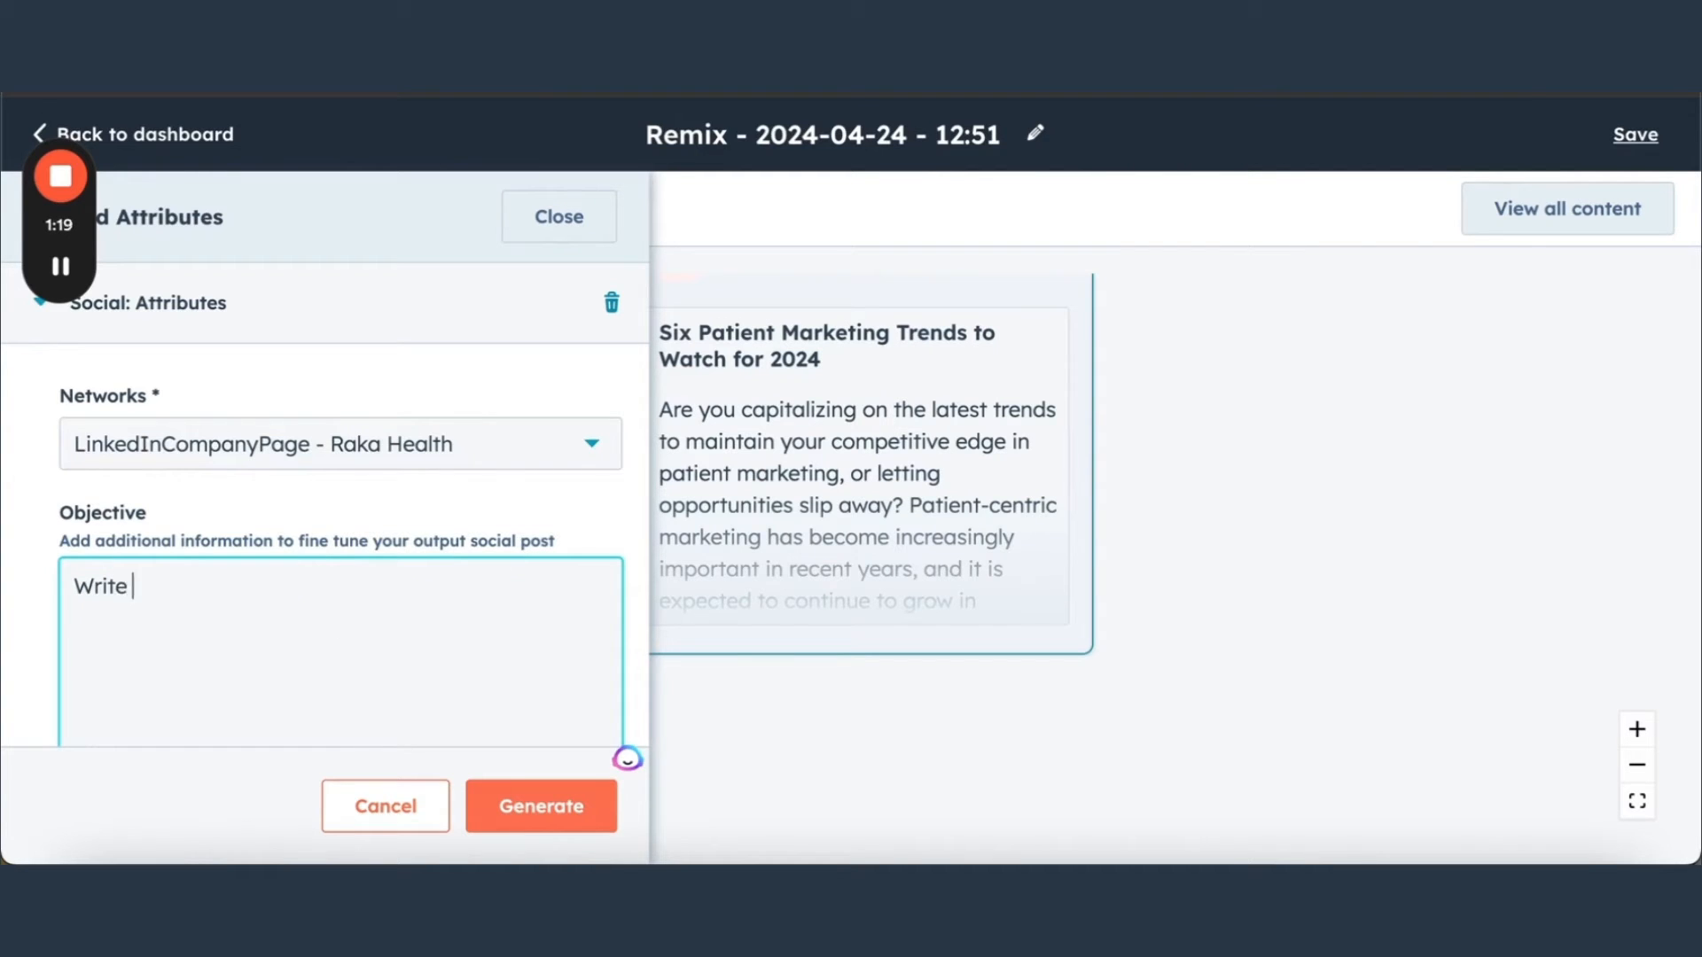
text(a Linked)
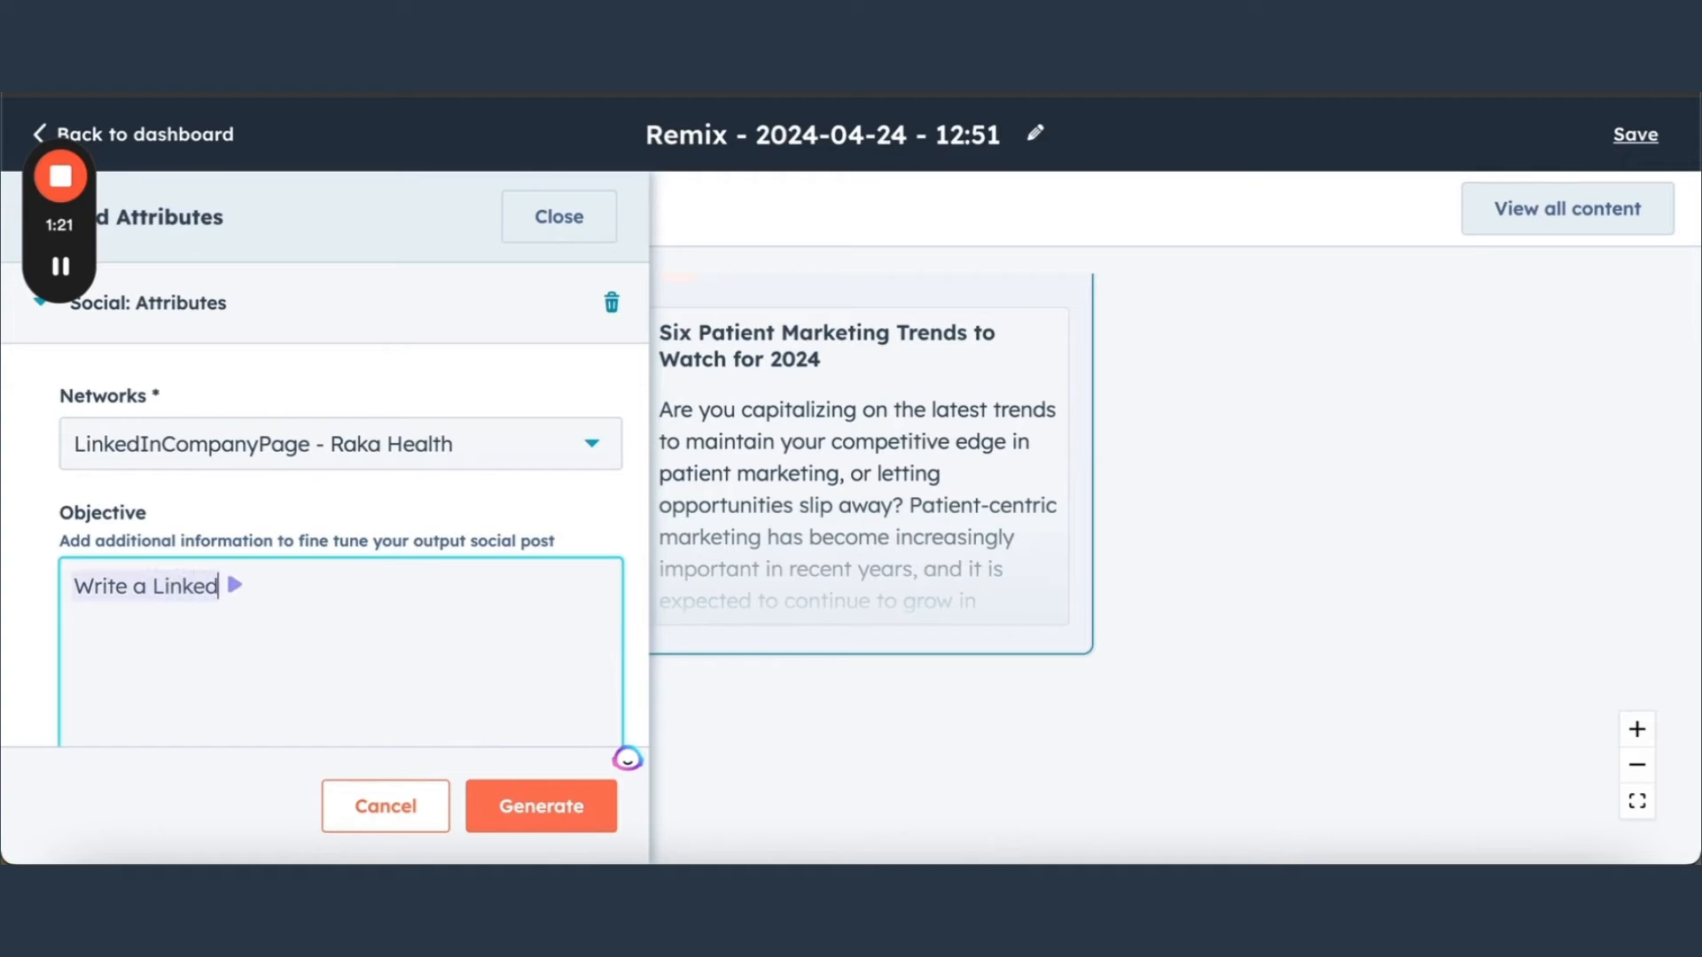
text(In post)
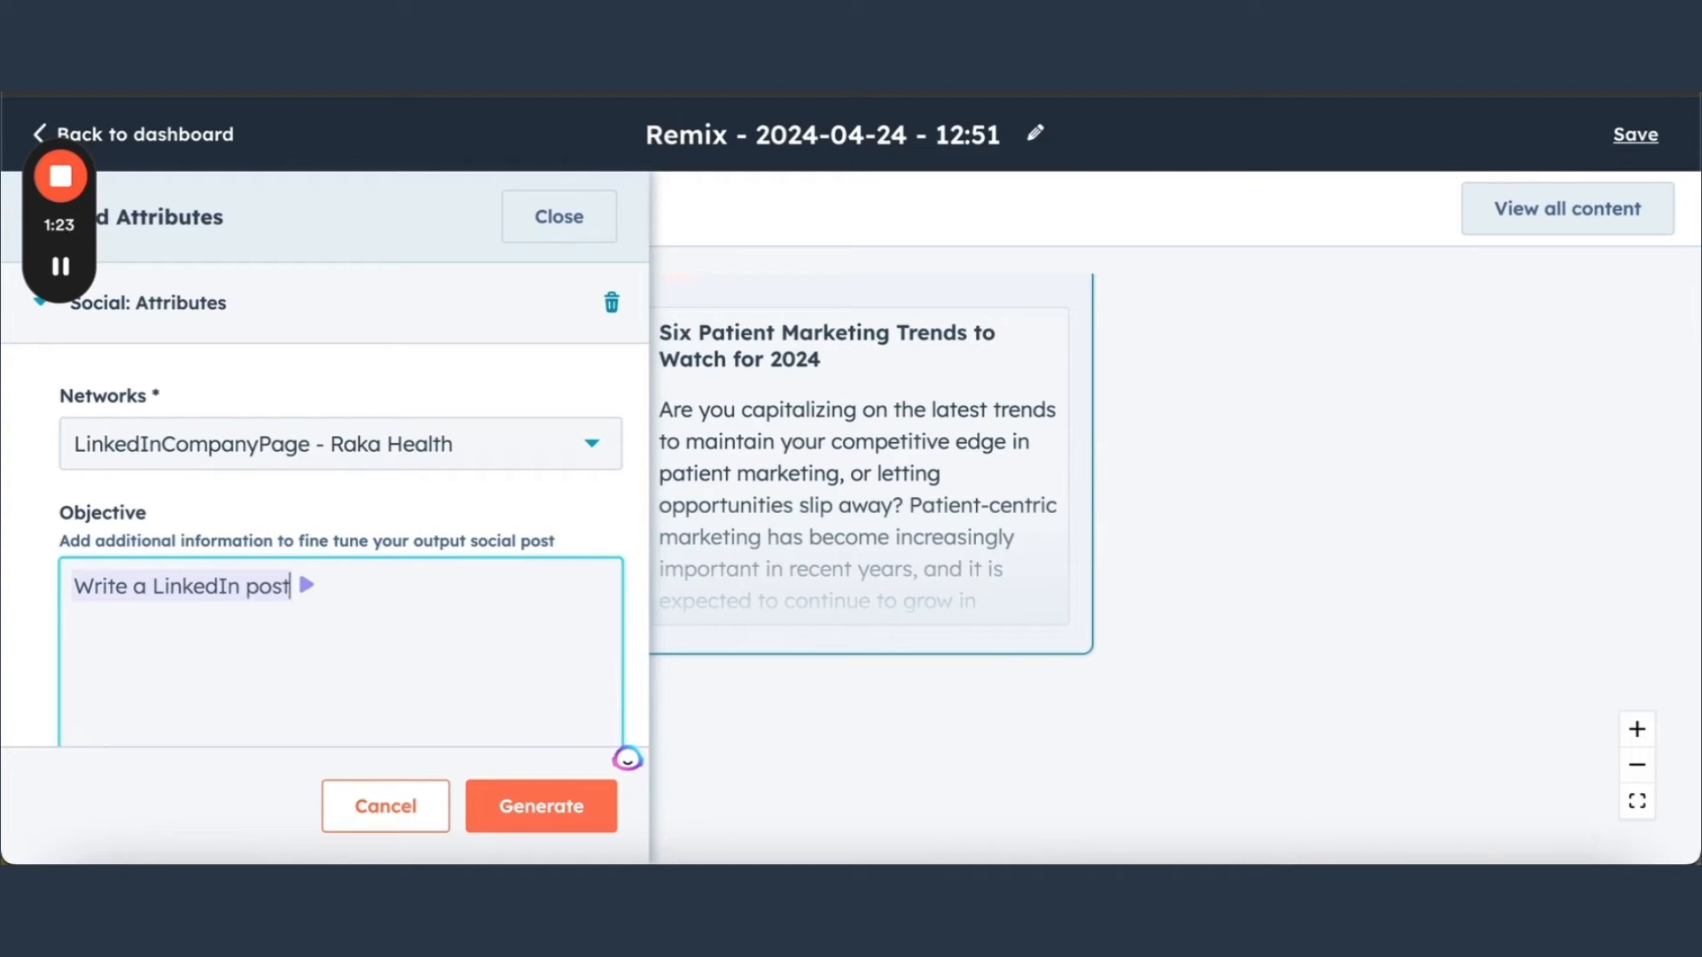
text(guiding readers to our)
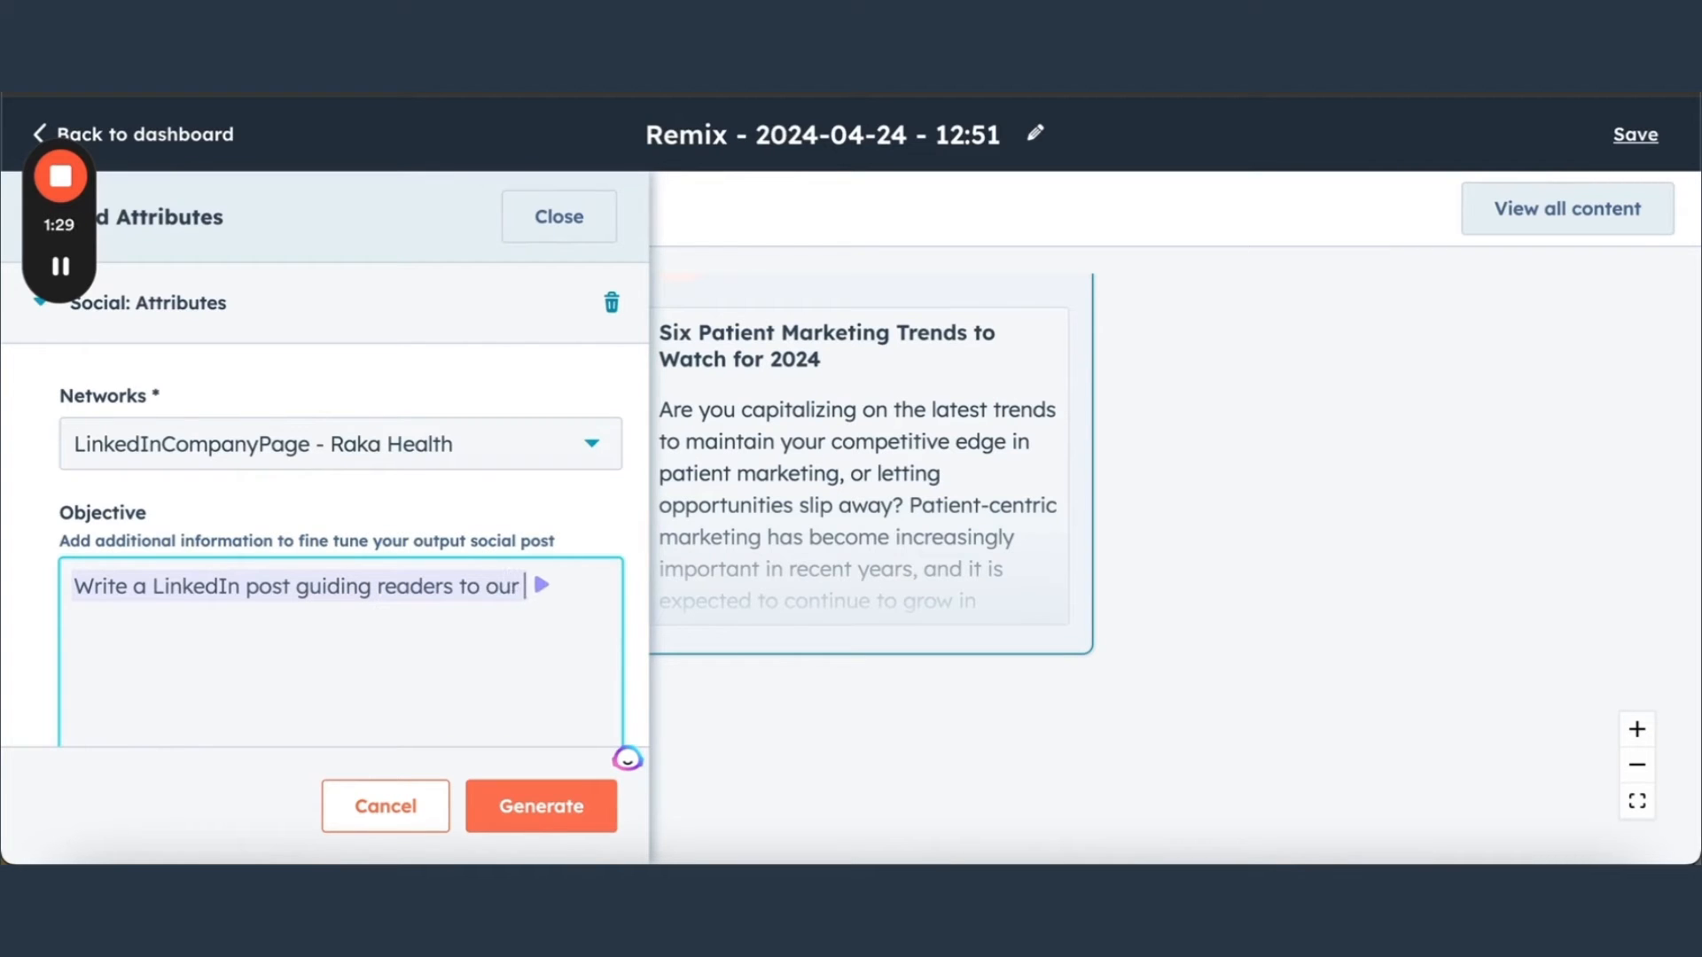
text(new blog post and includ)
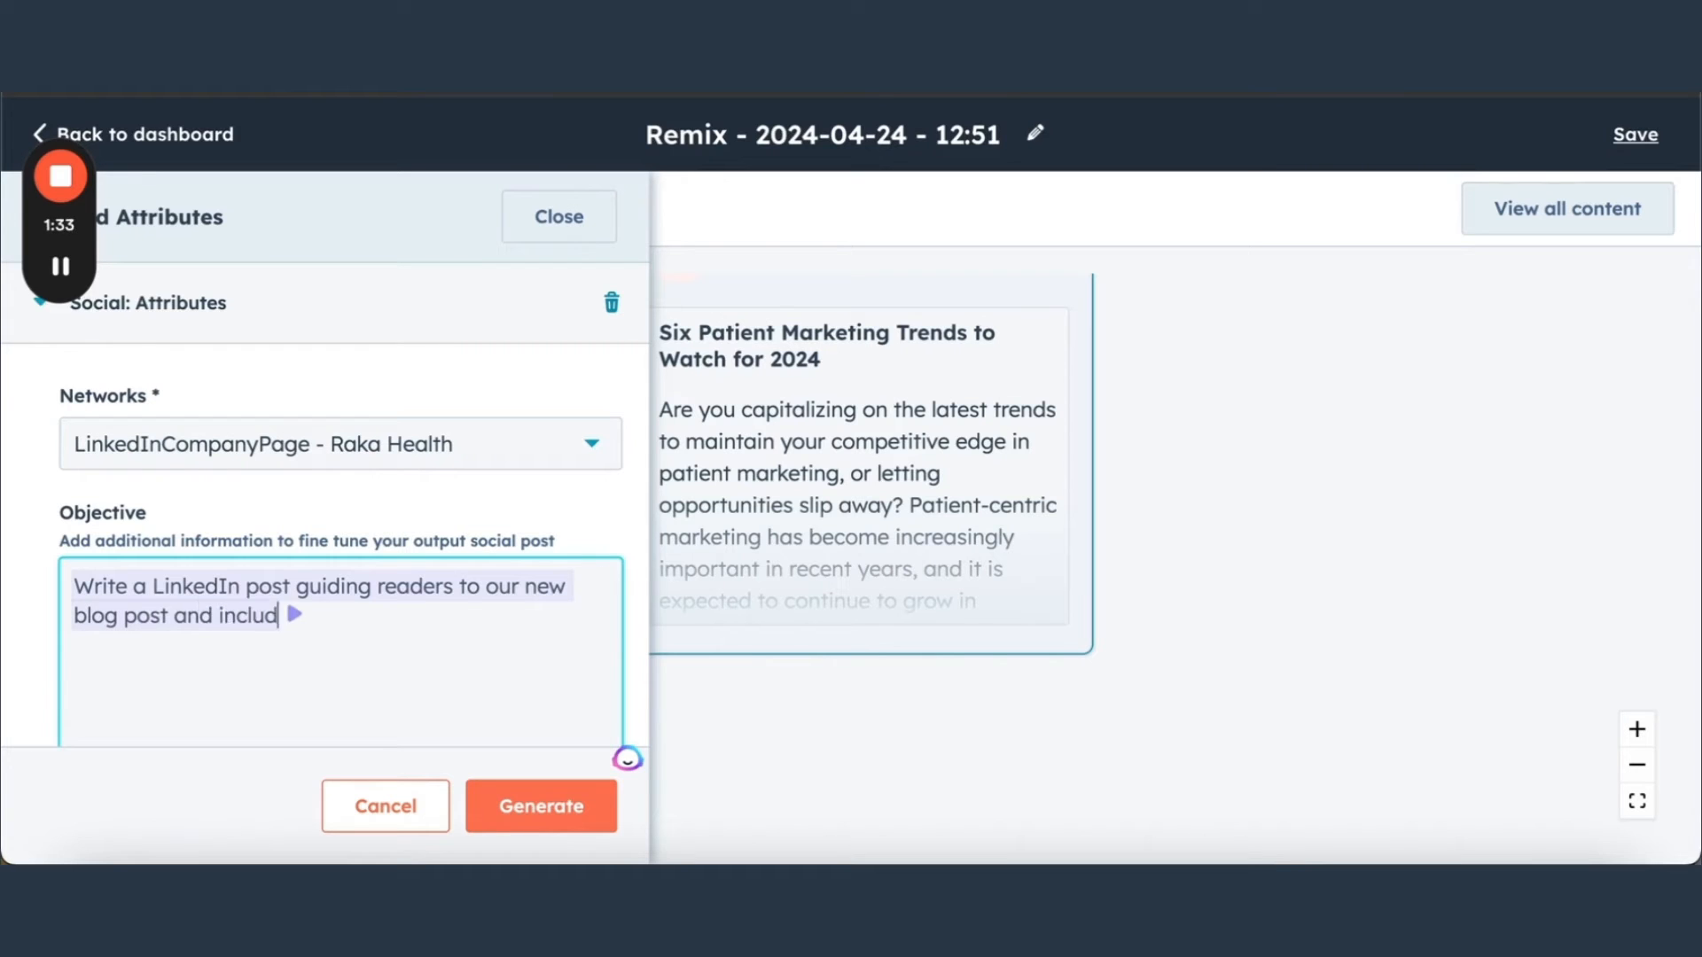
text(e some help)
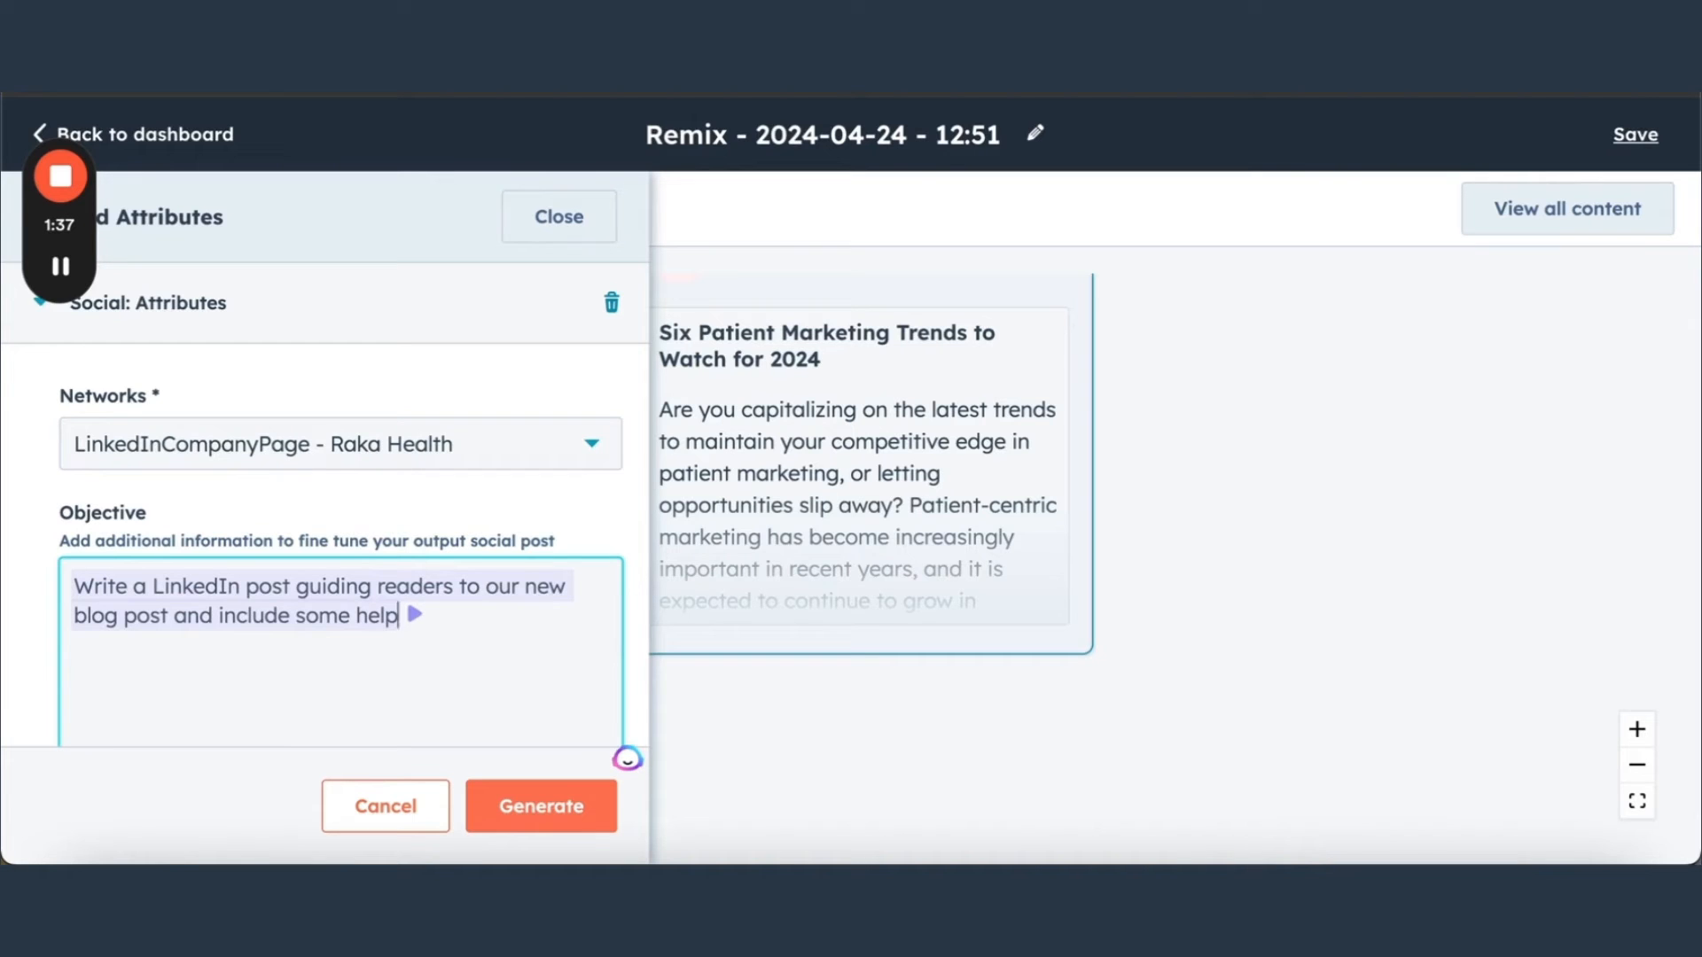
text(sneak peaks of)
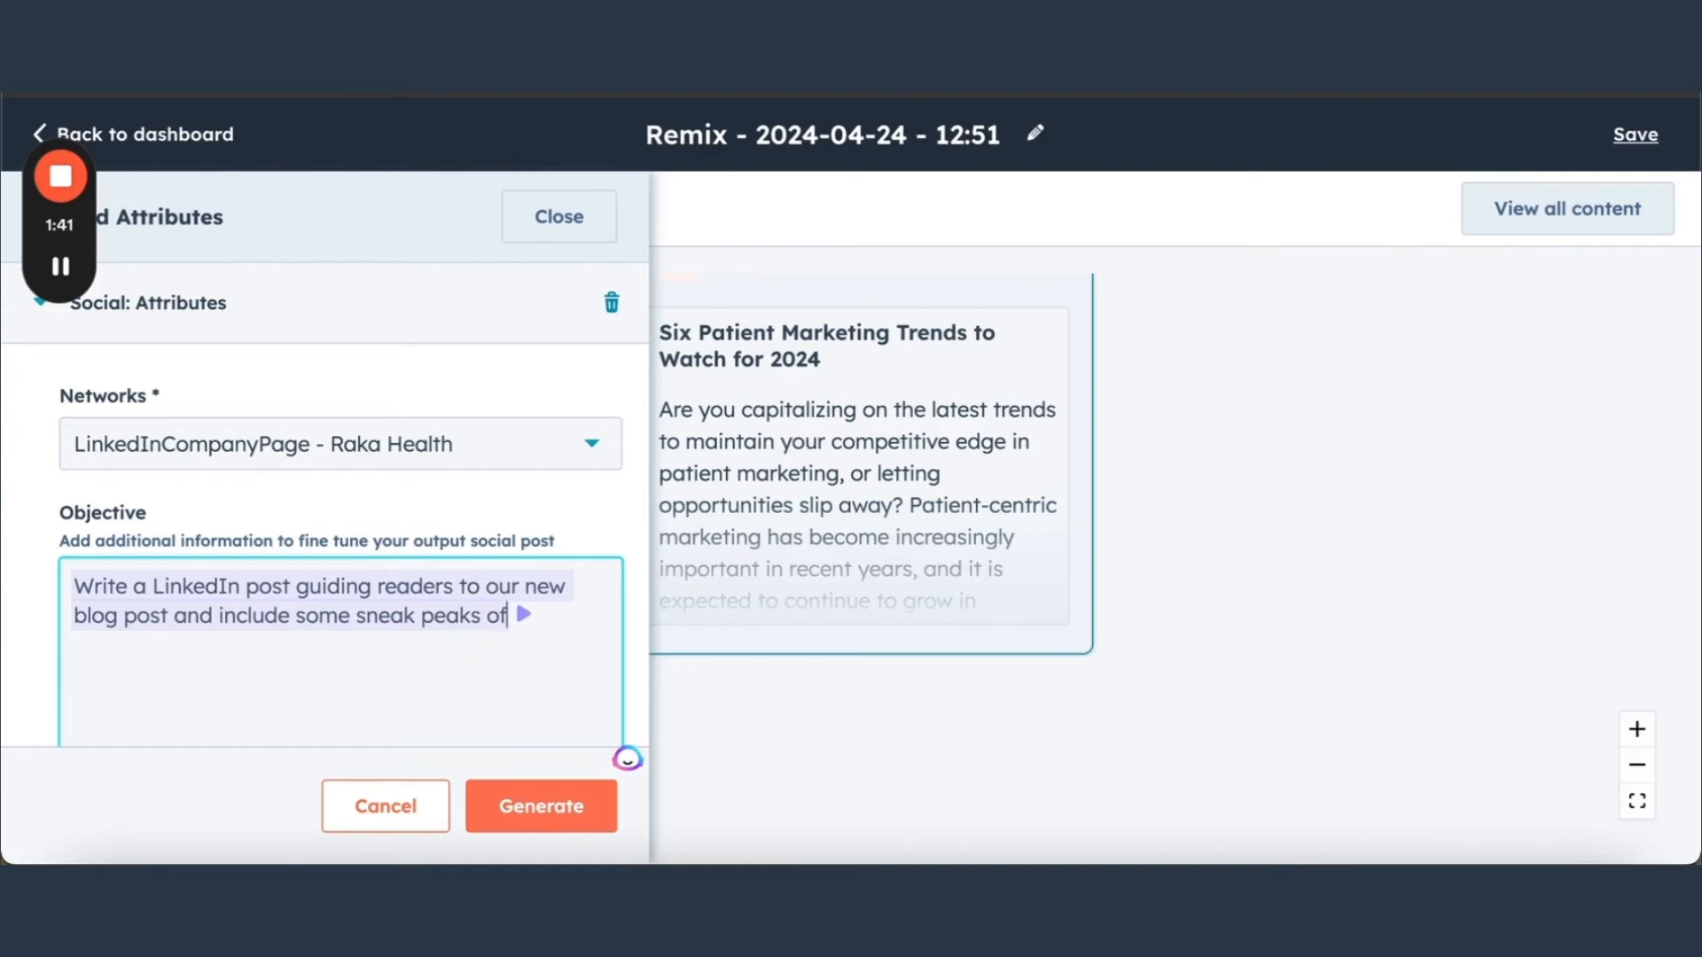
text(our blog post.)
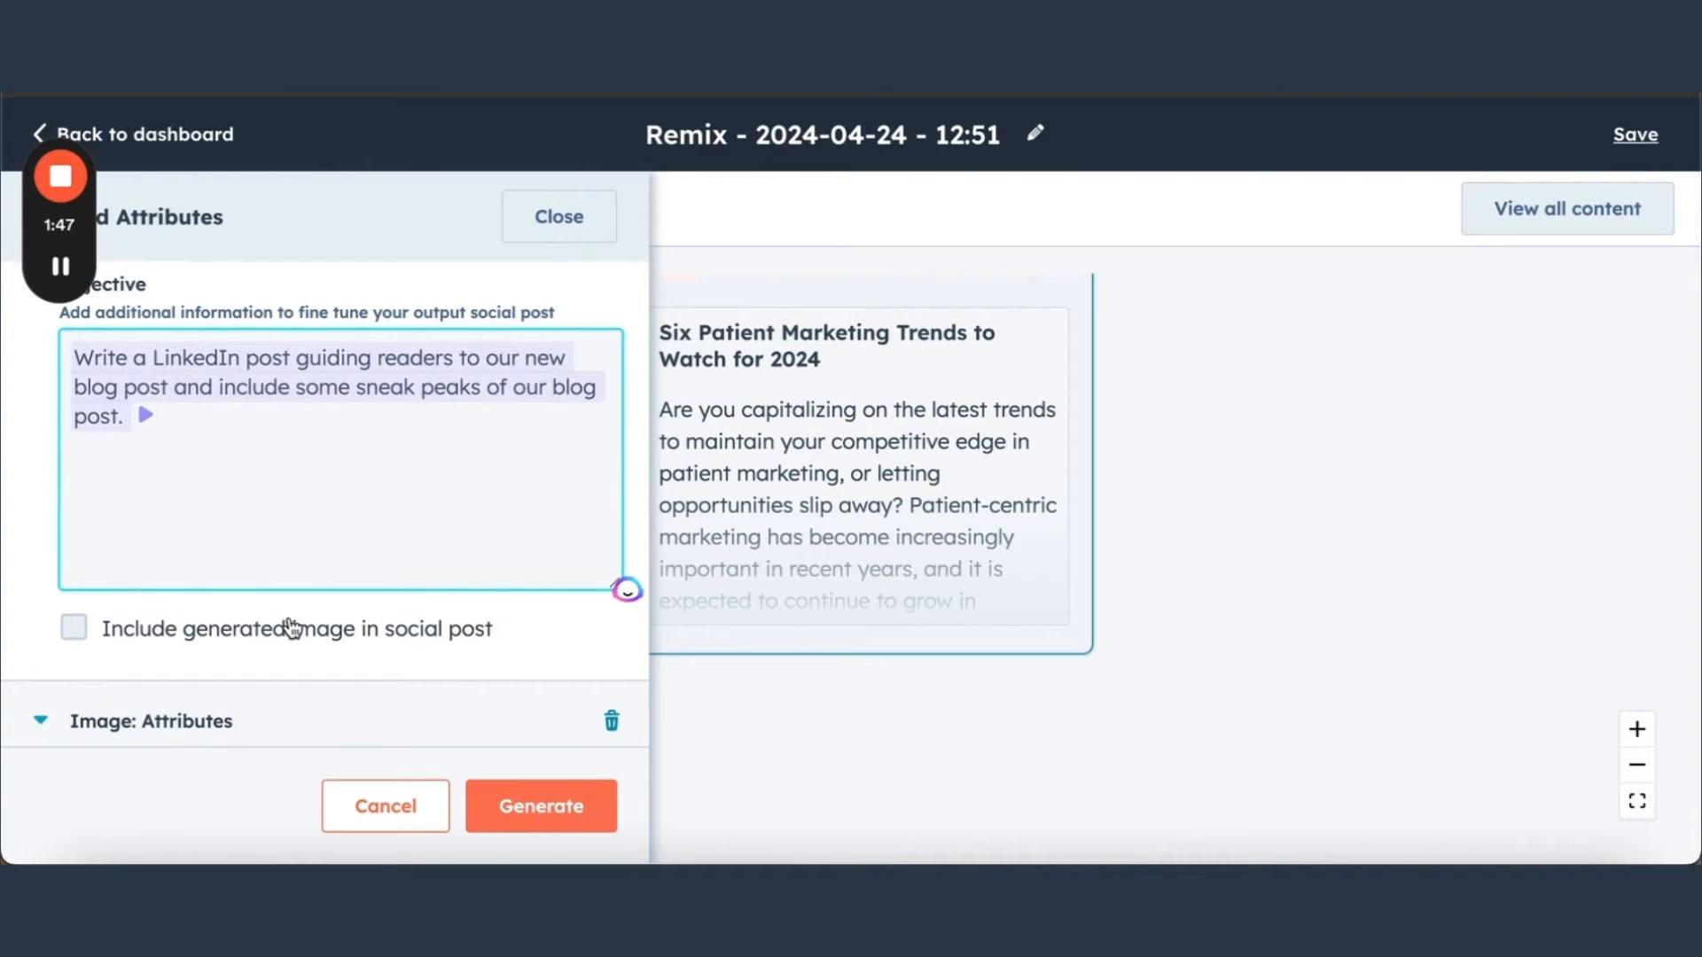
- Set the image style to Digital art and keep Square image dimensions
scroll(down, 3)
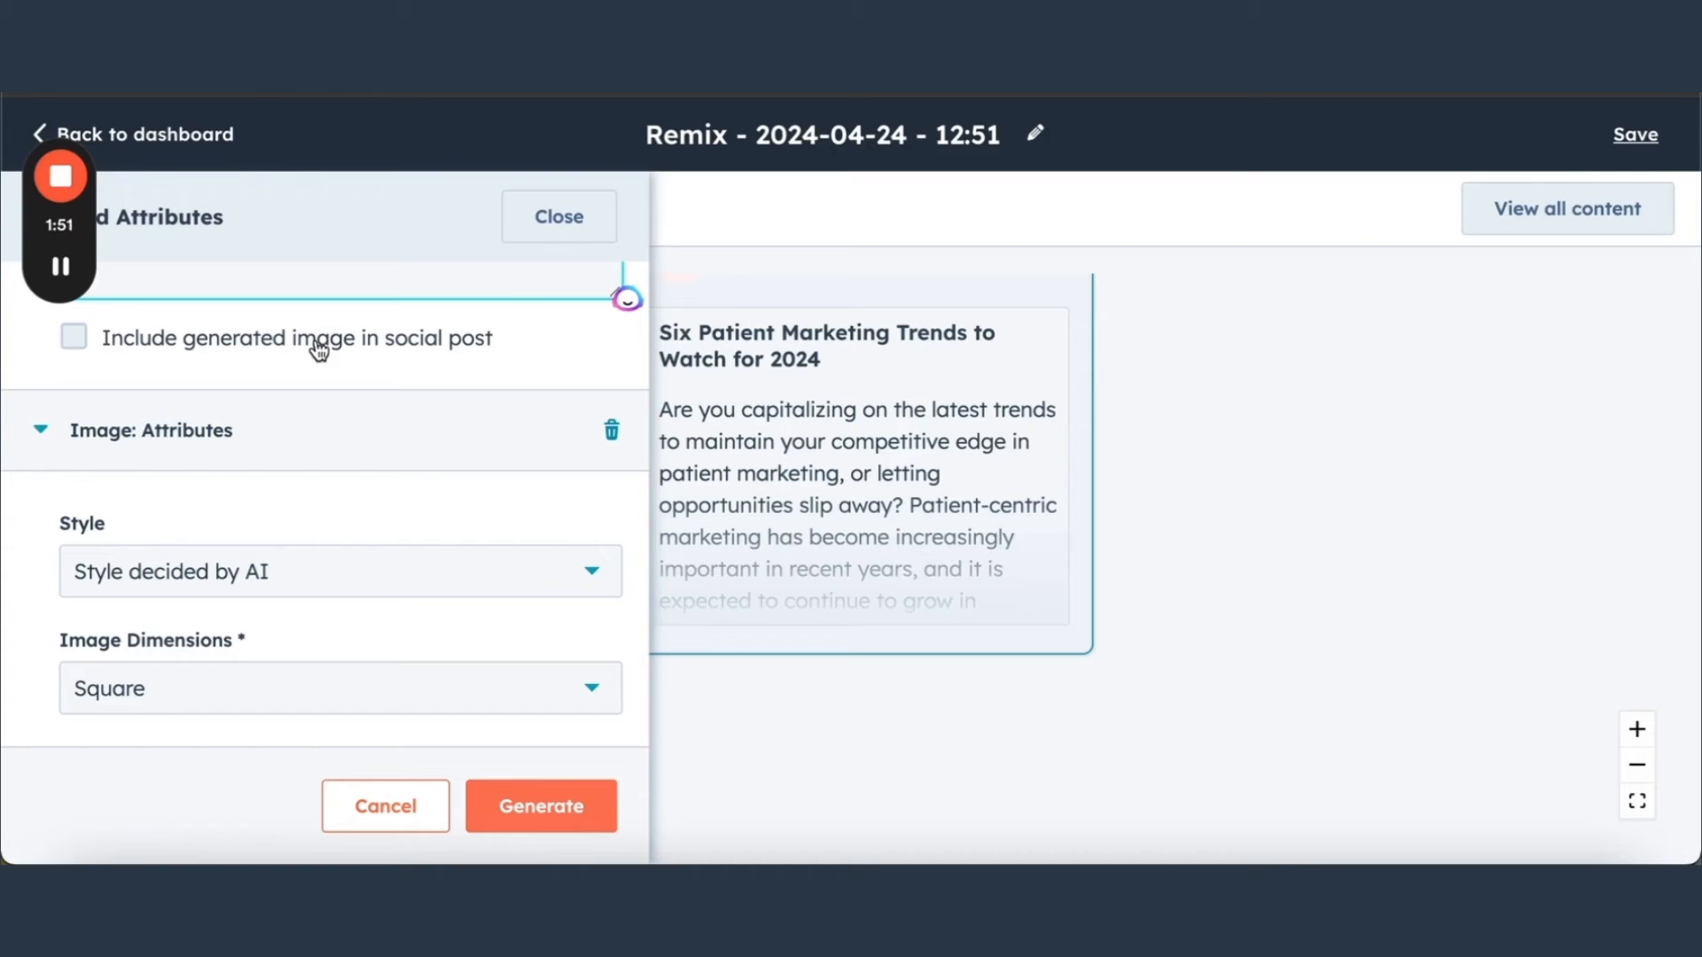
mouse_move(305, 405)
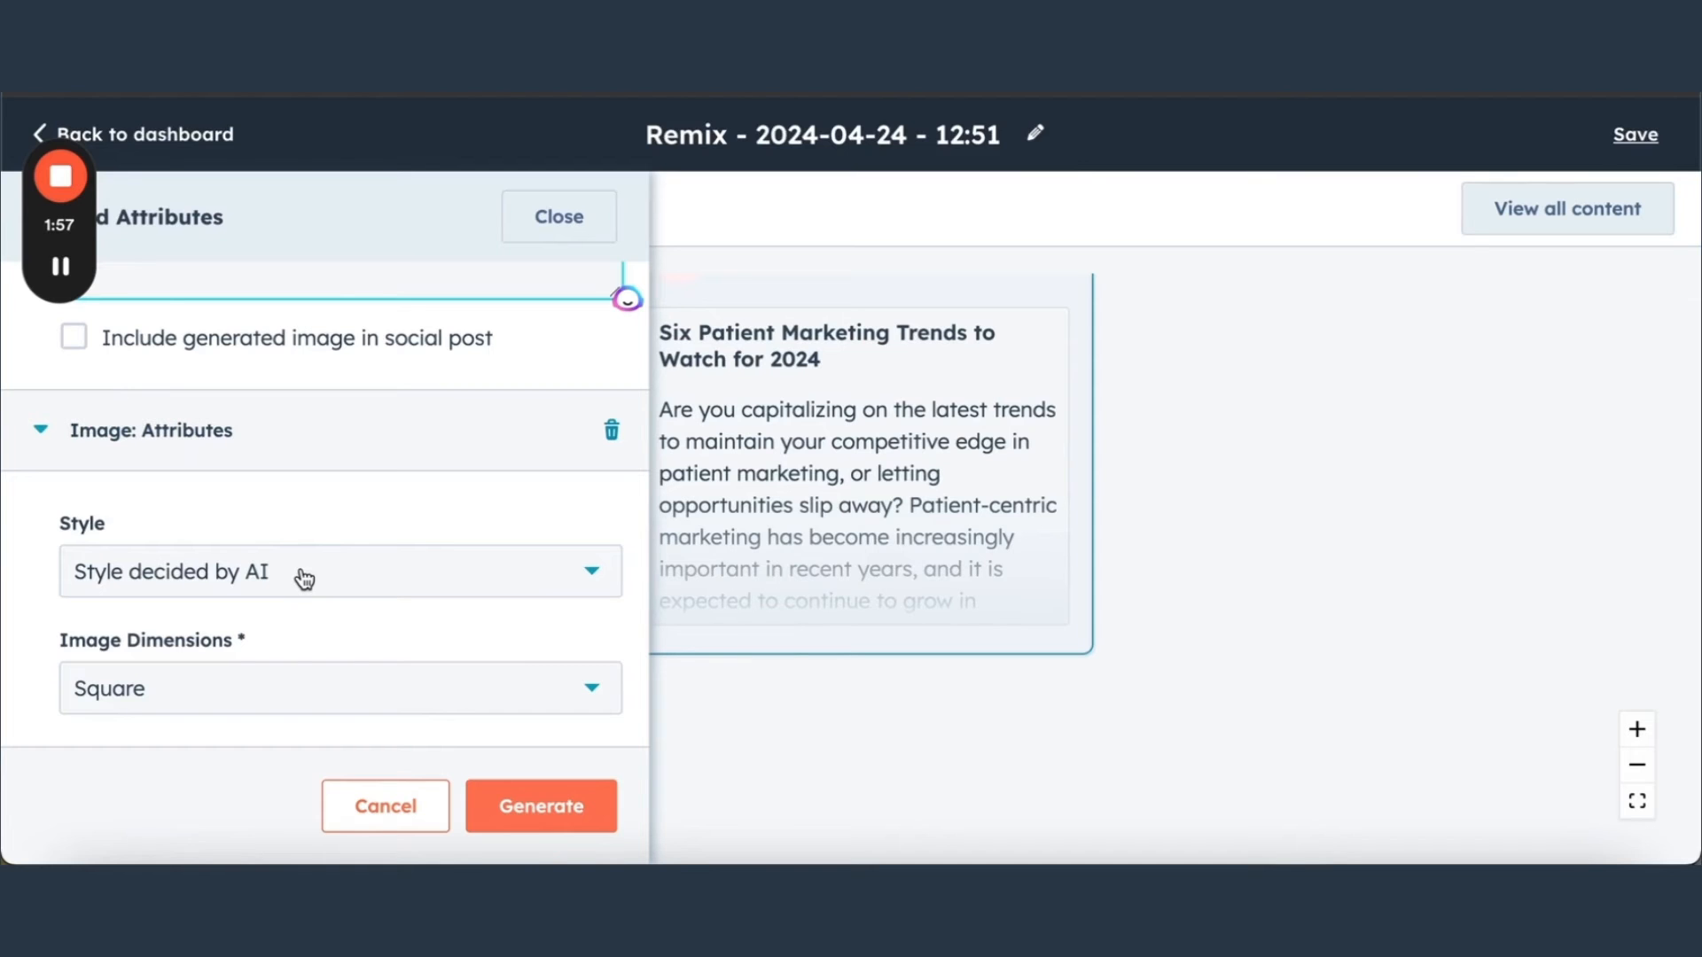
click(340, 571)
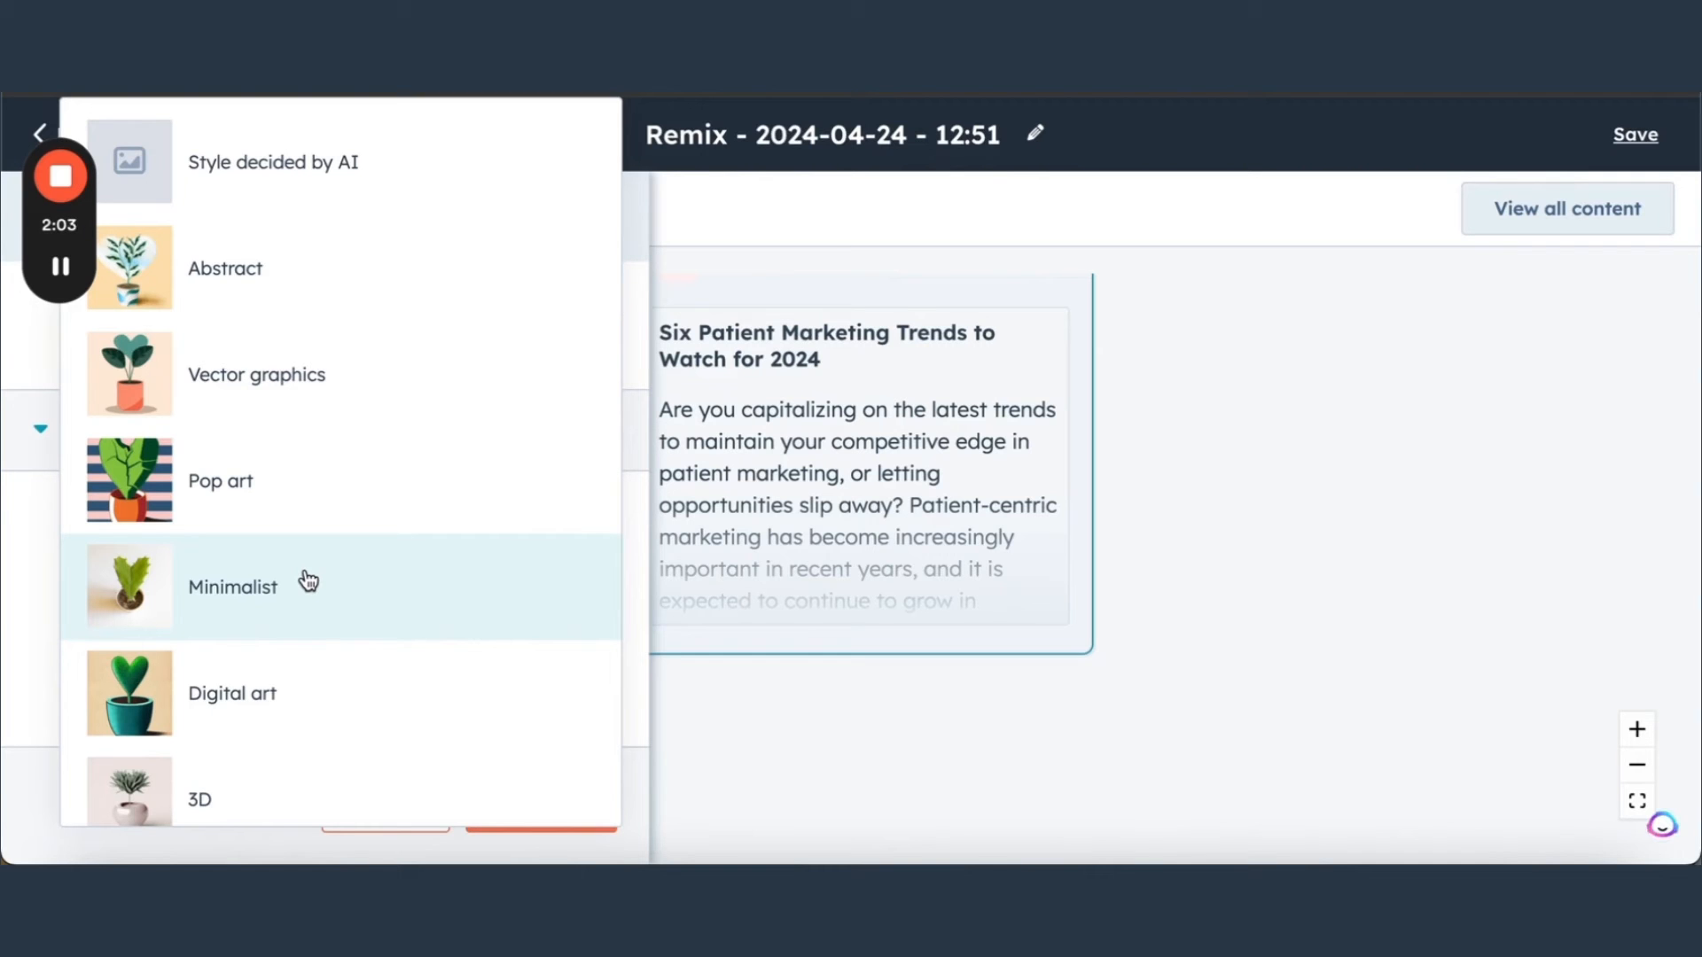
scroll(down, 3)
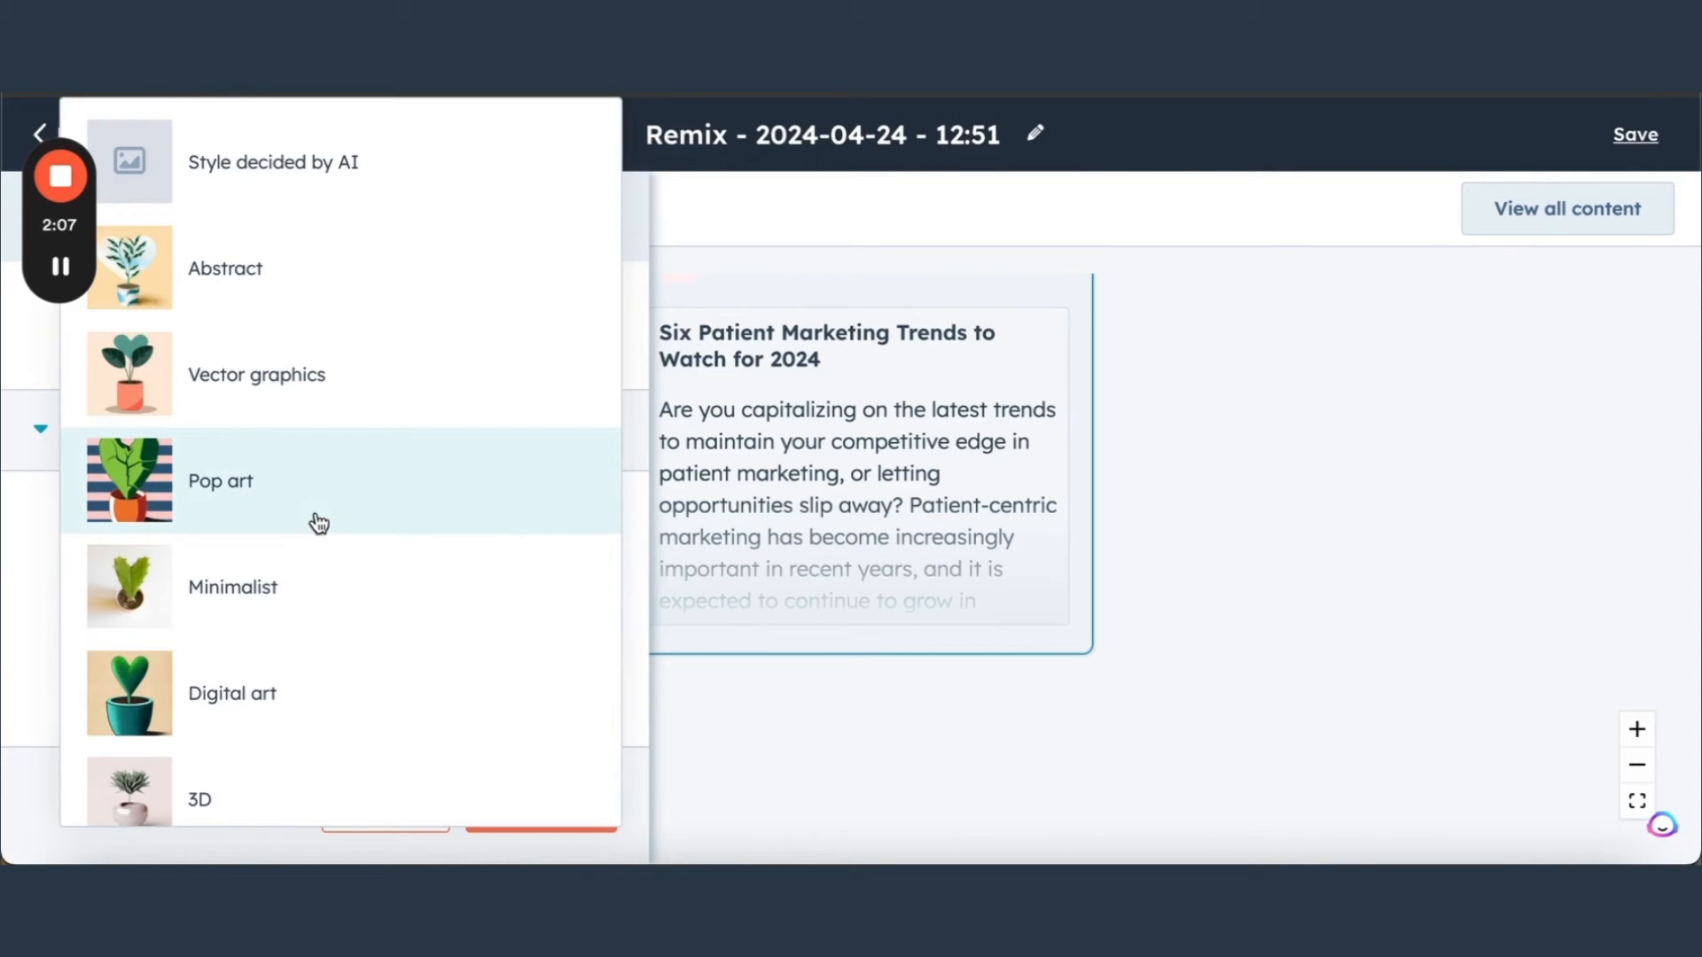
mouse_move(449, 197)
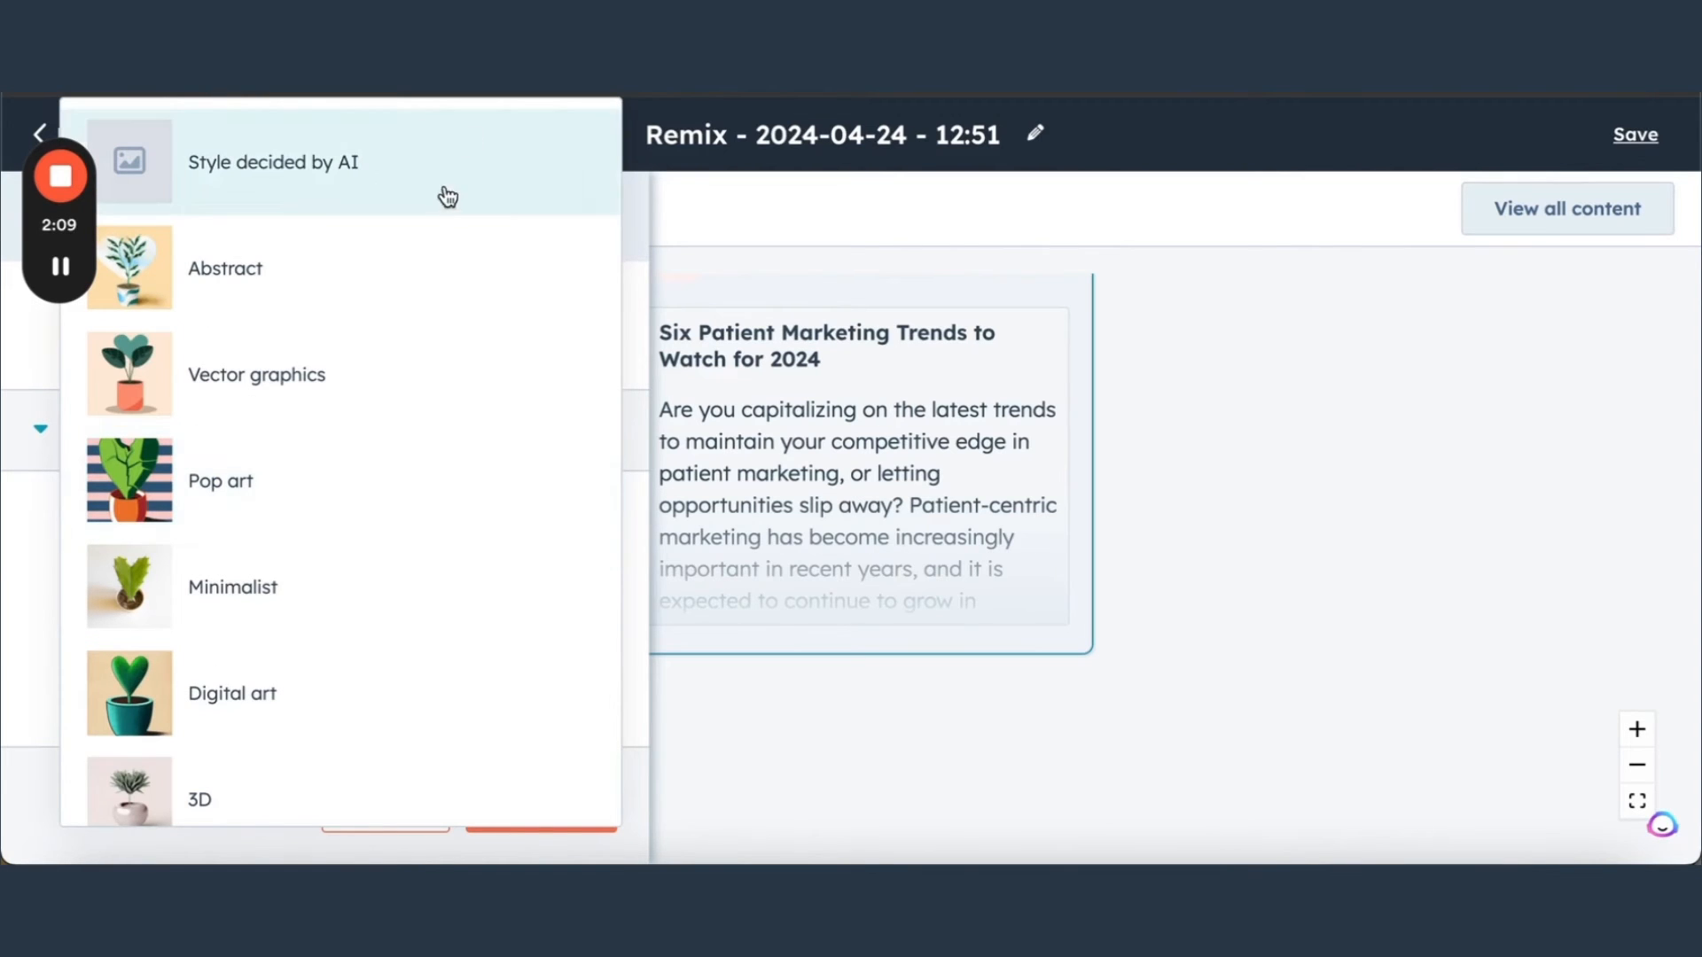
mouse_move(387, 656)
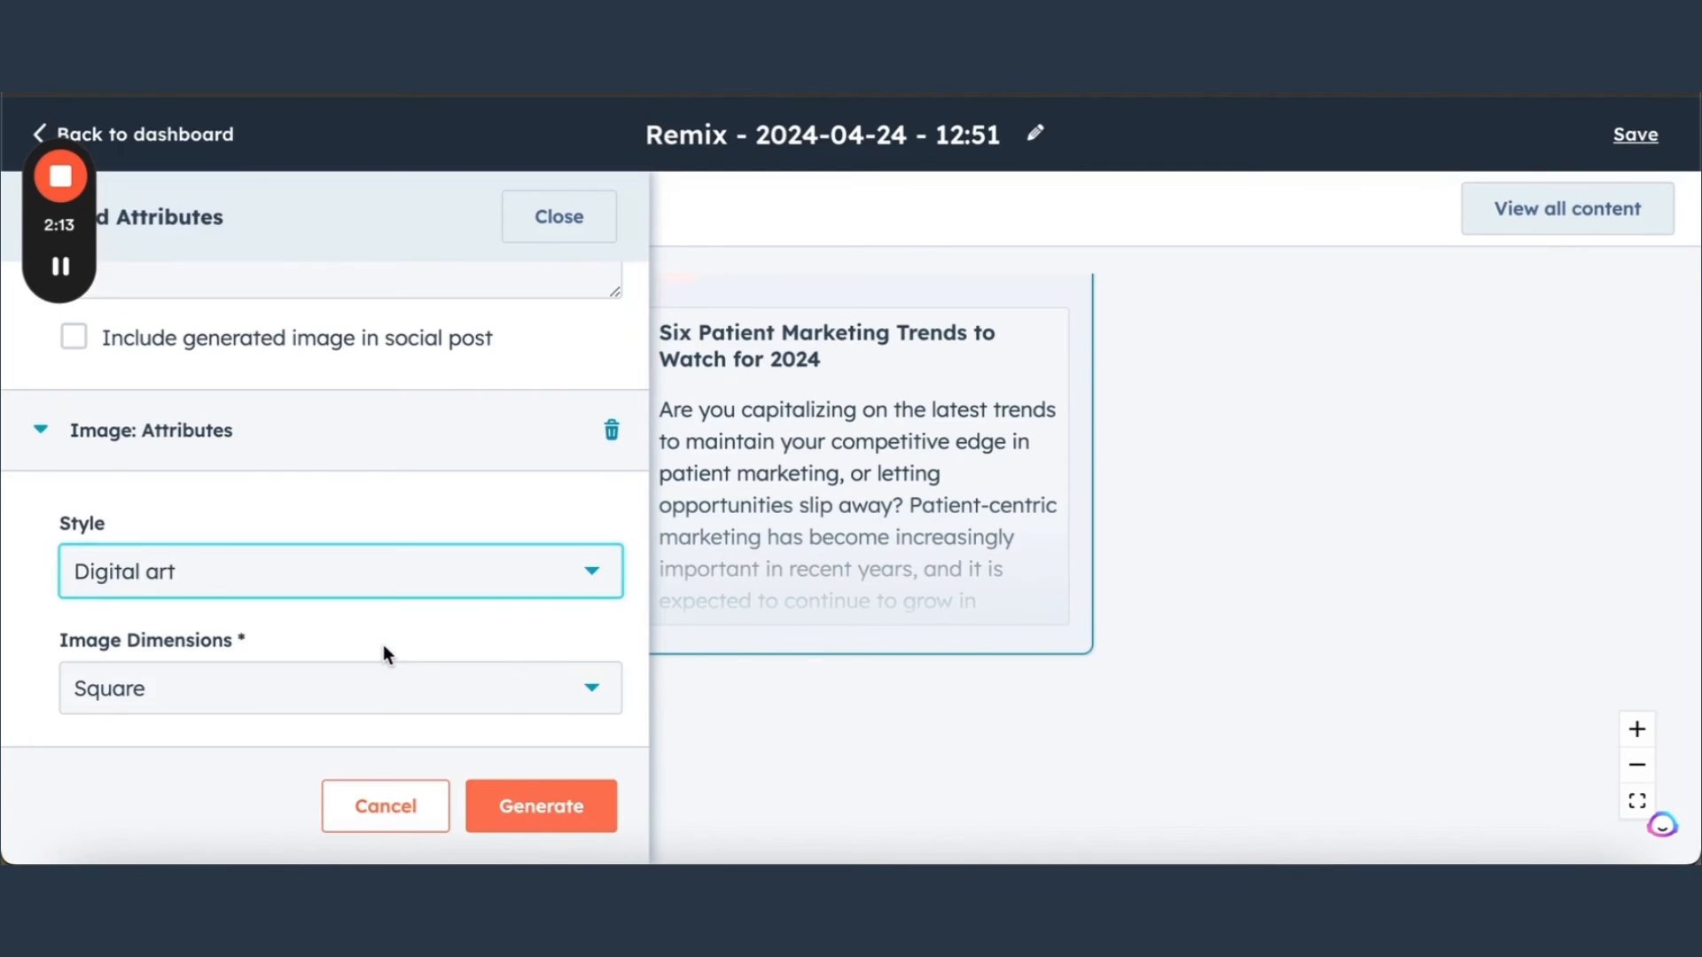
mouse_move(410, 627)
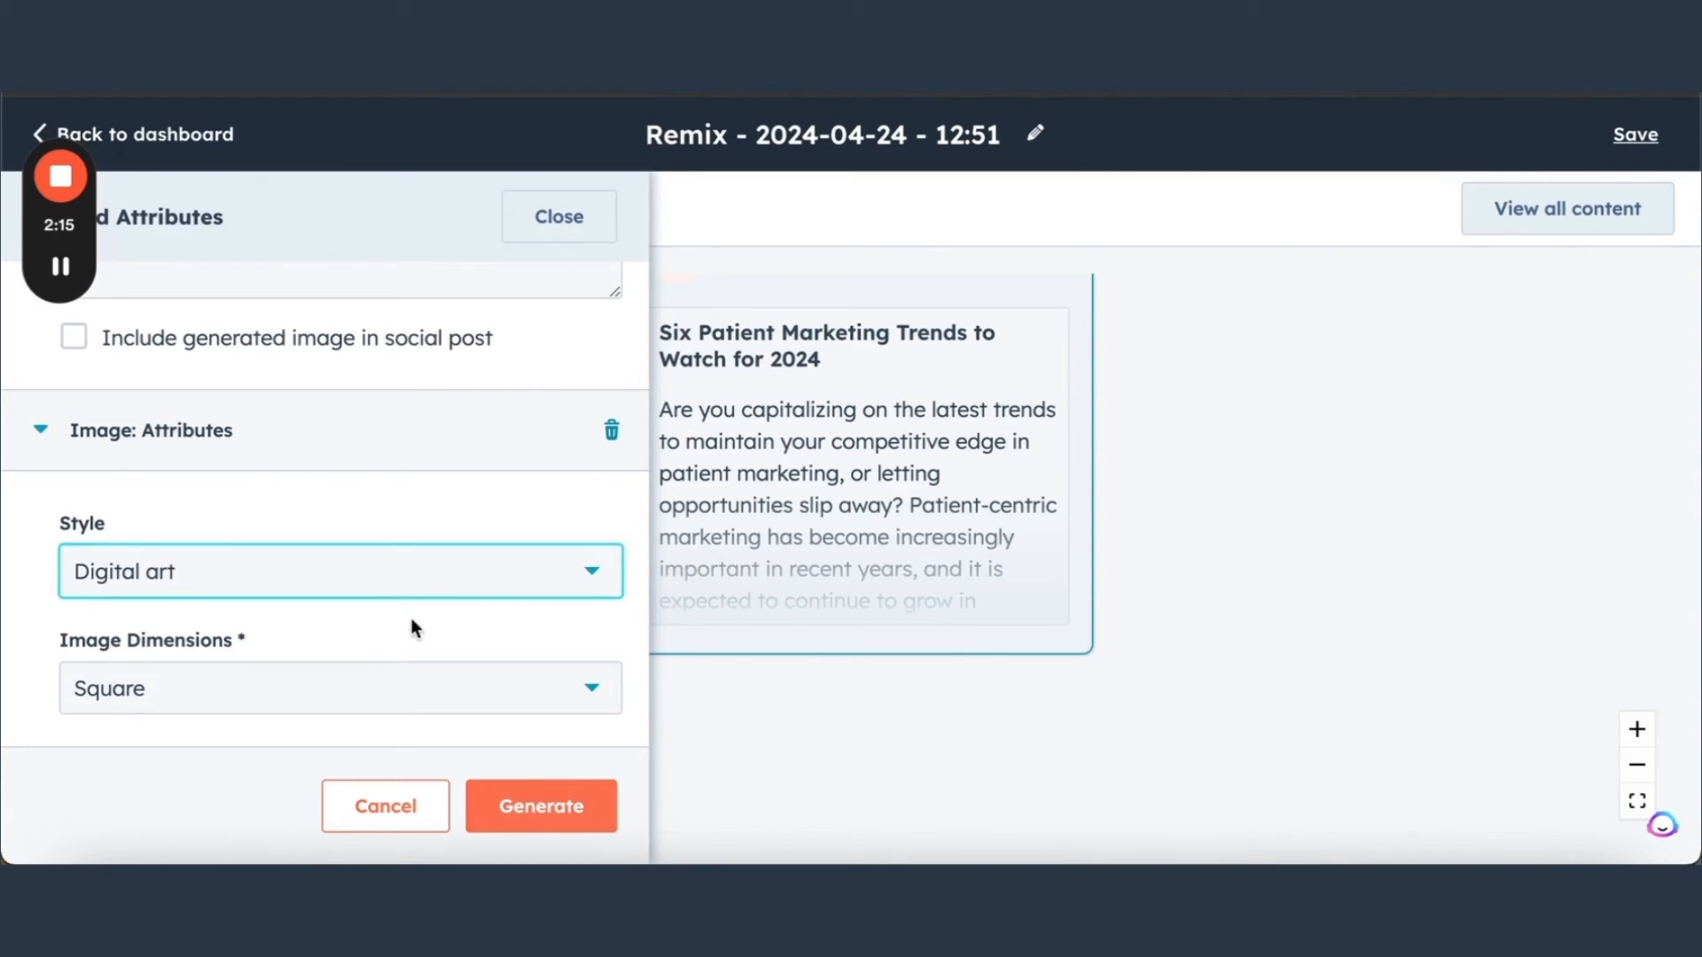
click(340, 687)
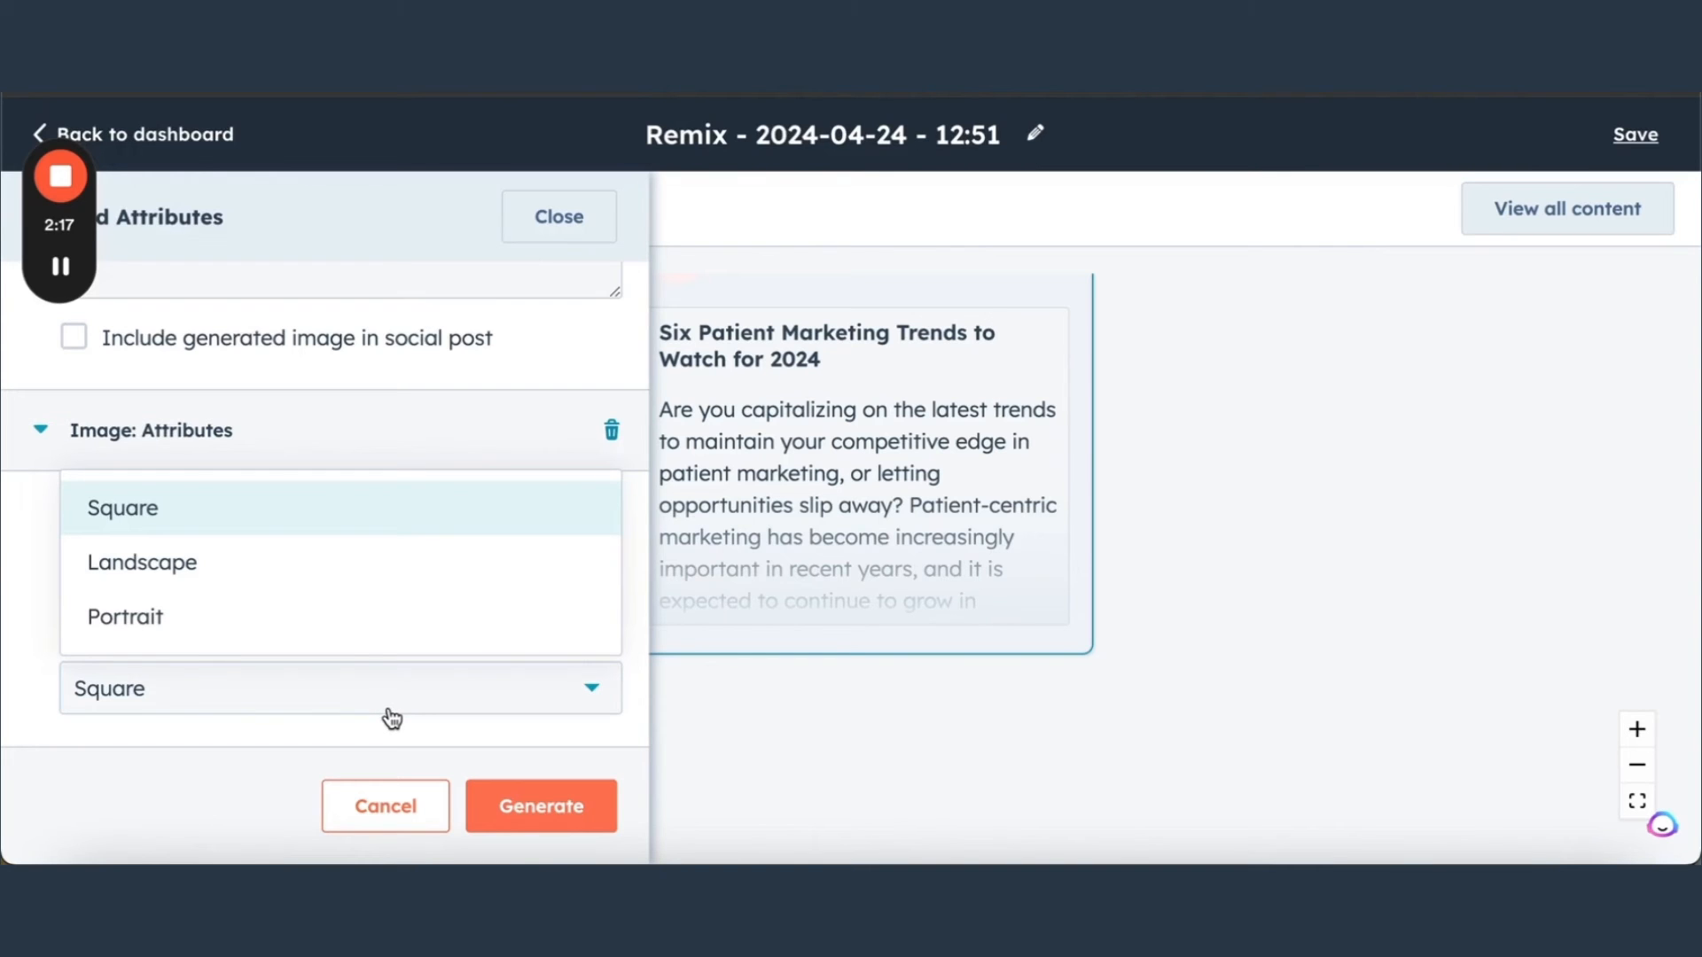
click(121, 508)
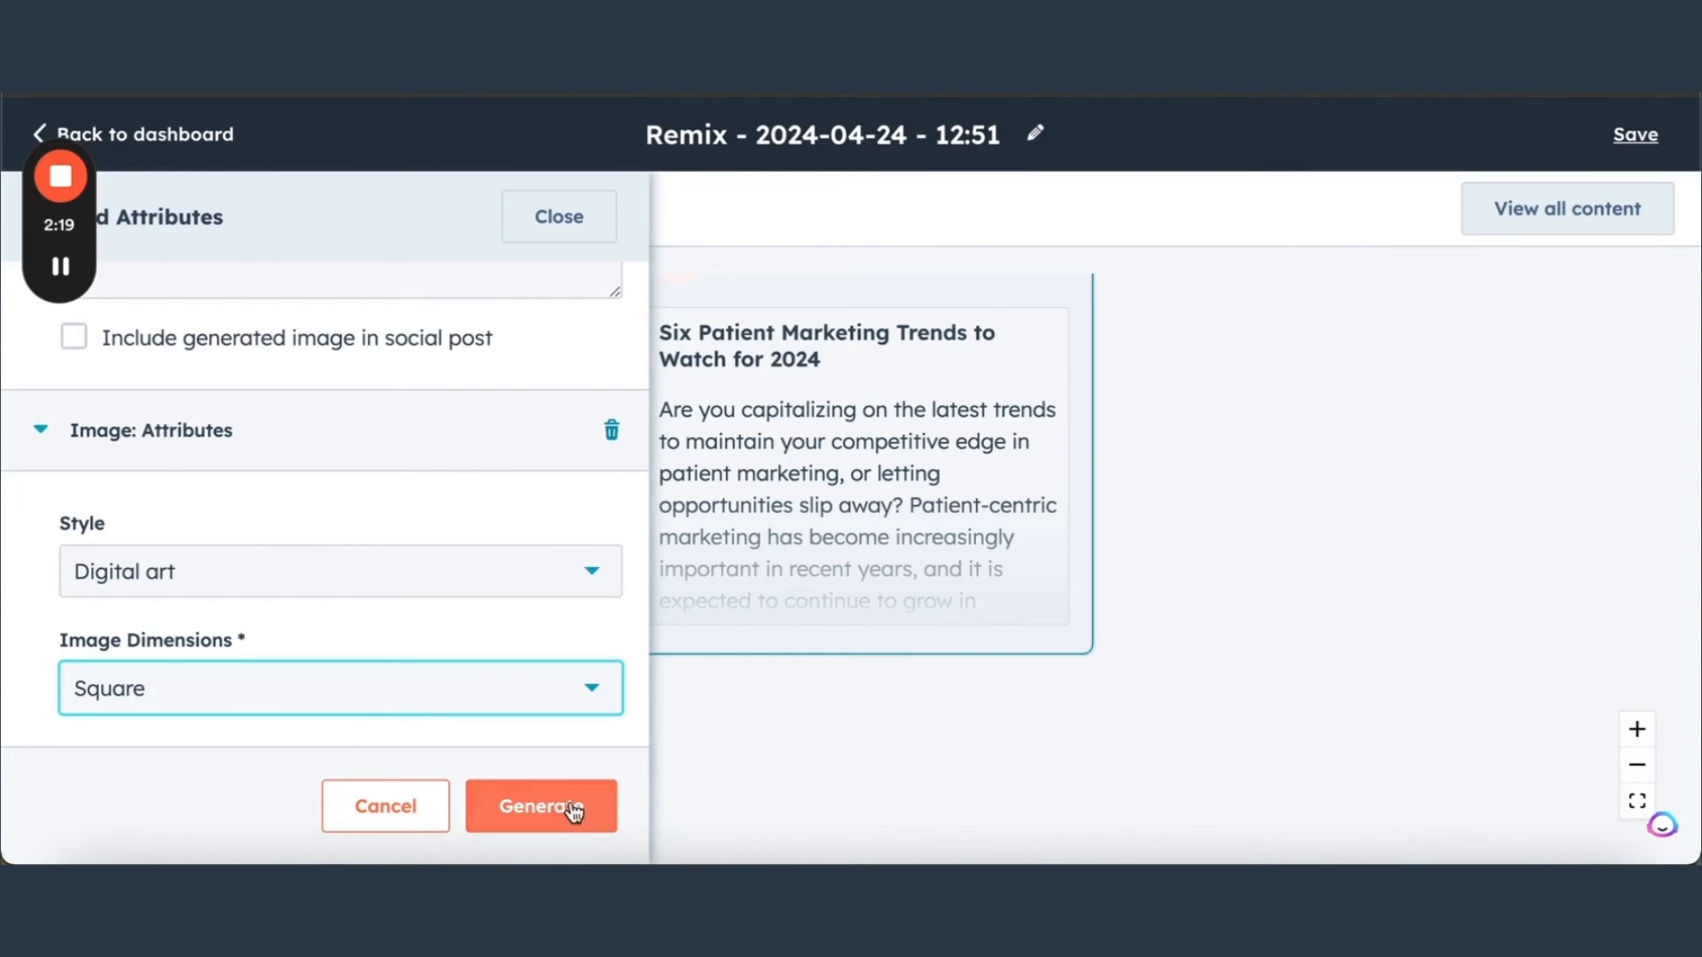
- Generate the LinkedIn post and image, then open the Social card
click(540, 807)
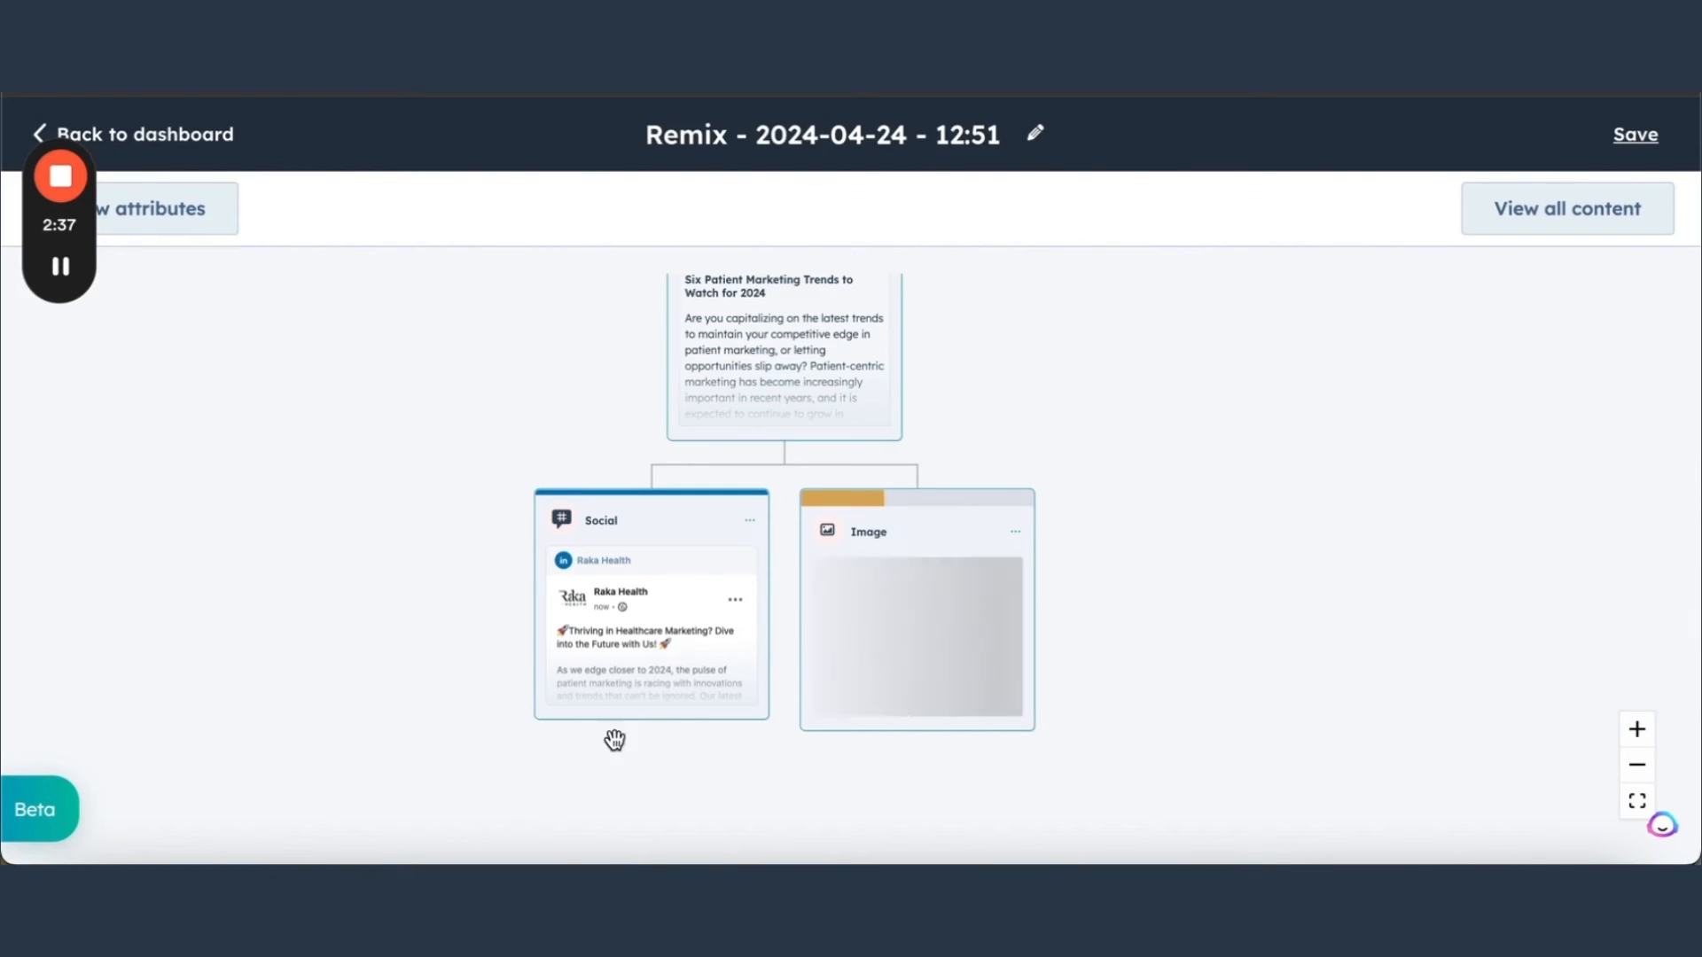
click(651, 520)
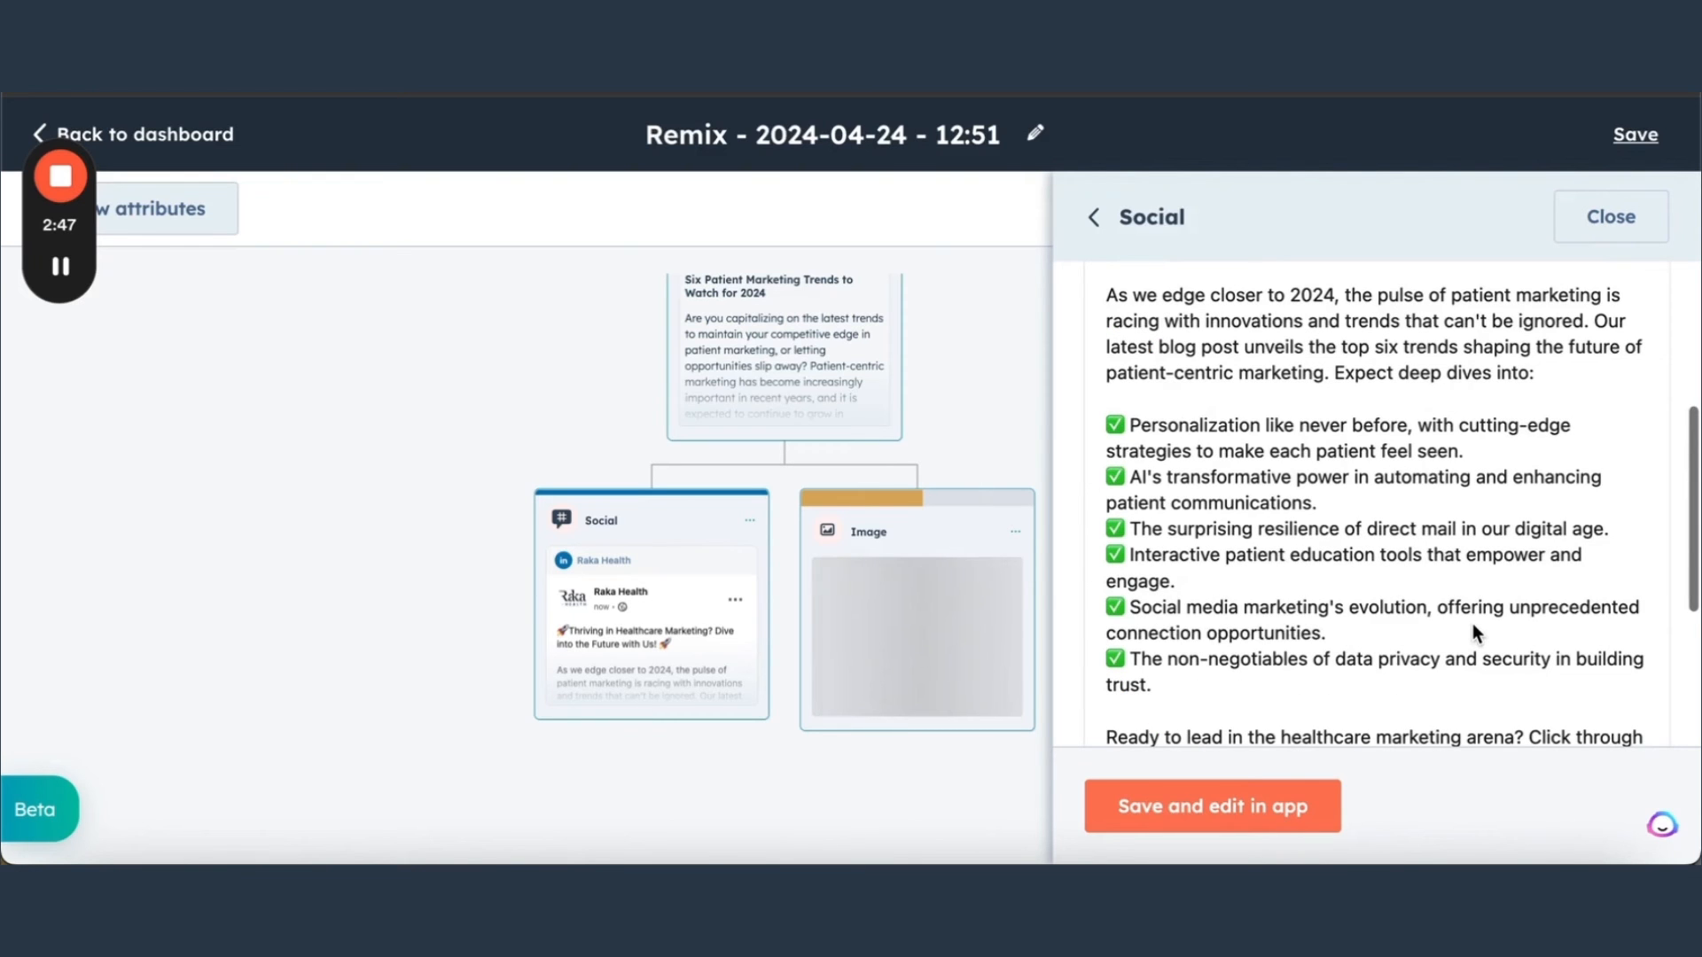
- Scroll through the generated LinkedIn post text on six patient marketing trends
scroll(down, 3)
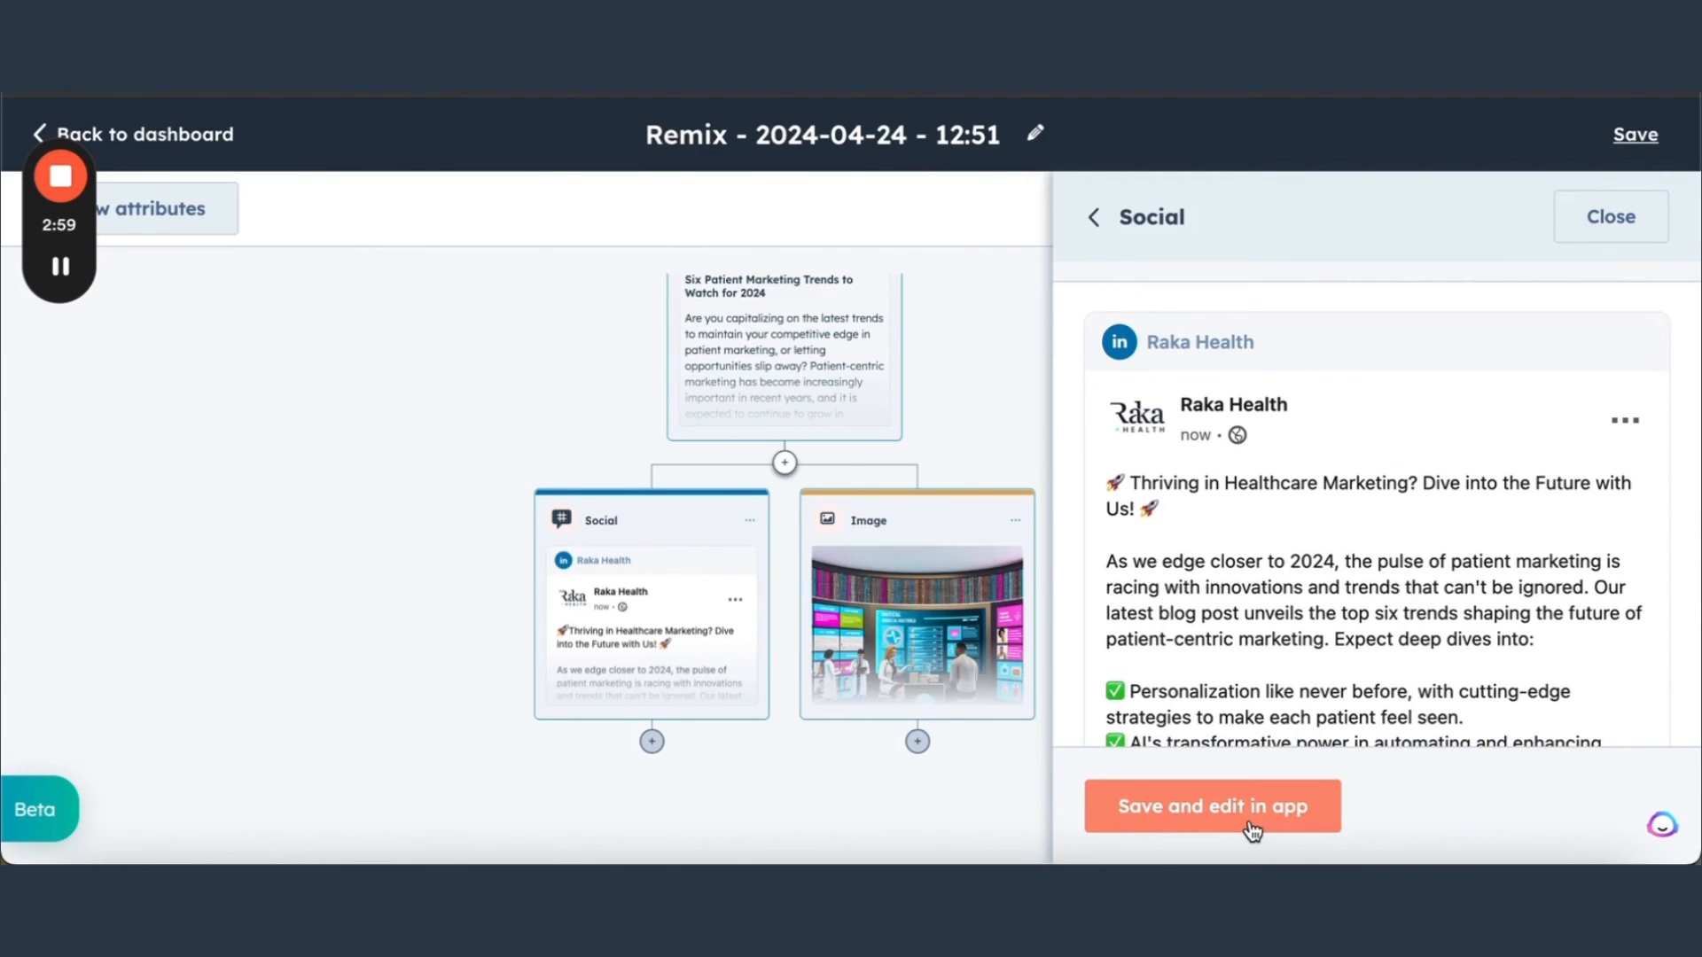
scroll(down, 3)
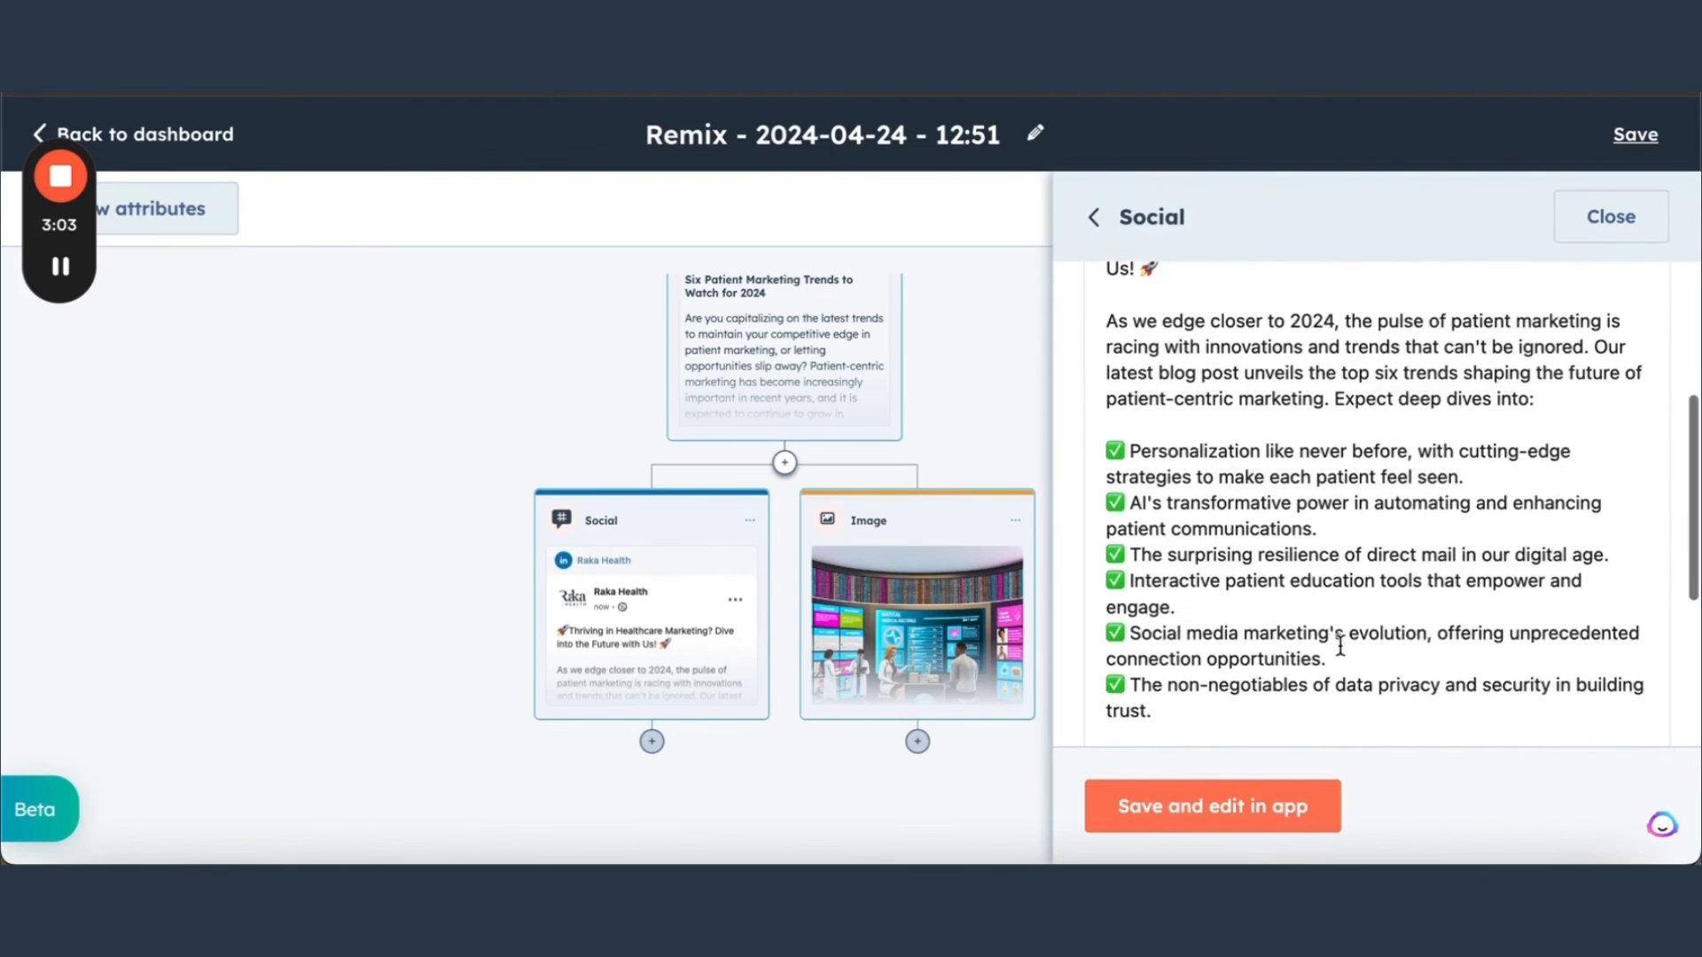
scroll(down, 3)
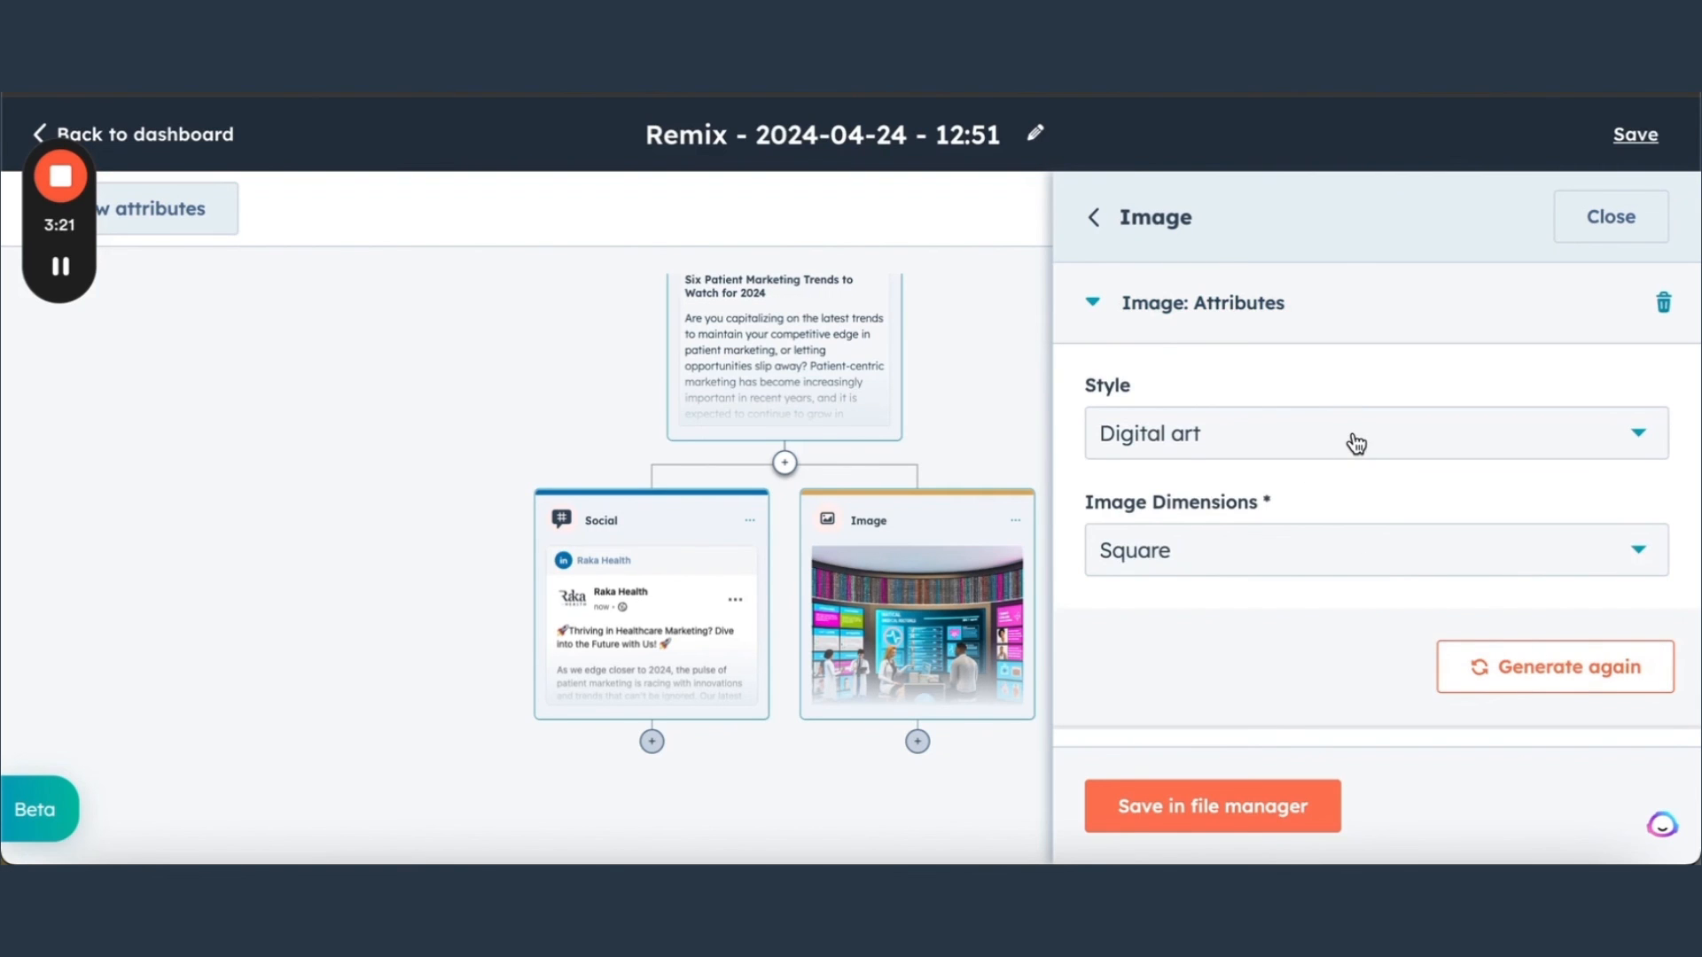
- Regenerate the image with 'Style decided by AI' and save it to the file manager
click(1367, 433)
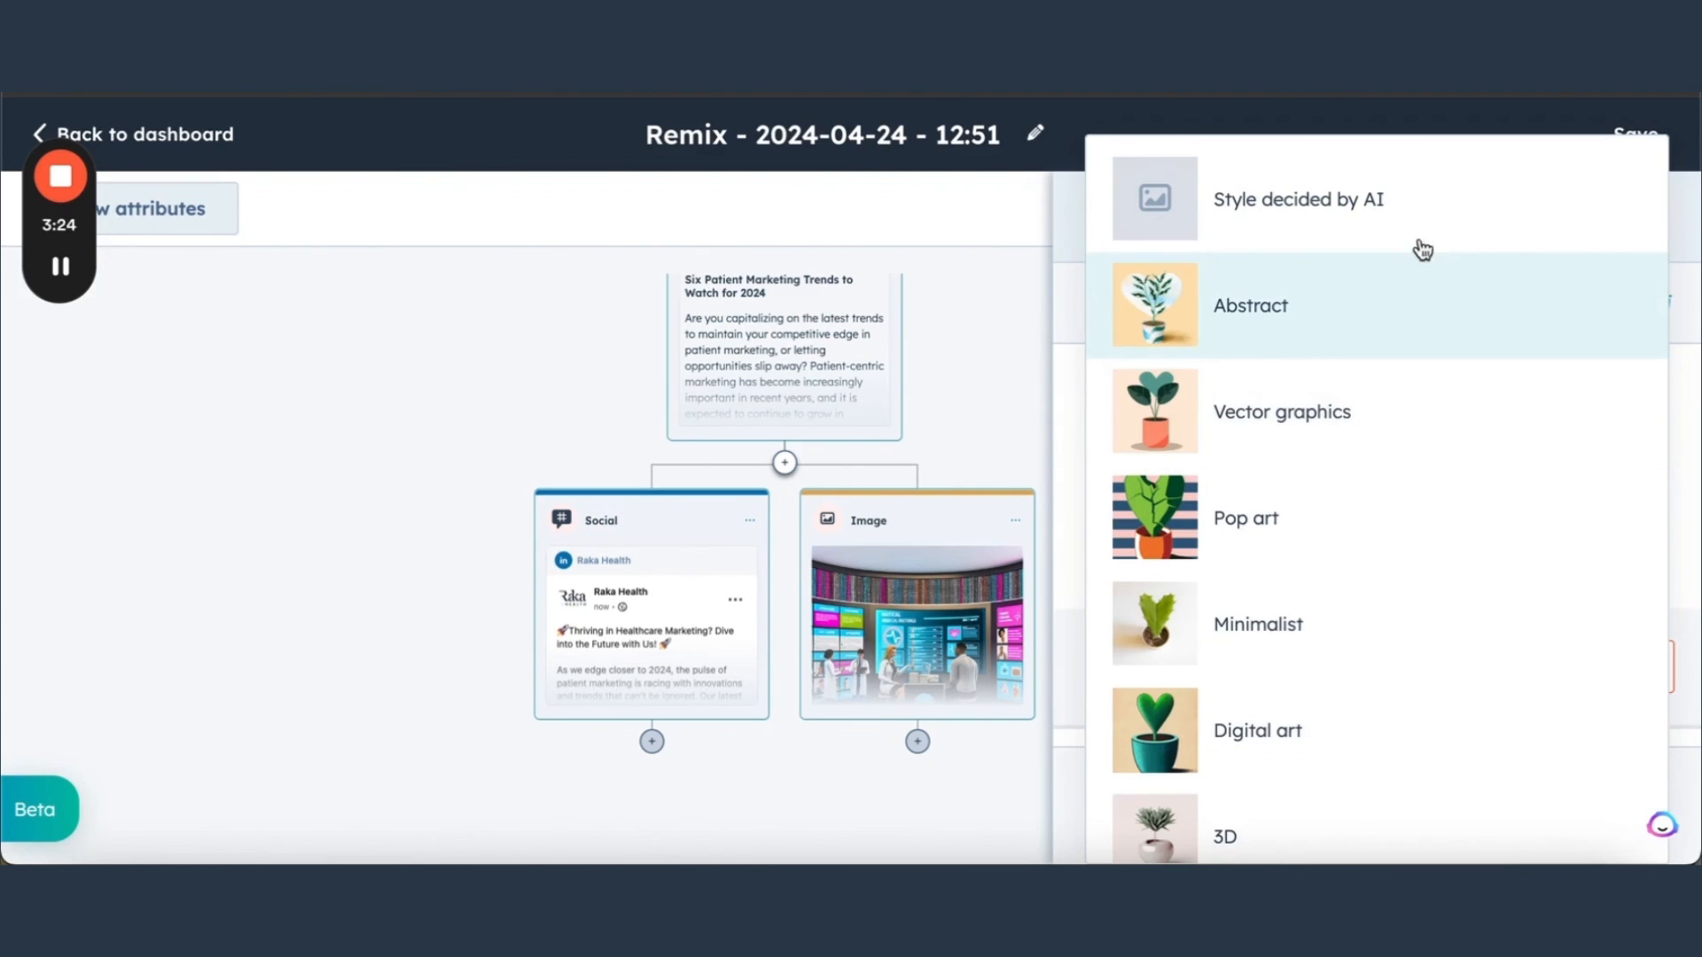
click(1297, 198)
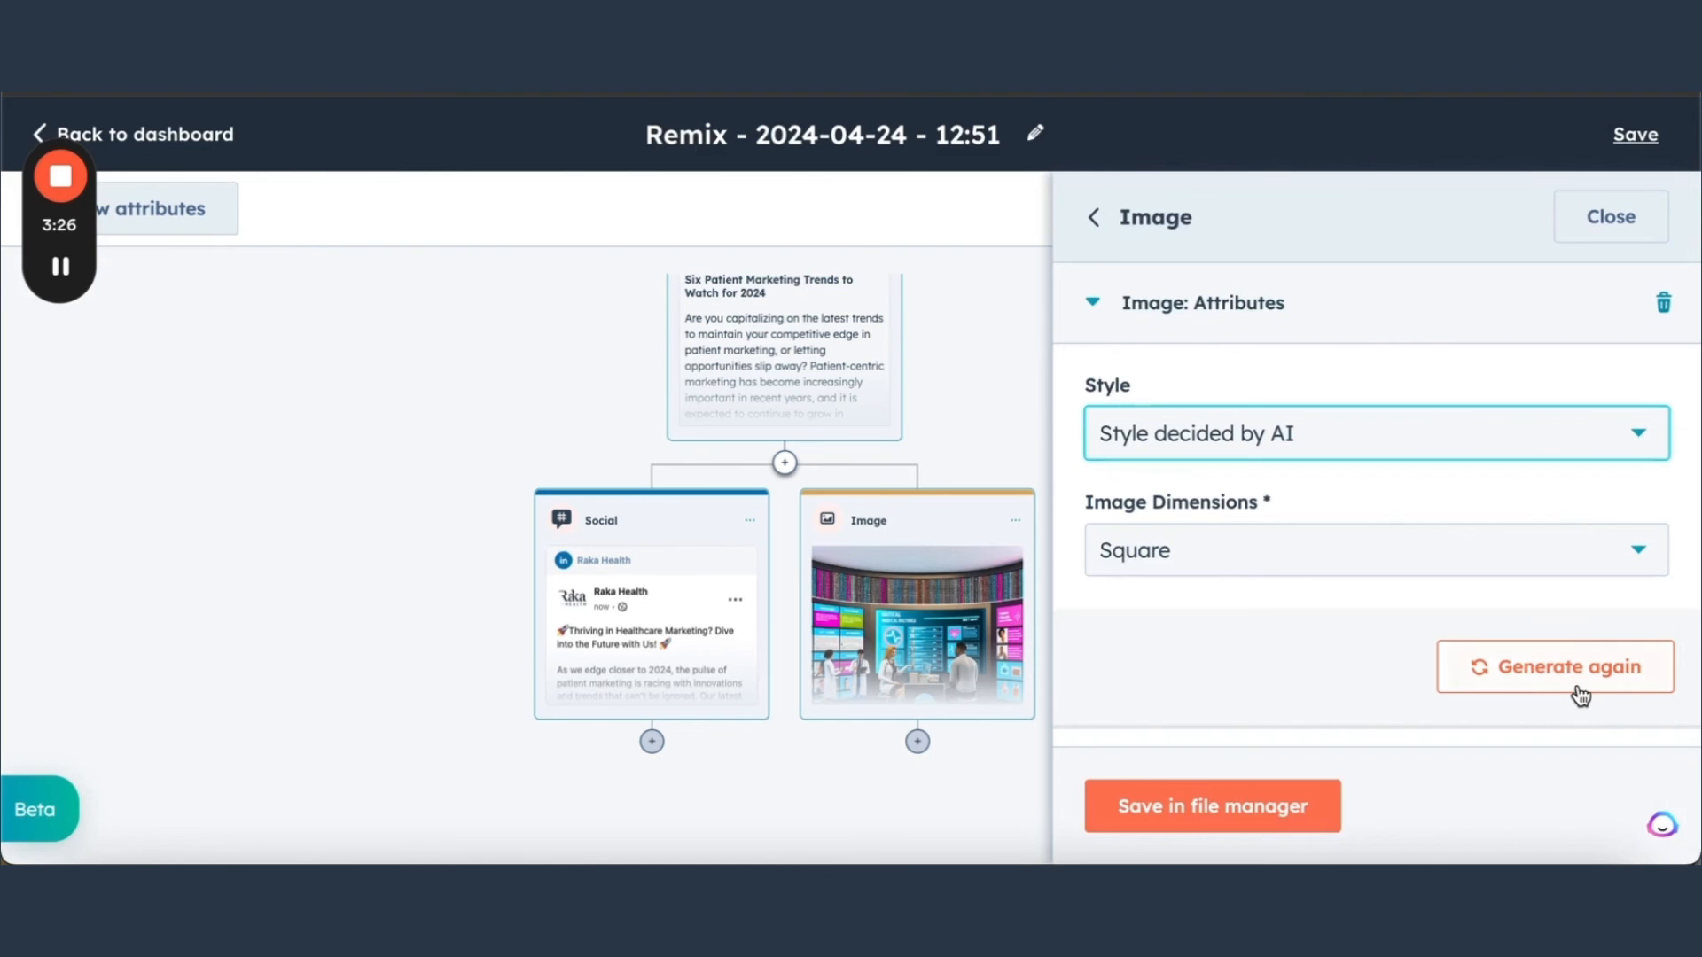
click(1553, 667)
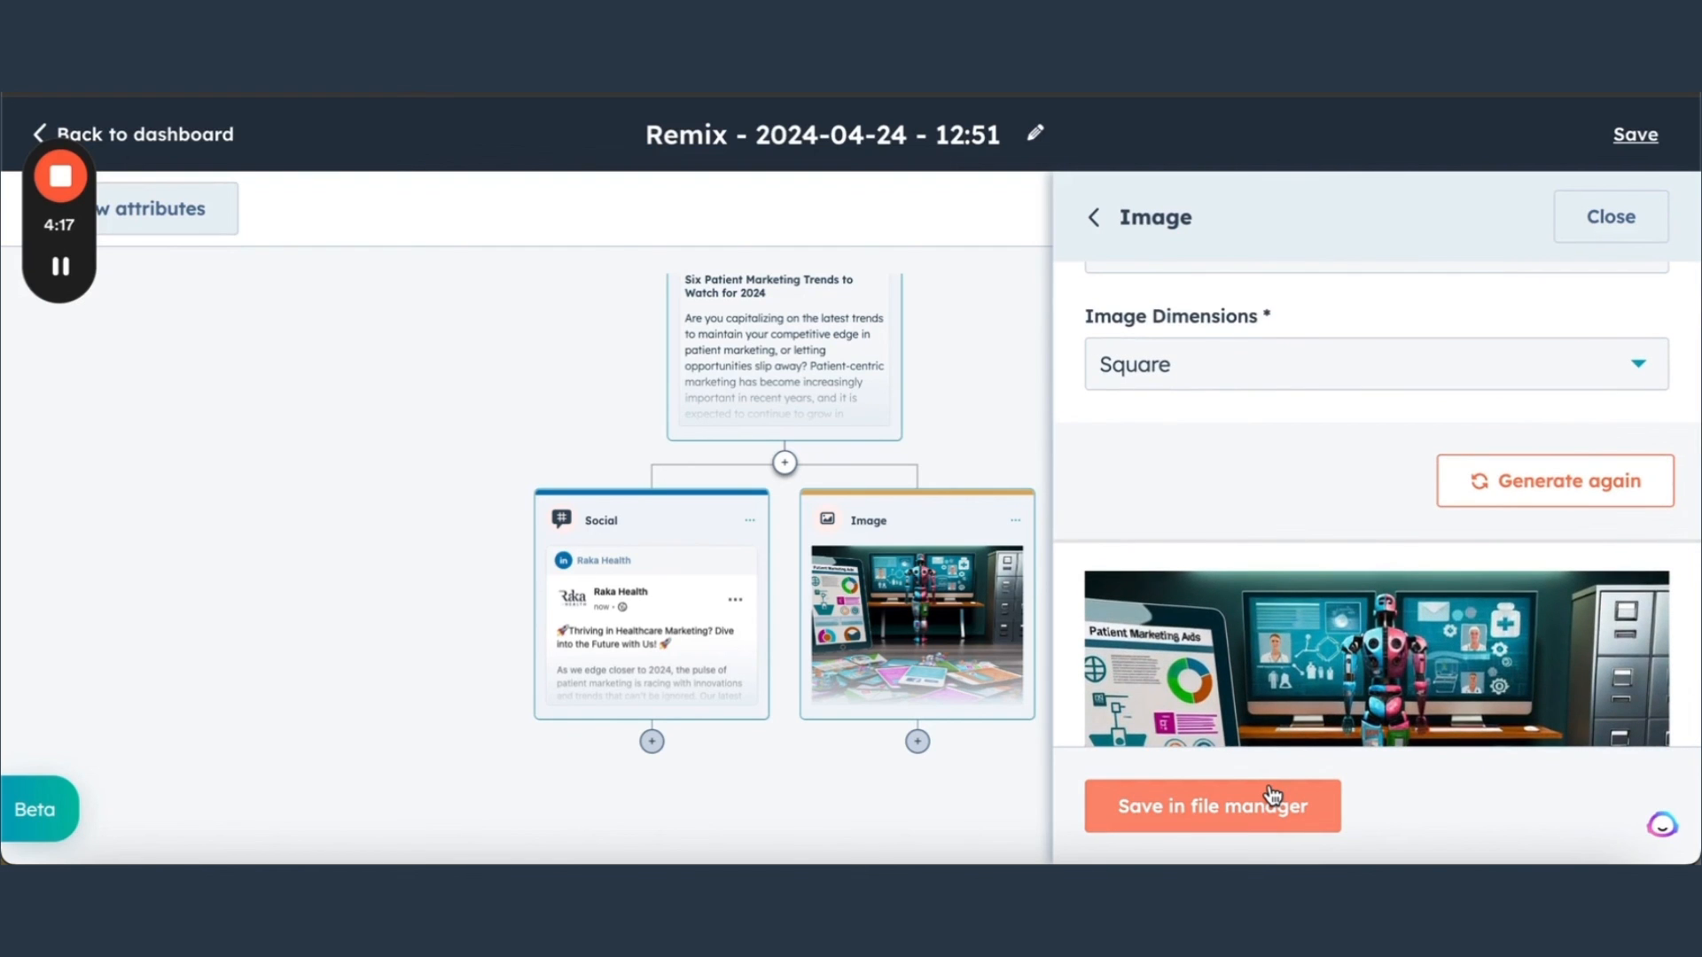
click(1610, 216)
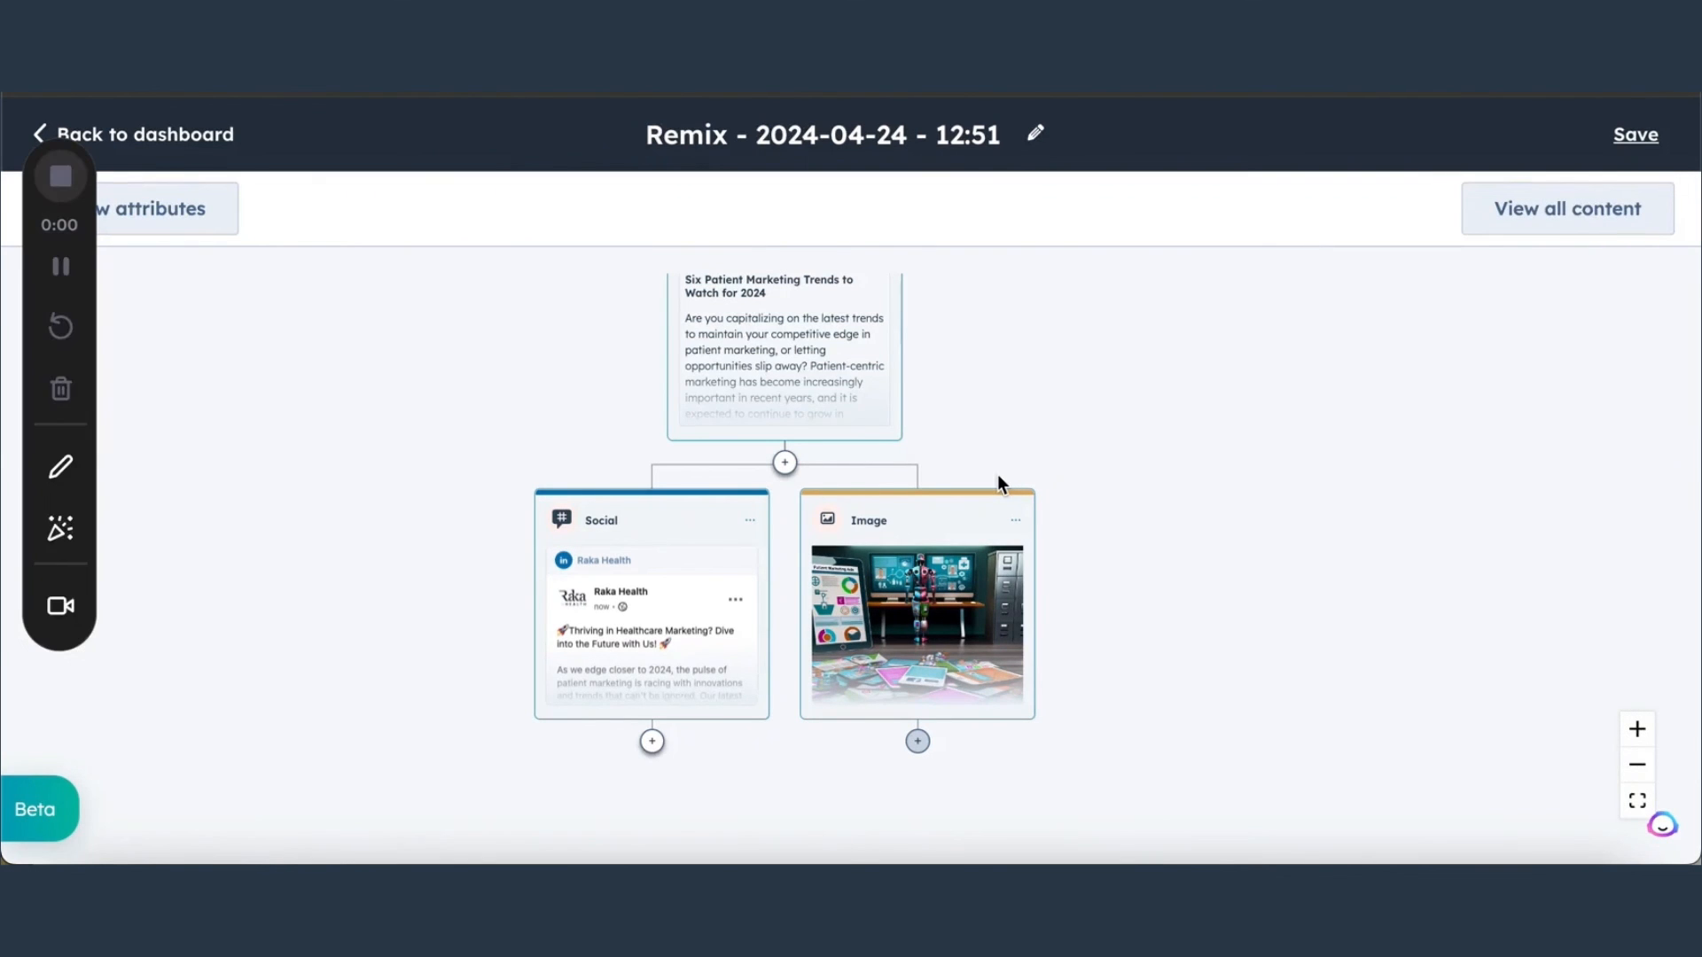
click(60, 175)
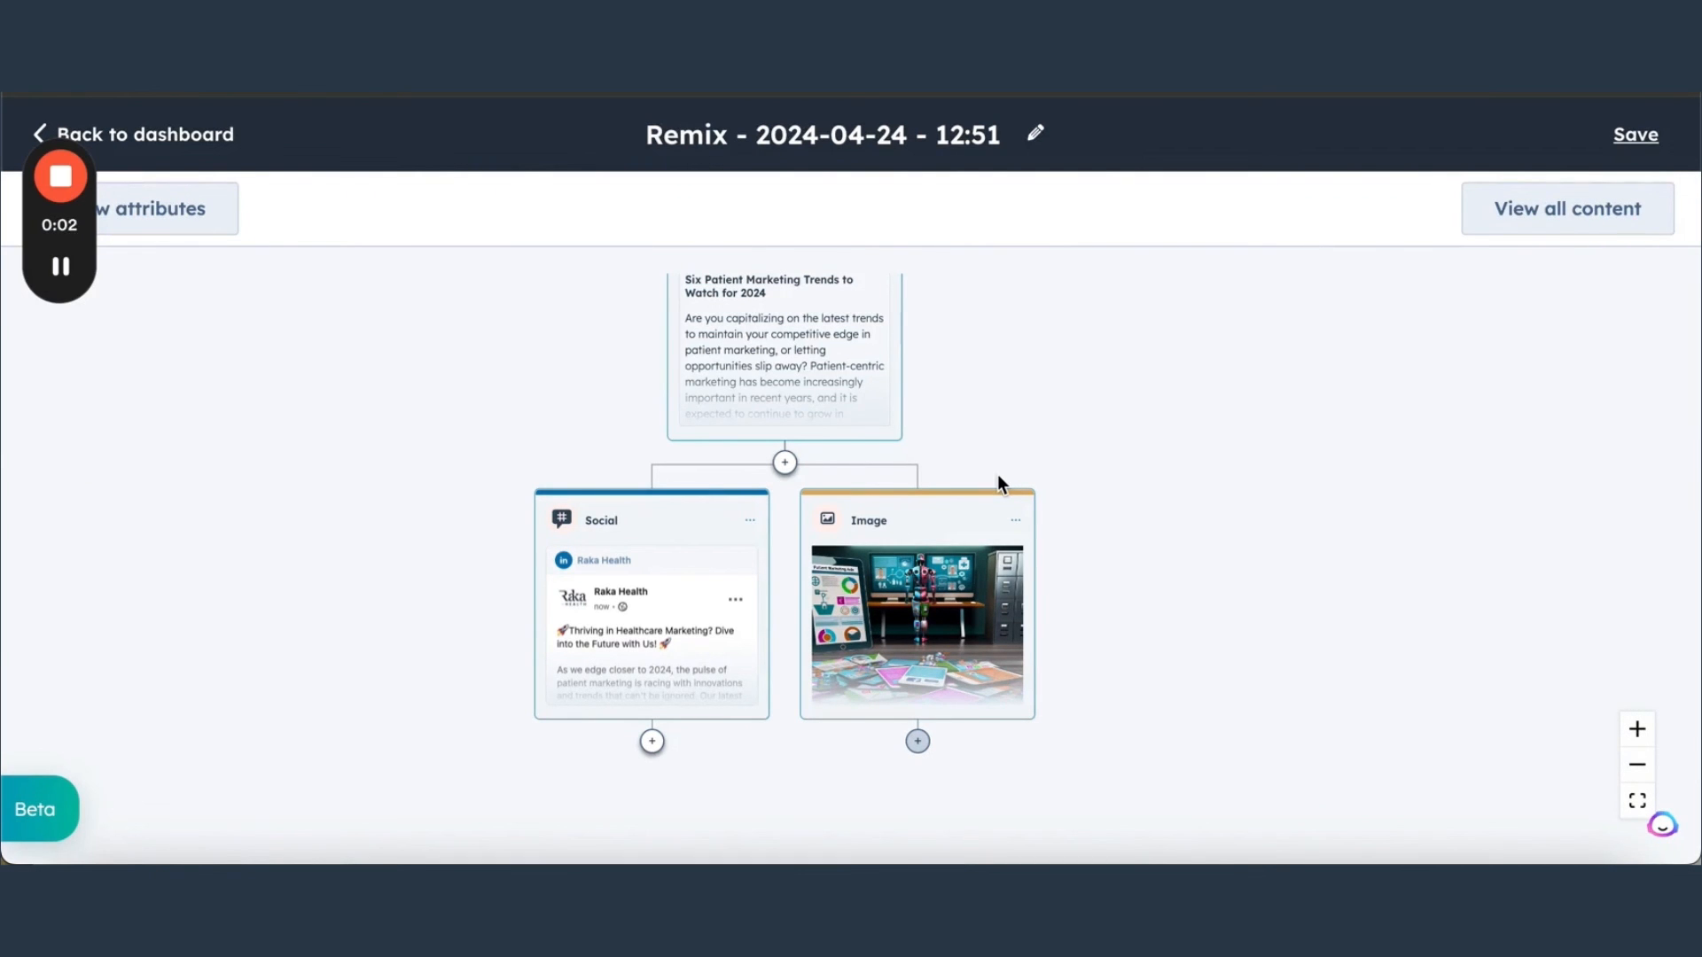